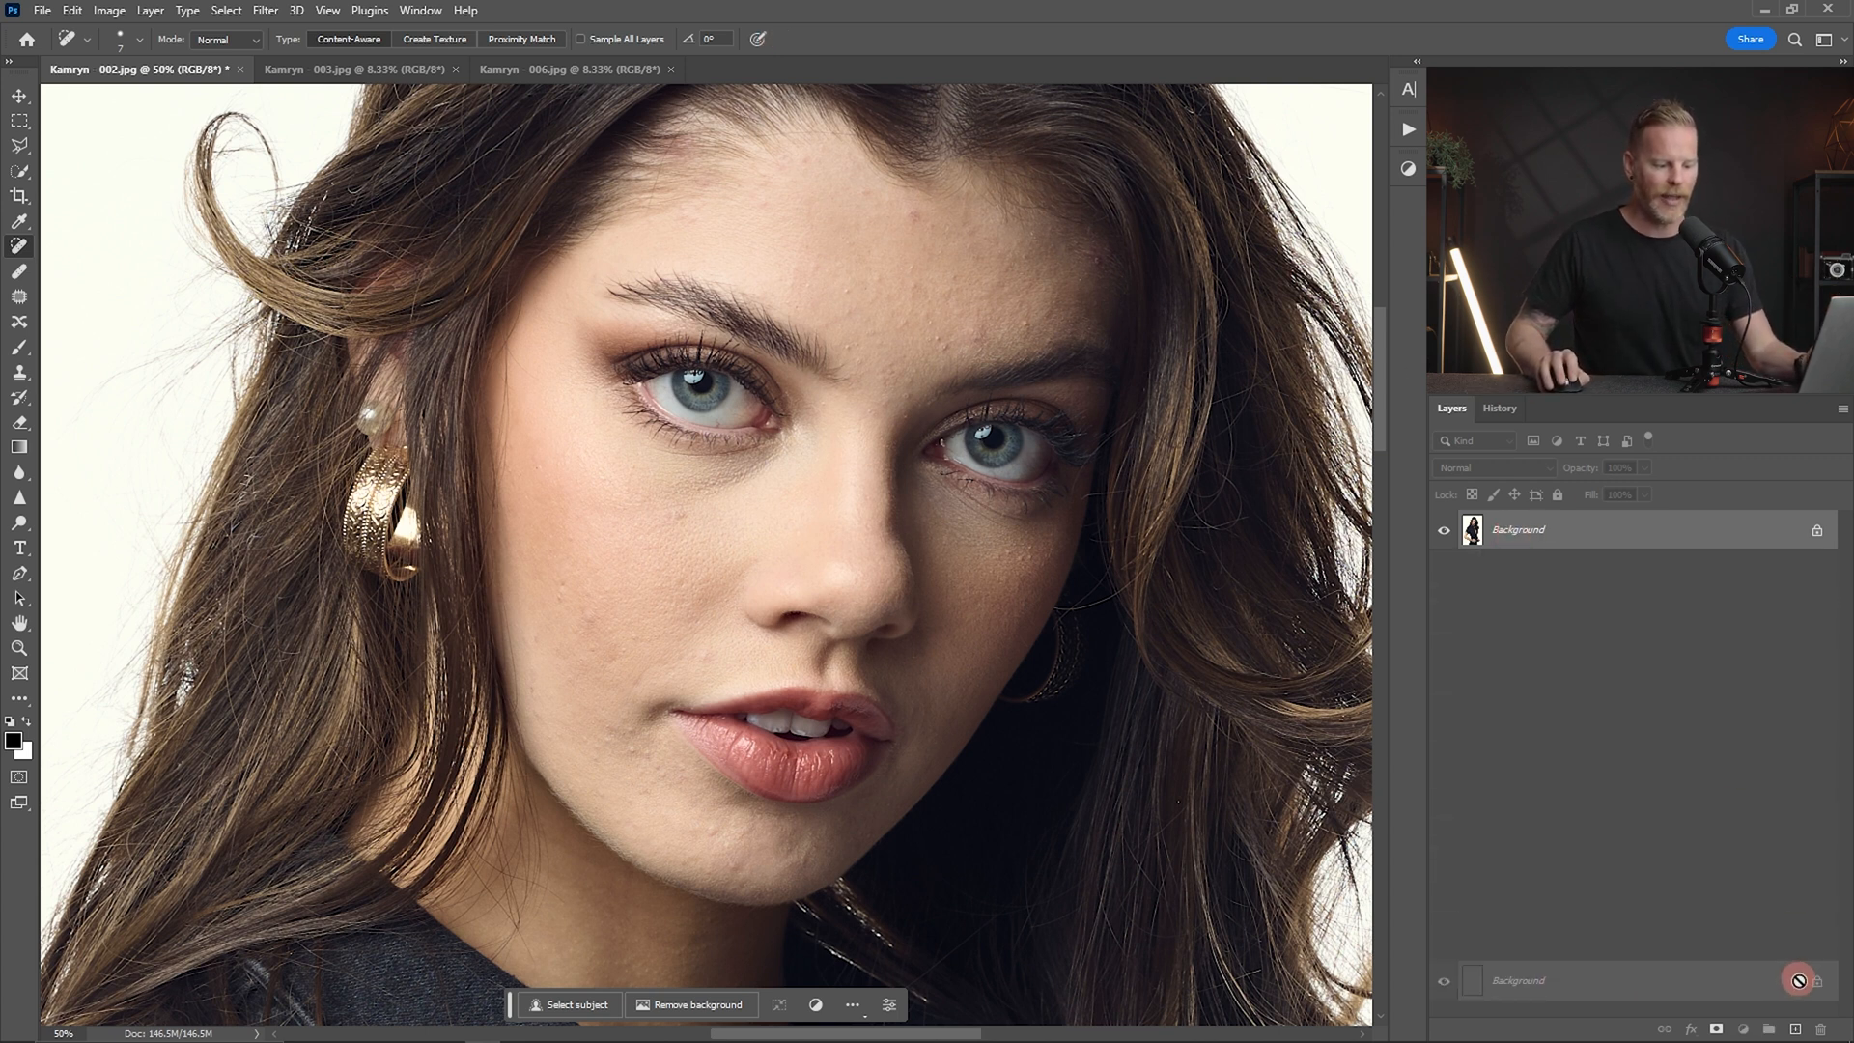
# - Duplicate the portrait layer with Ctrl+J and reach the Retouch4me filters for Heal
pyautogui.press('Ctrl+J')
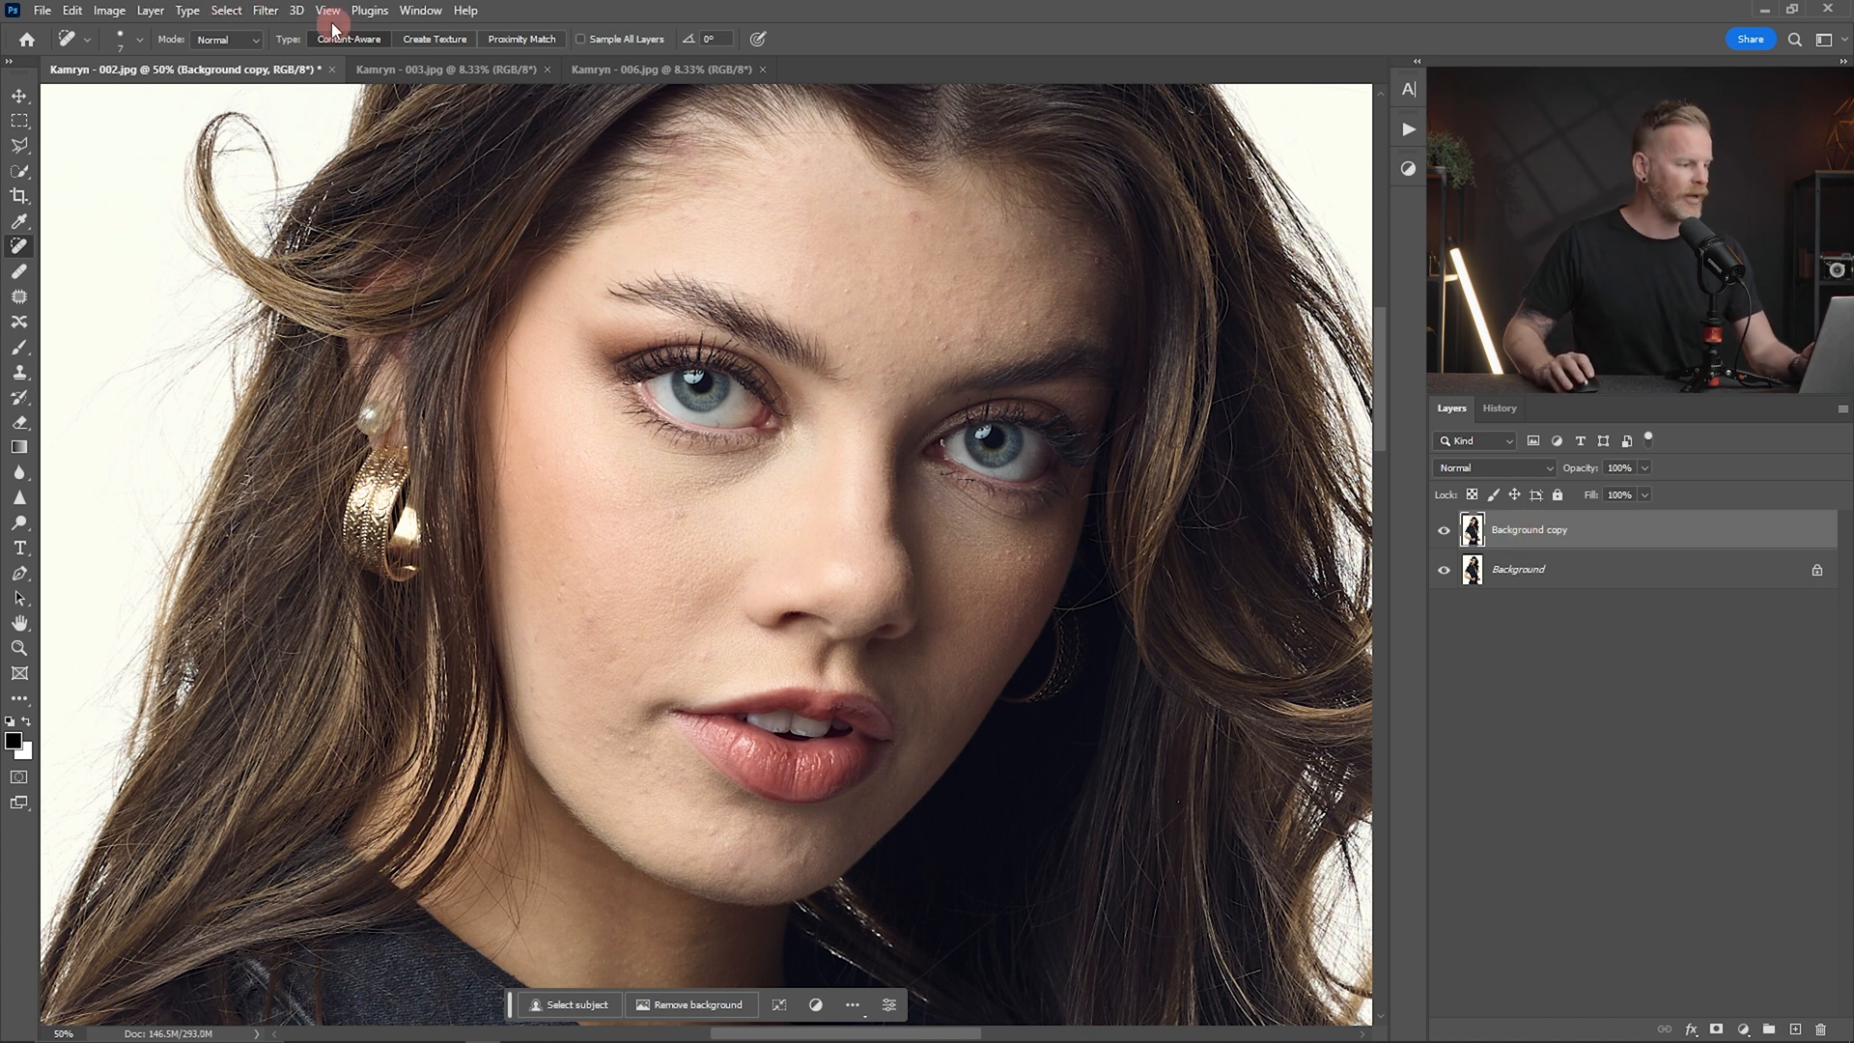
pyautogui.click(293, 10)
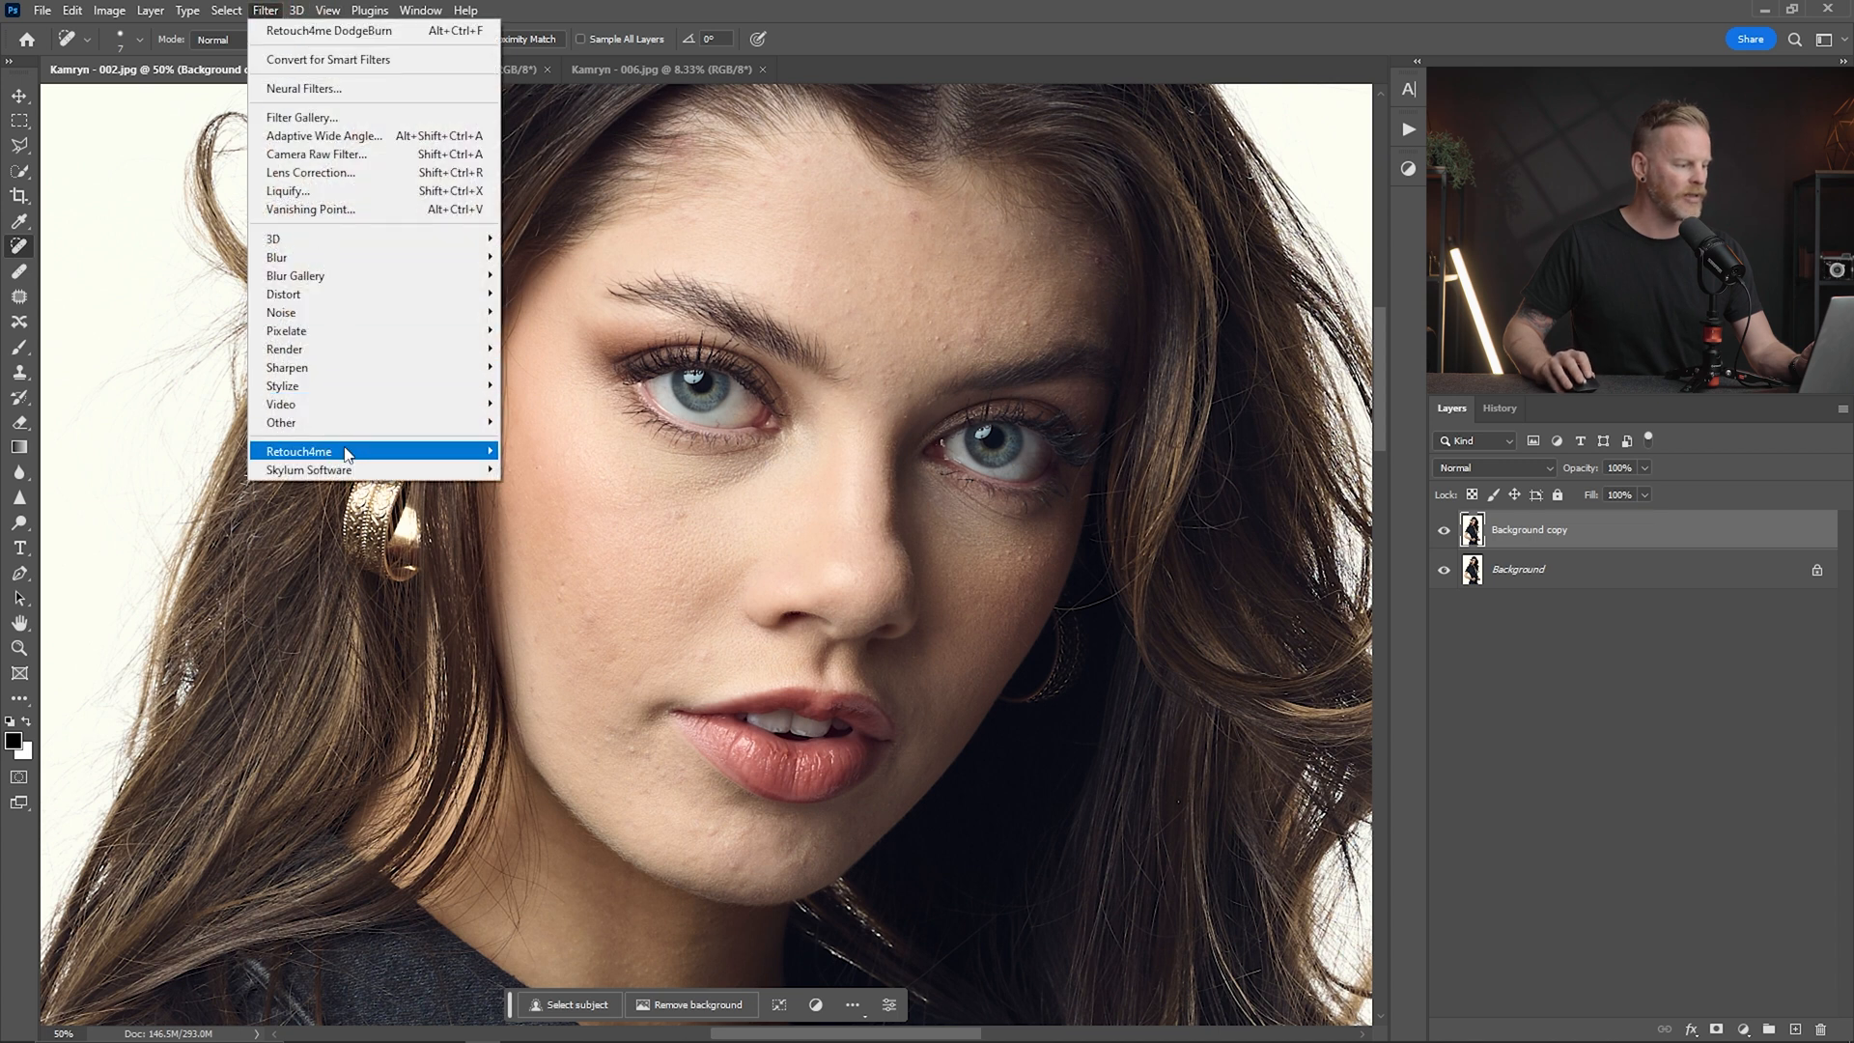
pyautogui.click(297, 452)
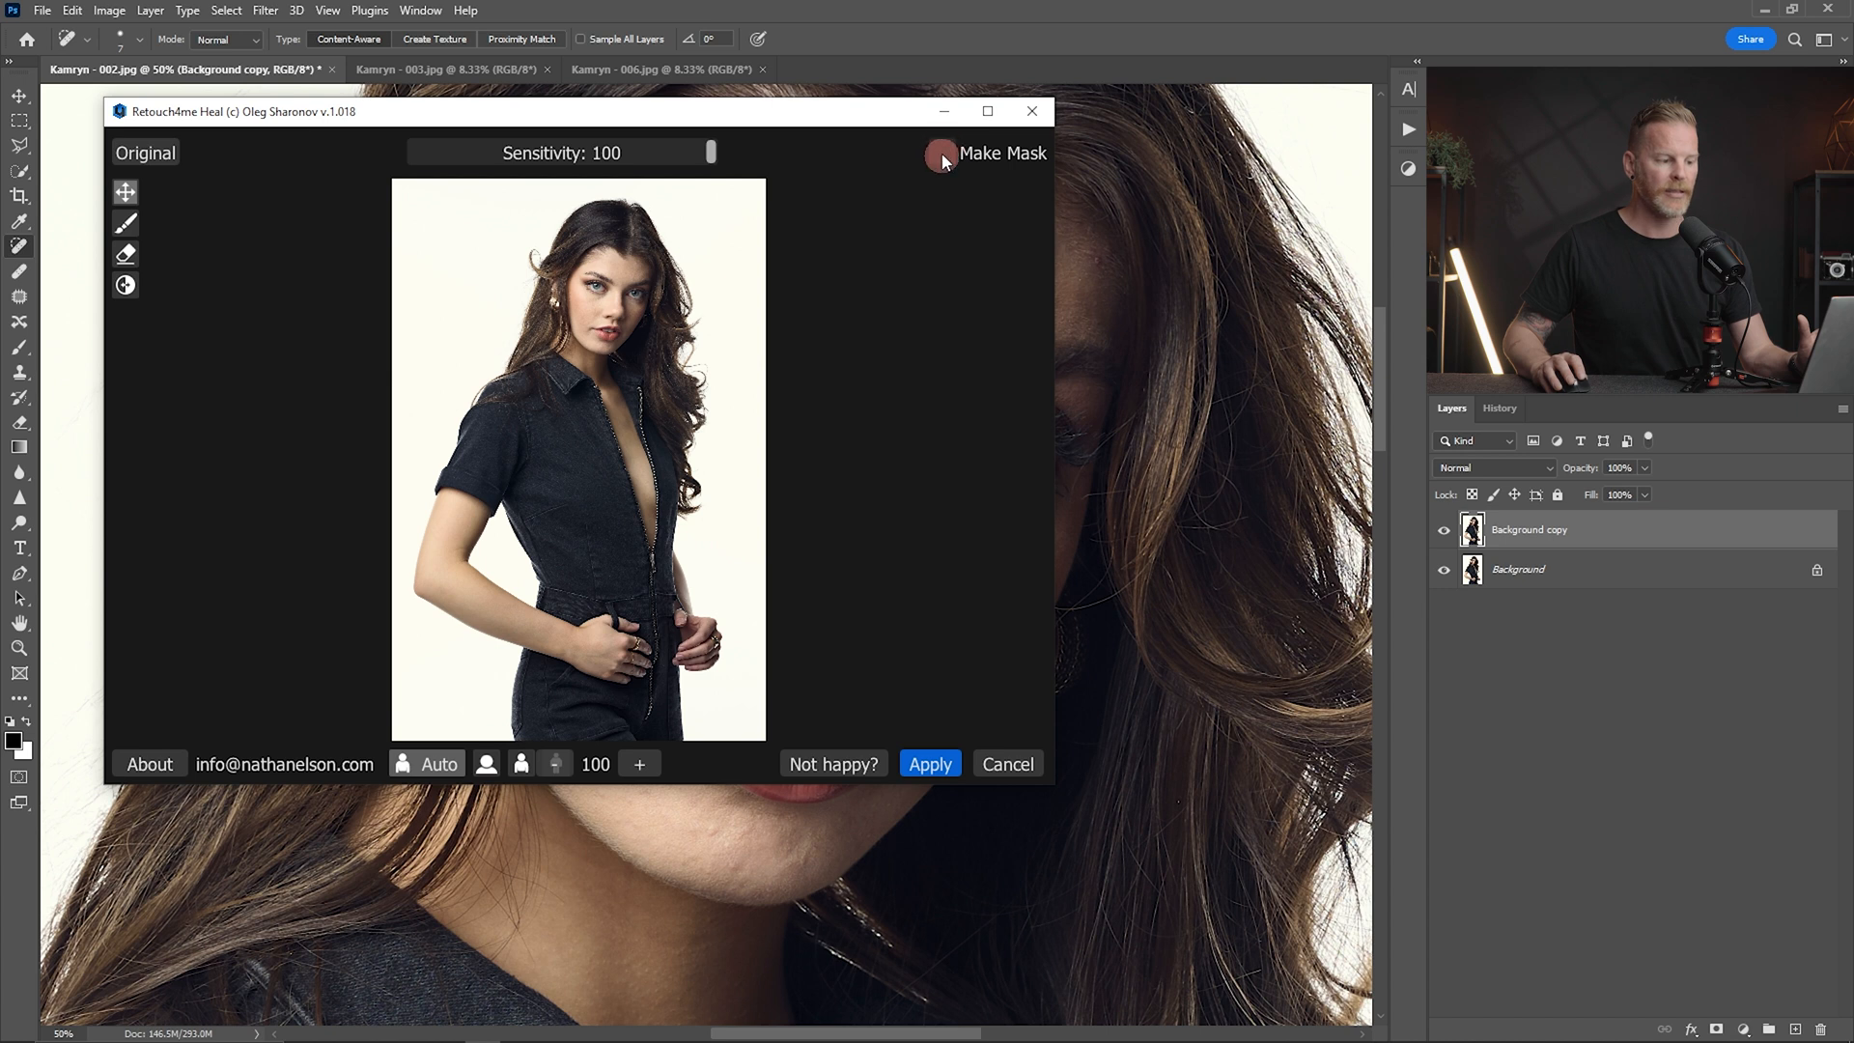
# - Apply Retouch4me Heal with Make Mask so the copy holds only blemish fixes
pyautogui.click(942, 155)
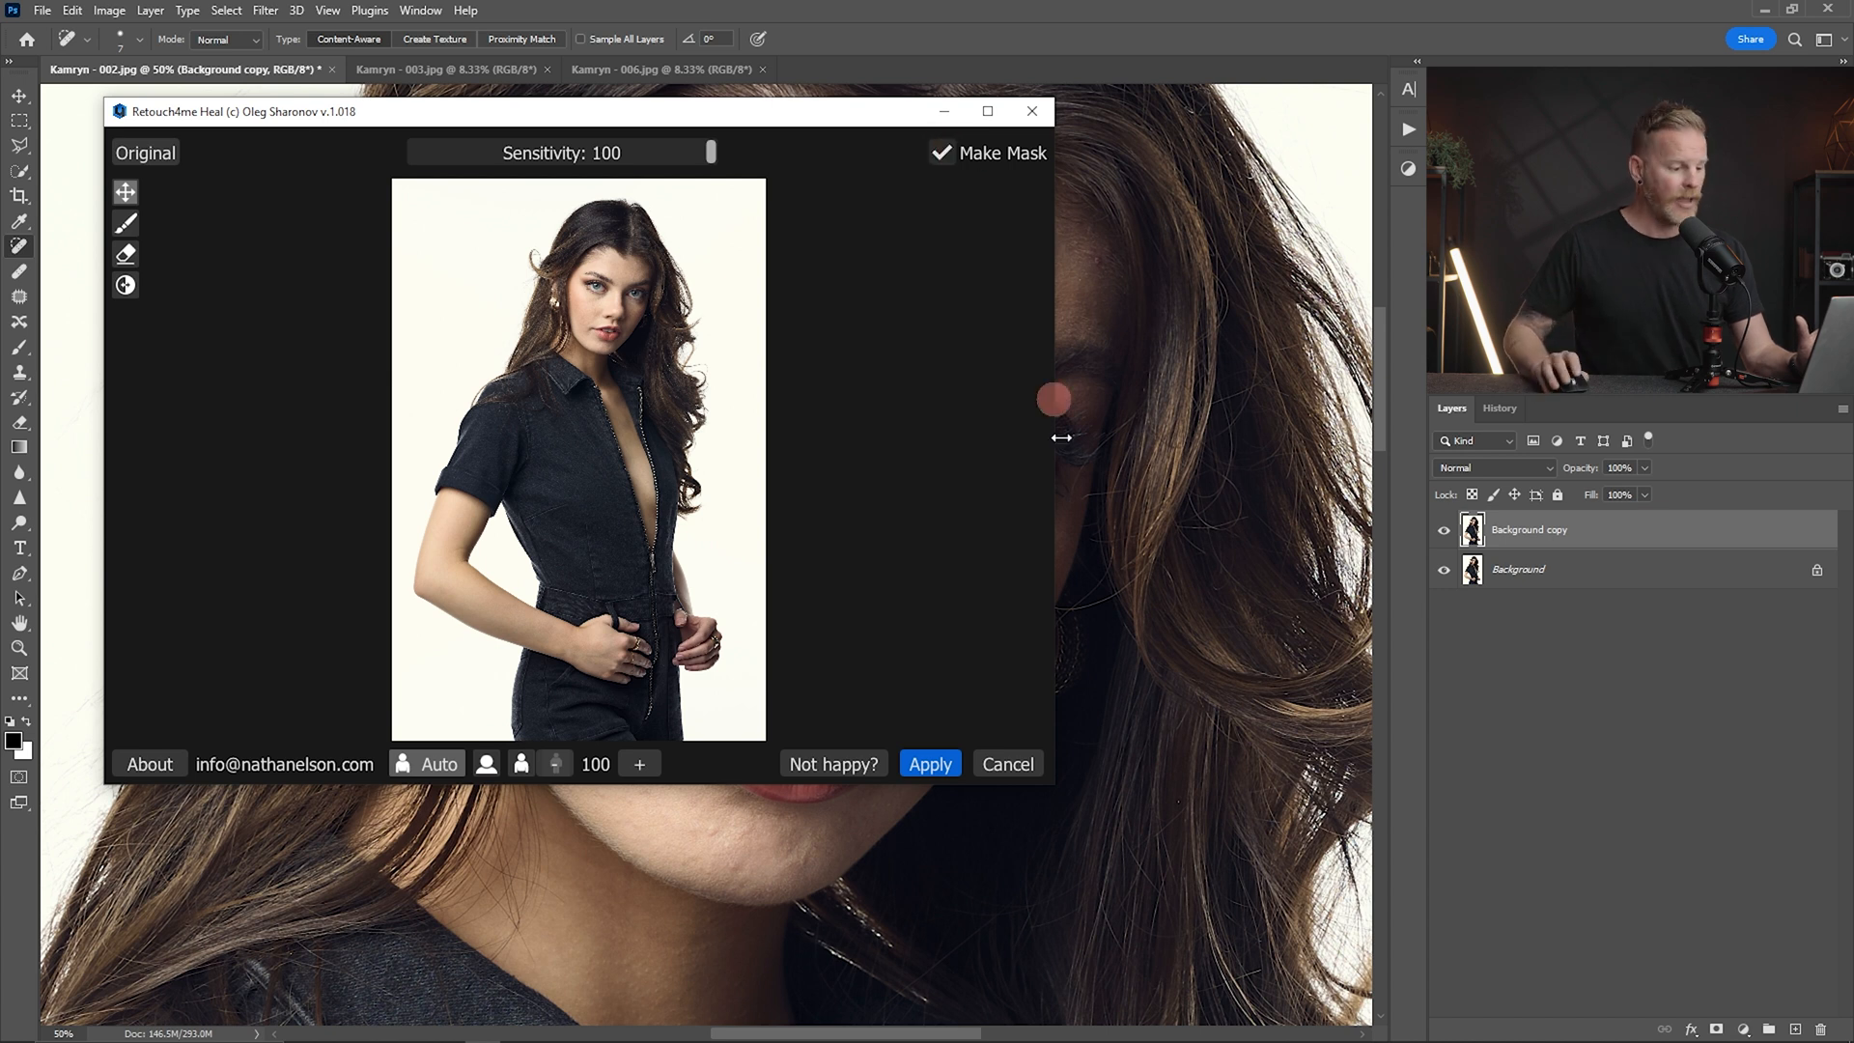
pyautogui.click(929, 765)
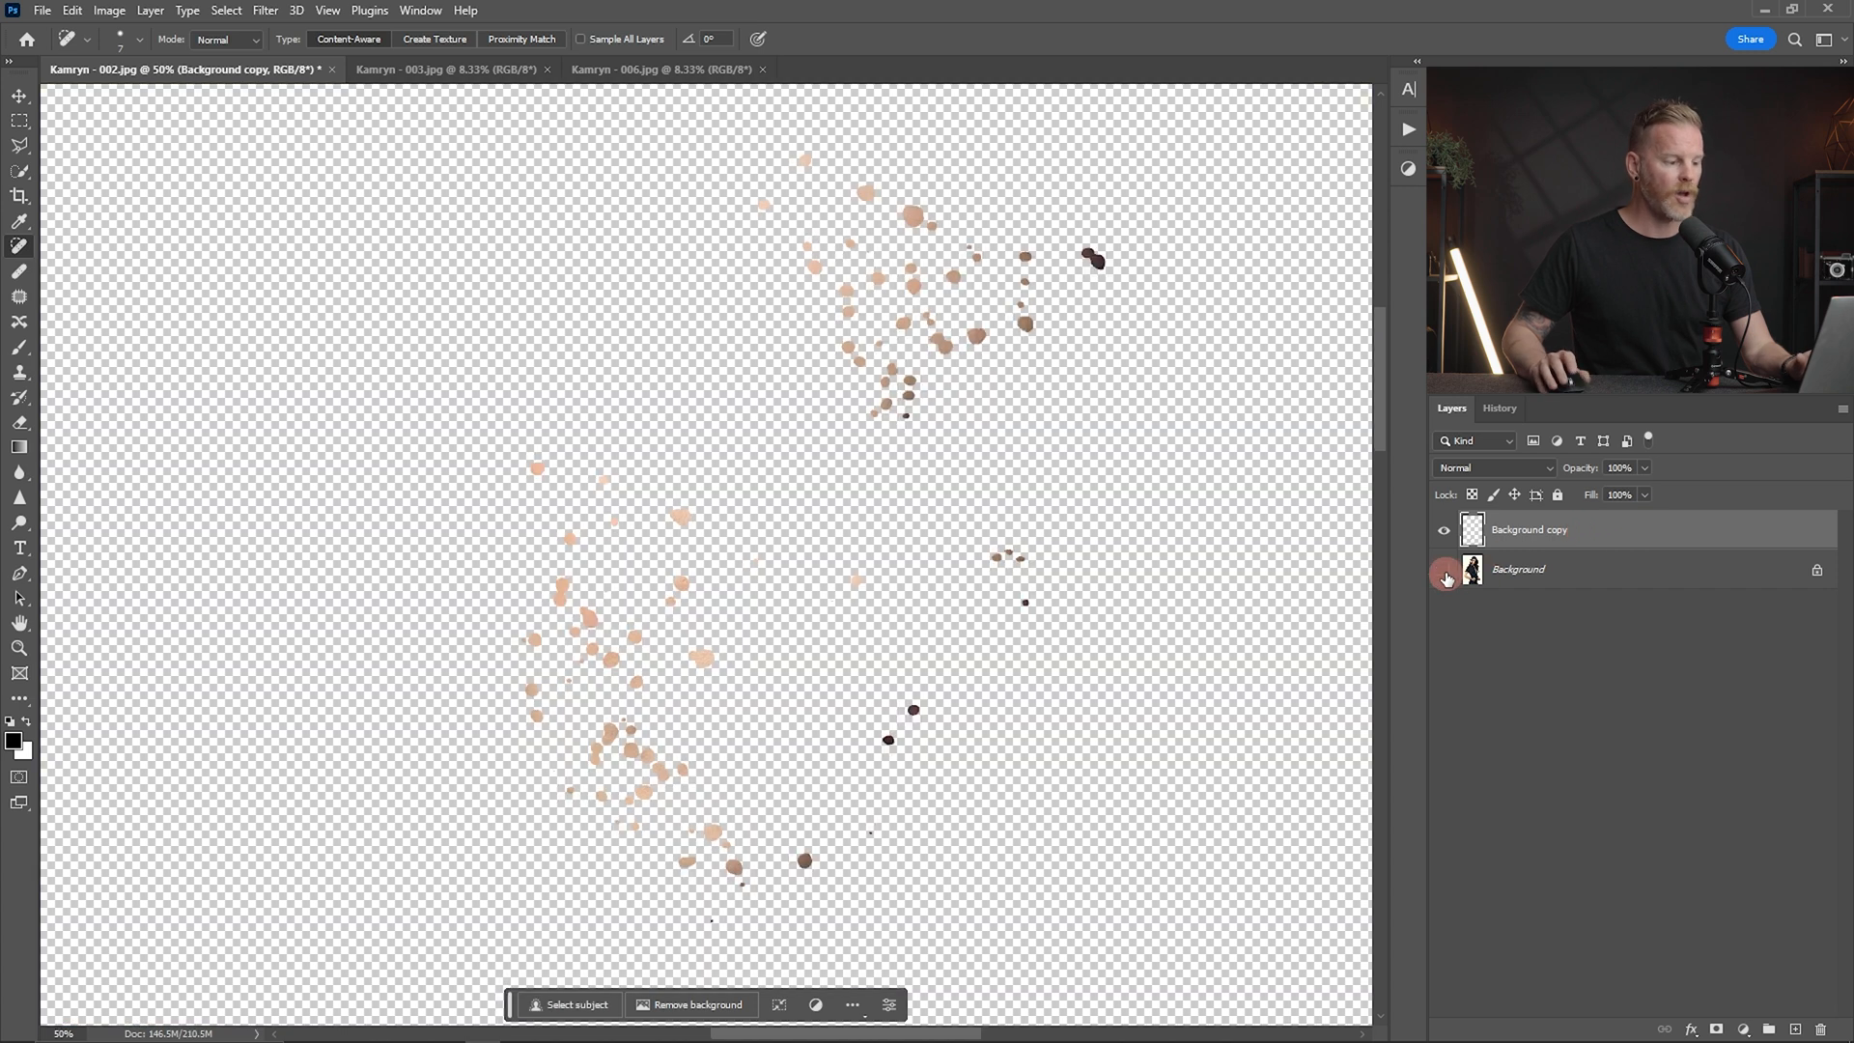
pyautogui.moveTo(1444, 577)
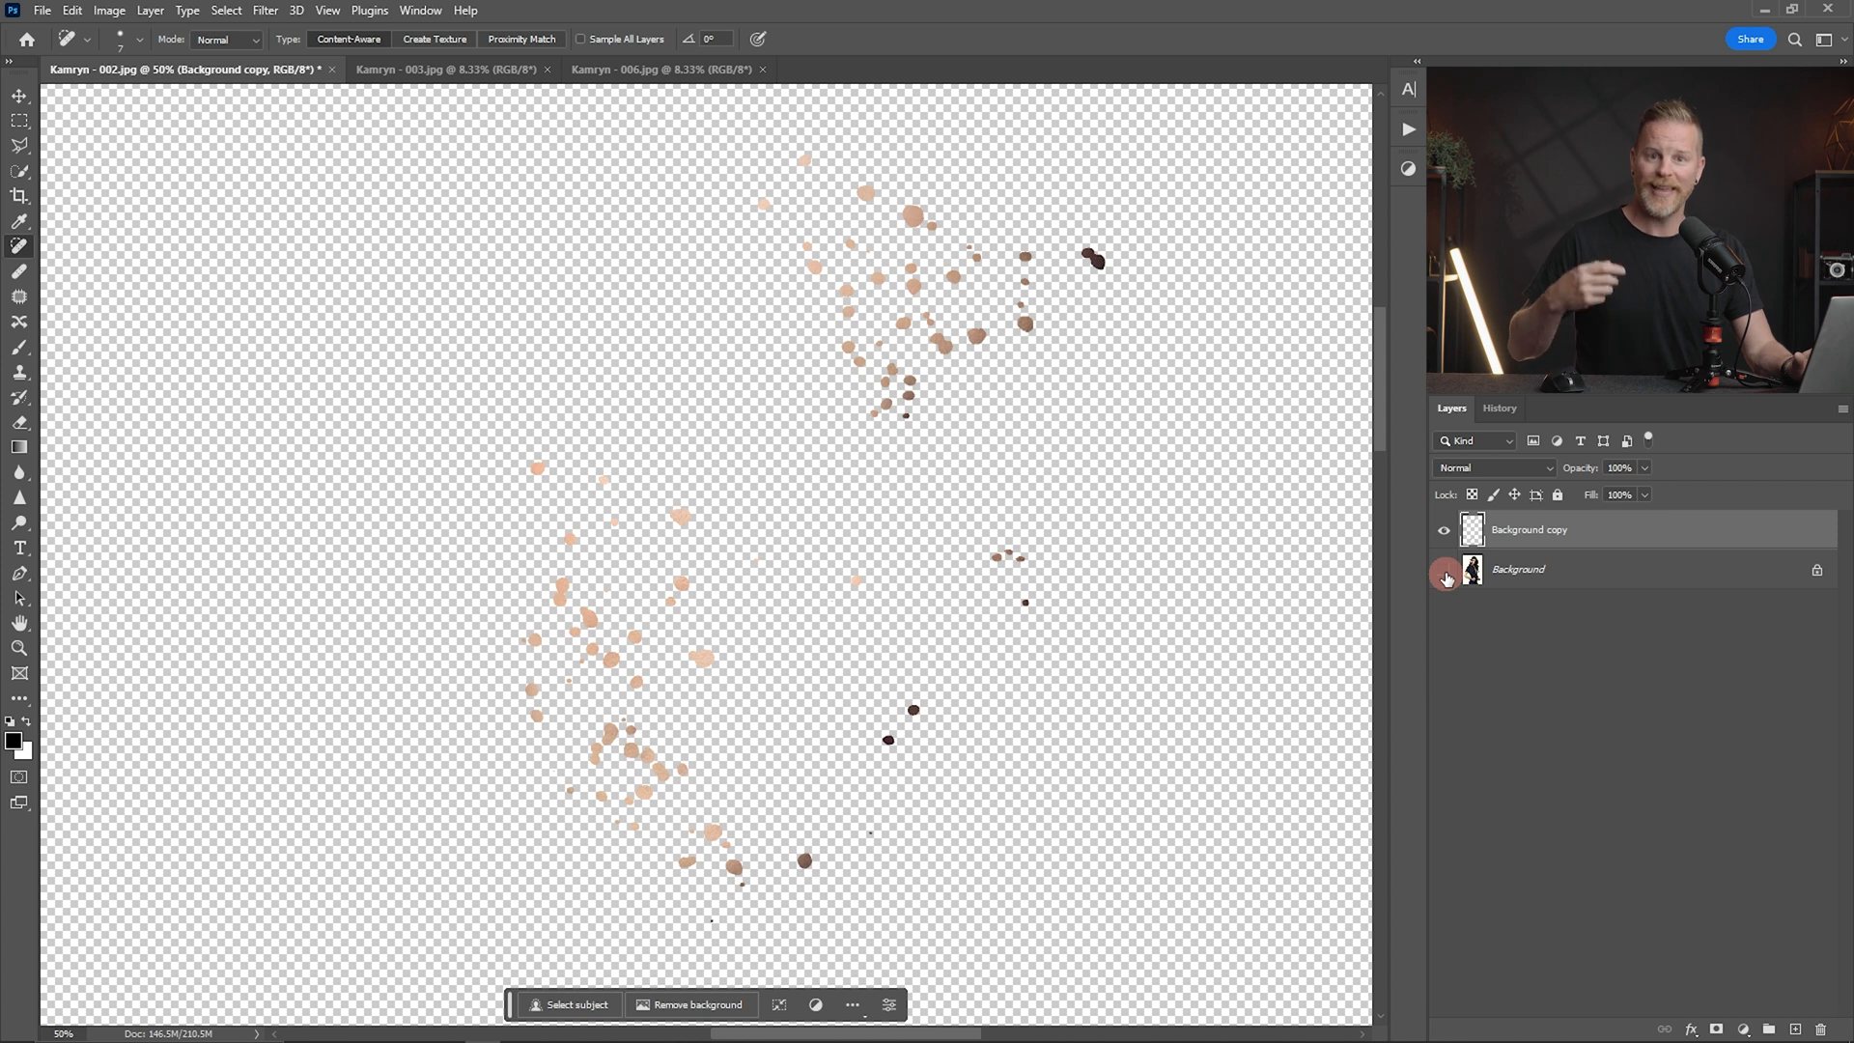
# - Show the original portrait under the heal patches and toggle the healing layer to compare
pyautogui.click(1444, 575)
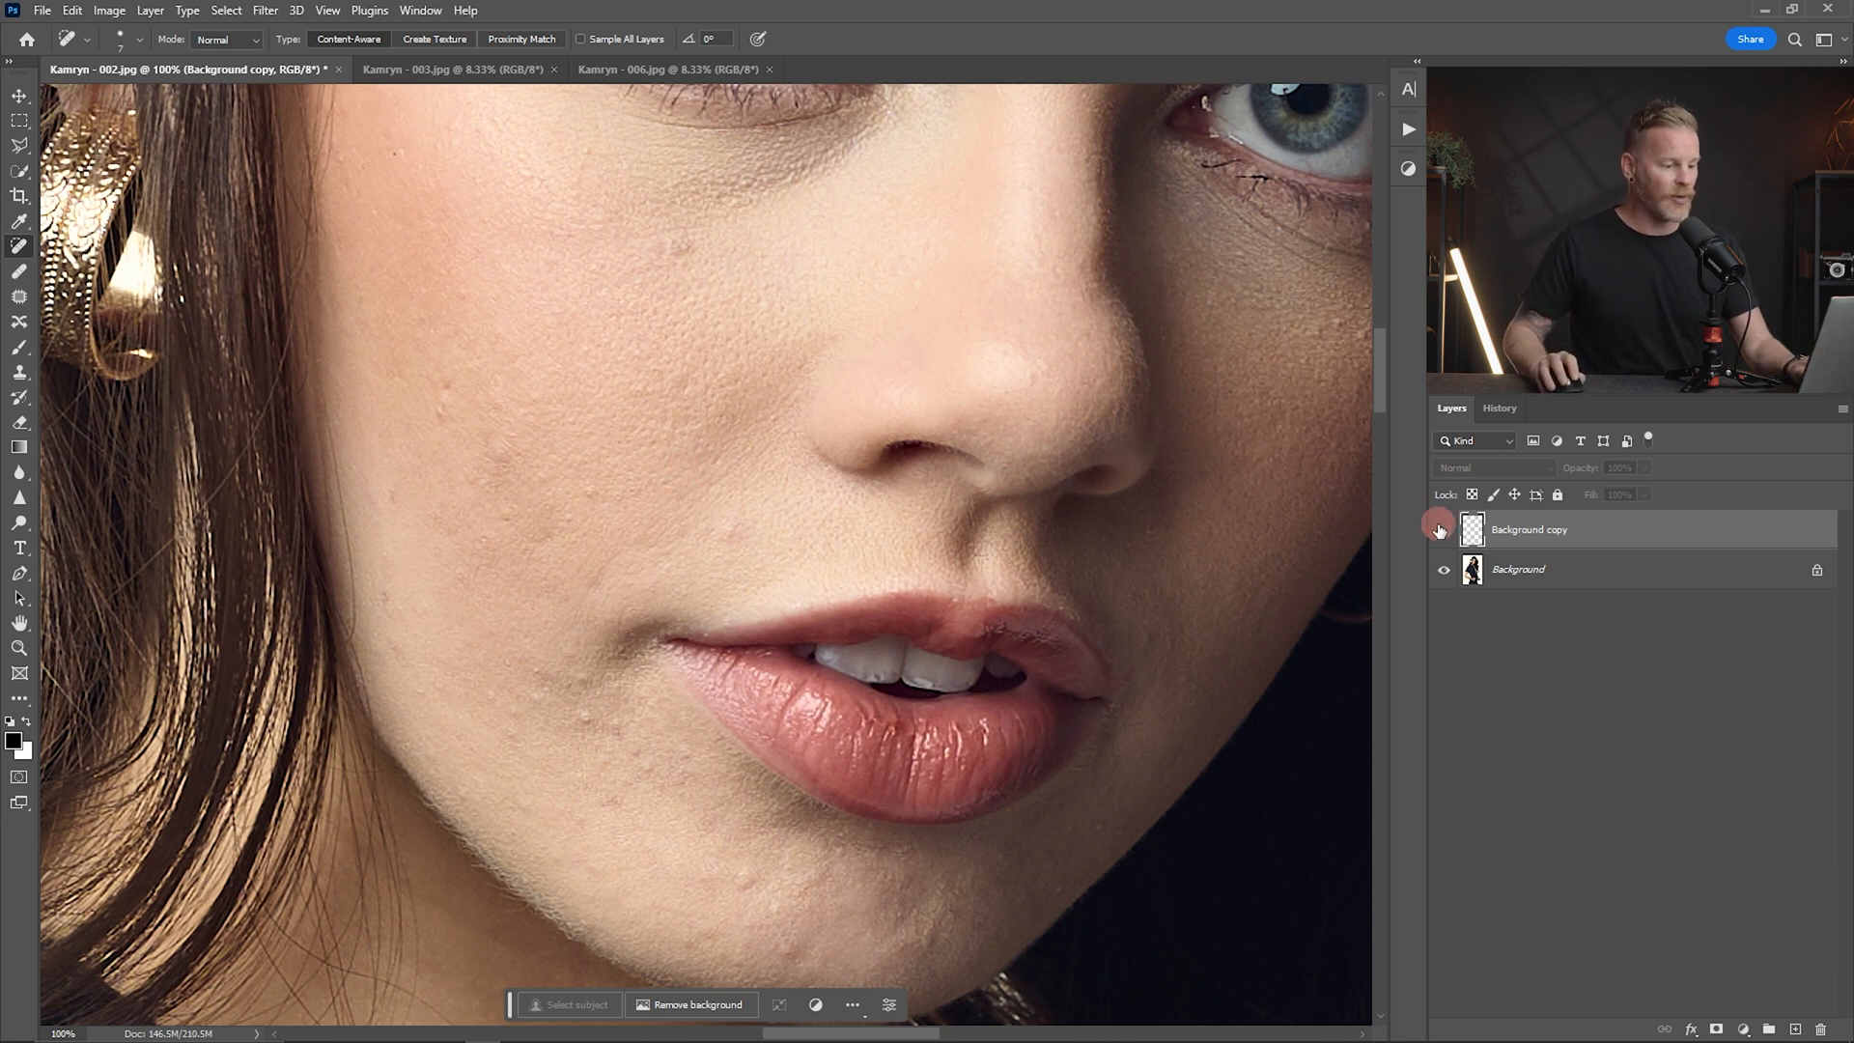
pyautogui.click(1445, 530)
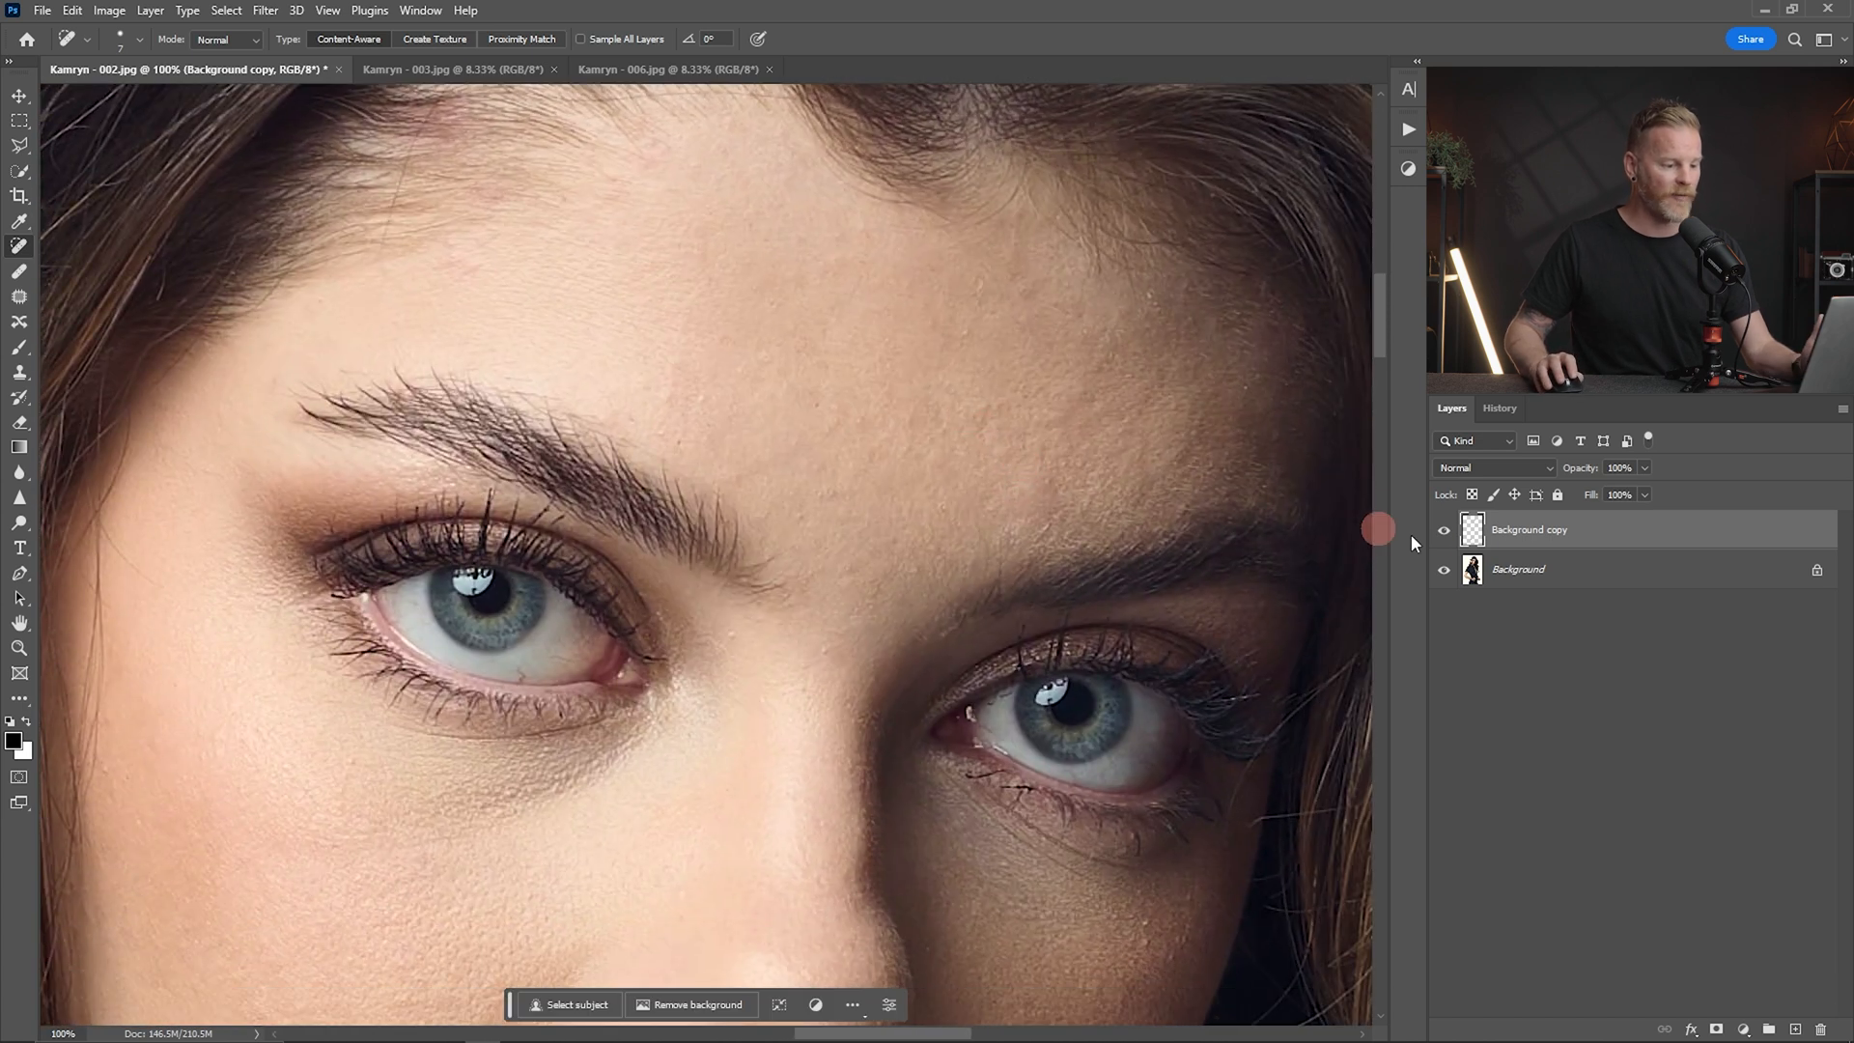
pyautogui.click(1445, 529)
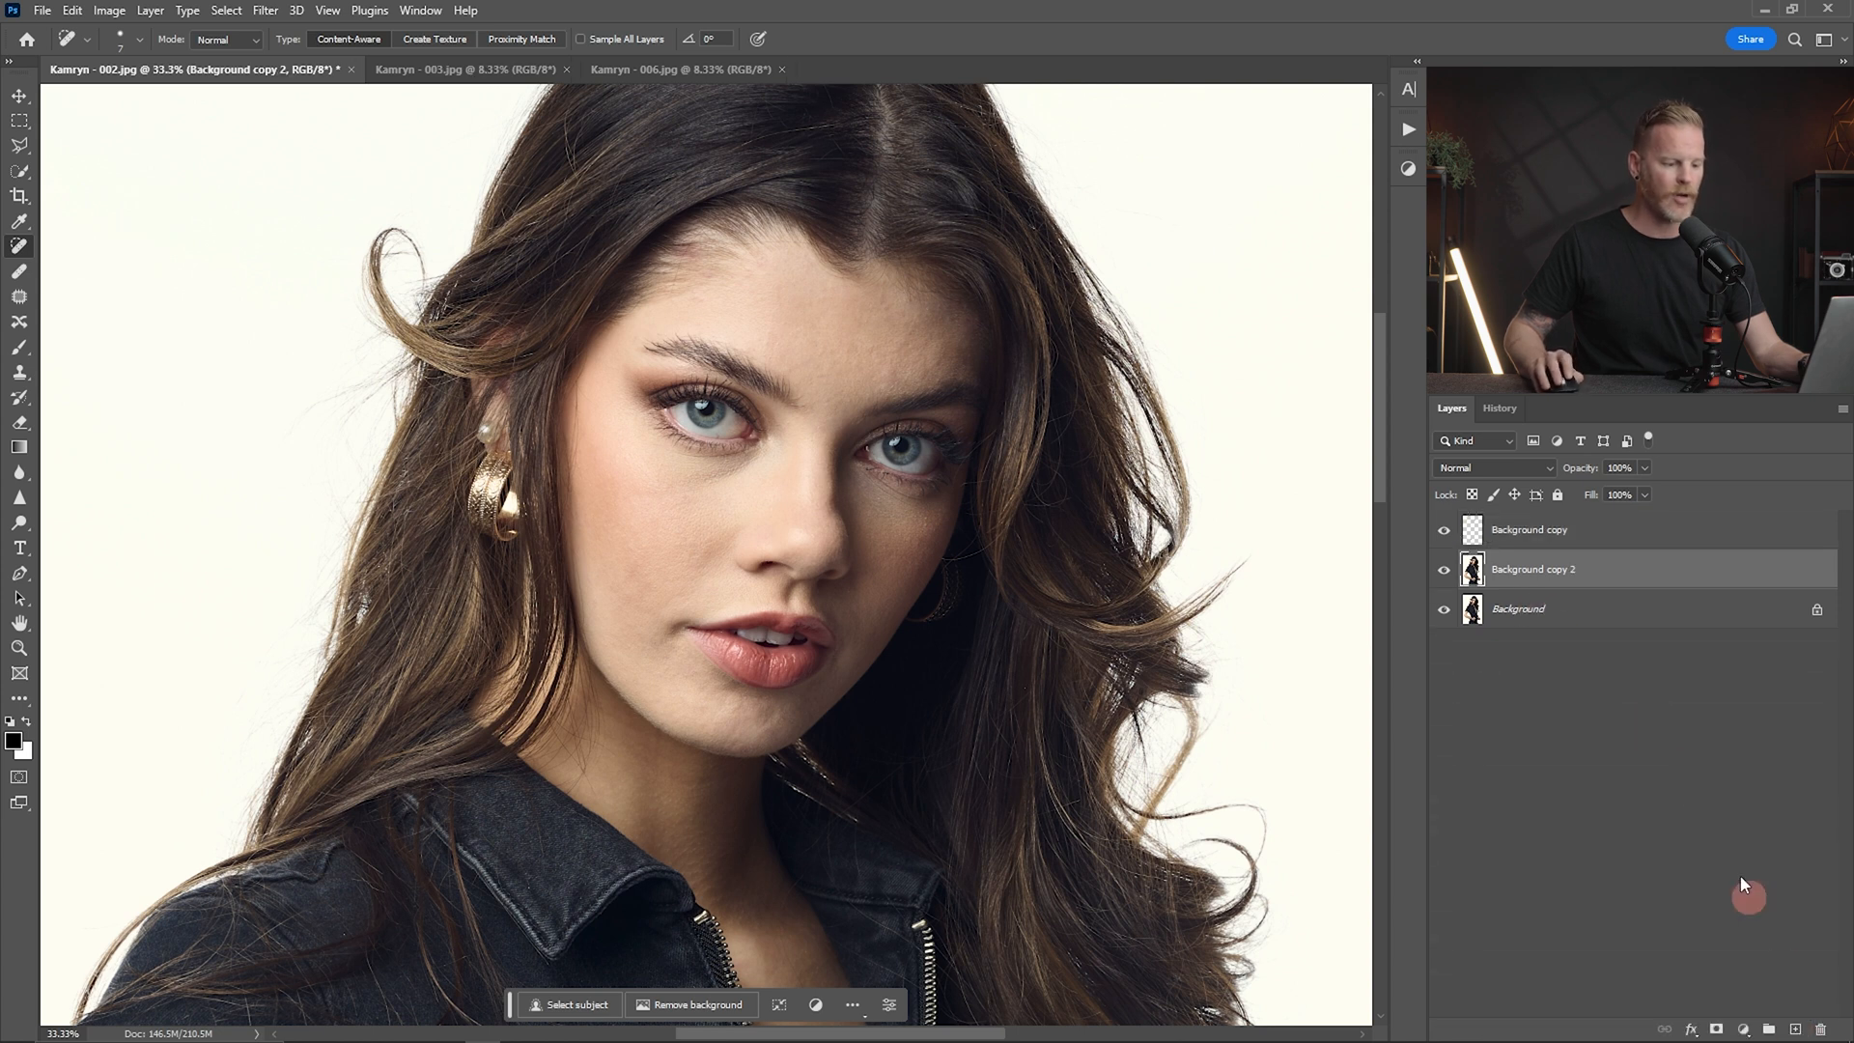
# - Reach the Filter menu to run Retouch4me Dodge Burn on the second copy
pyautogui.click(267, 10)
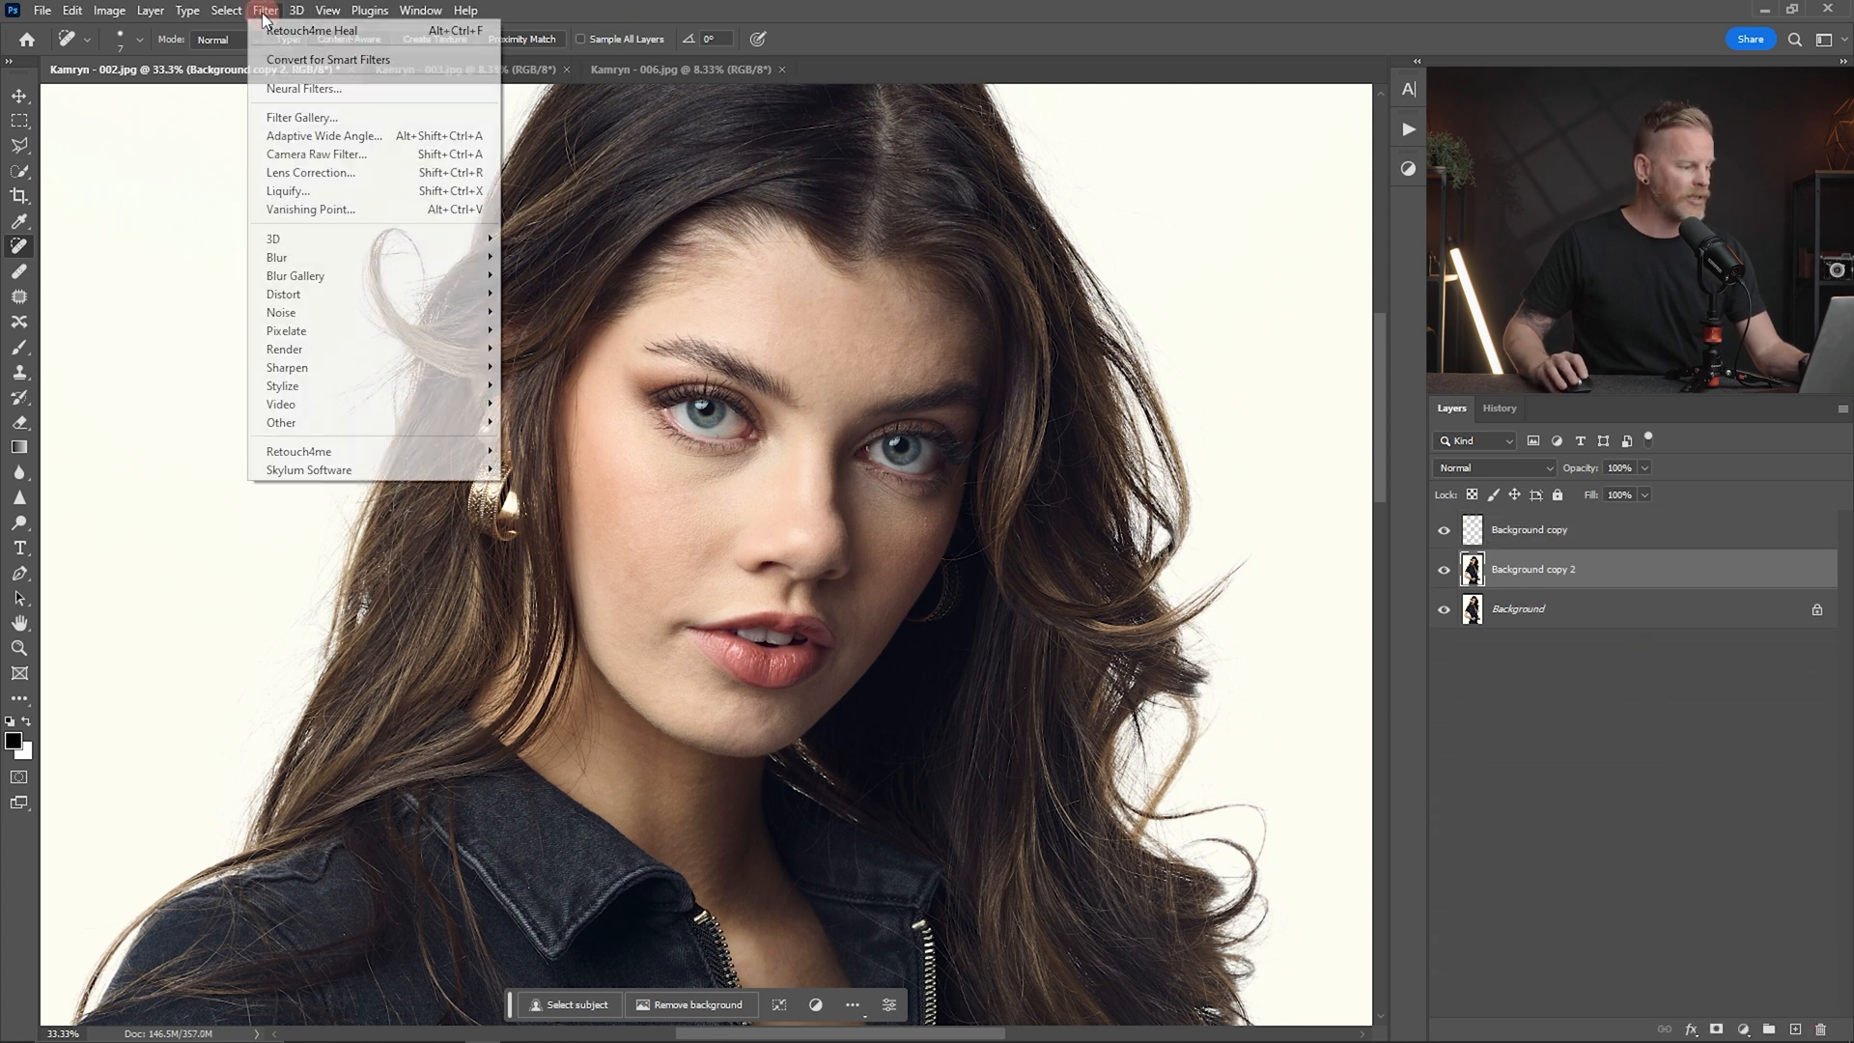
pyautogui.moveTo(332, 452)
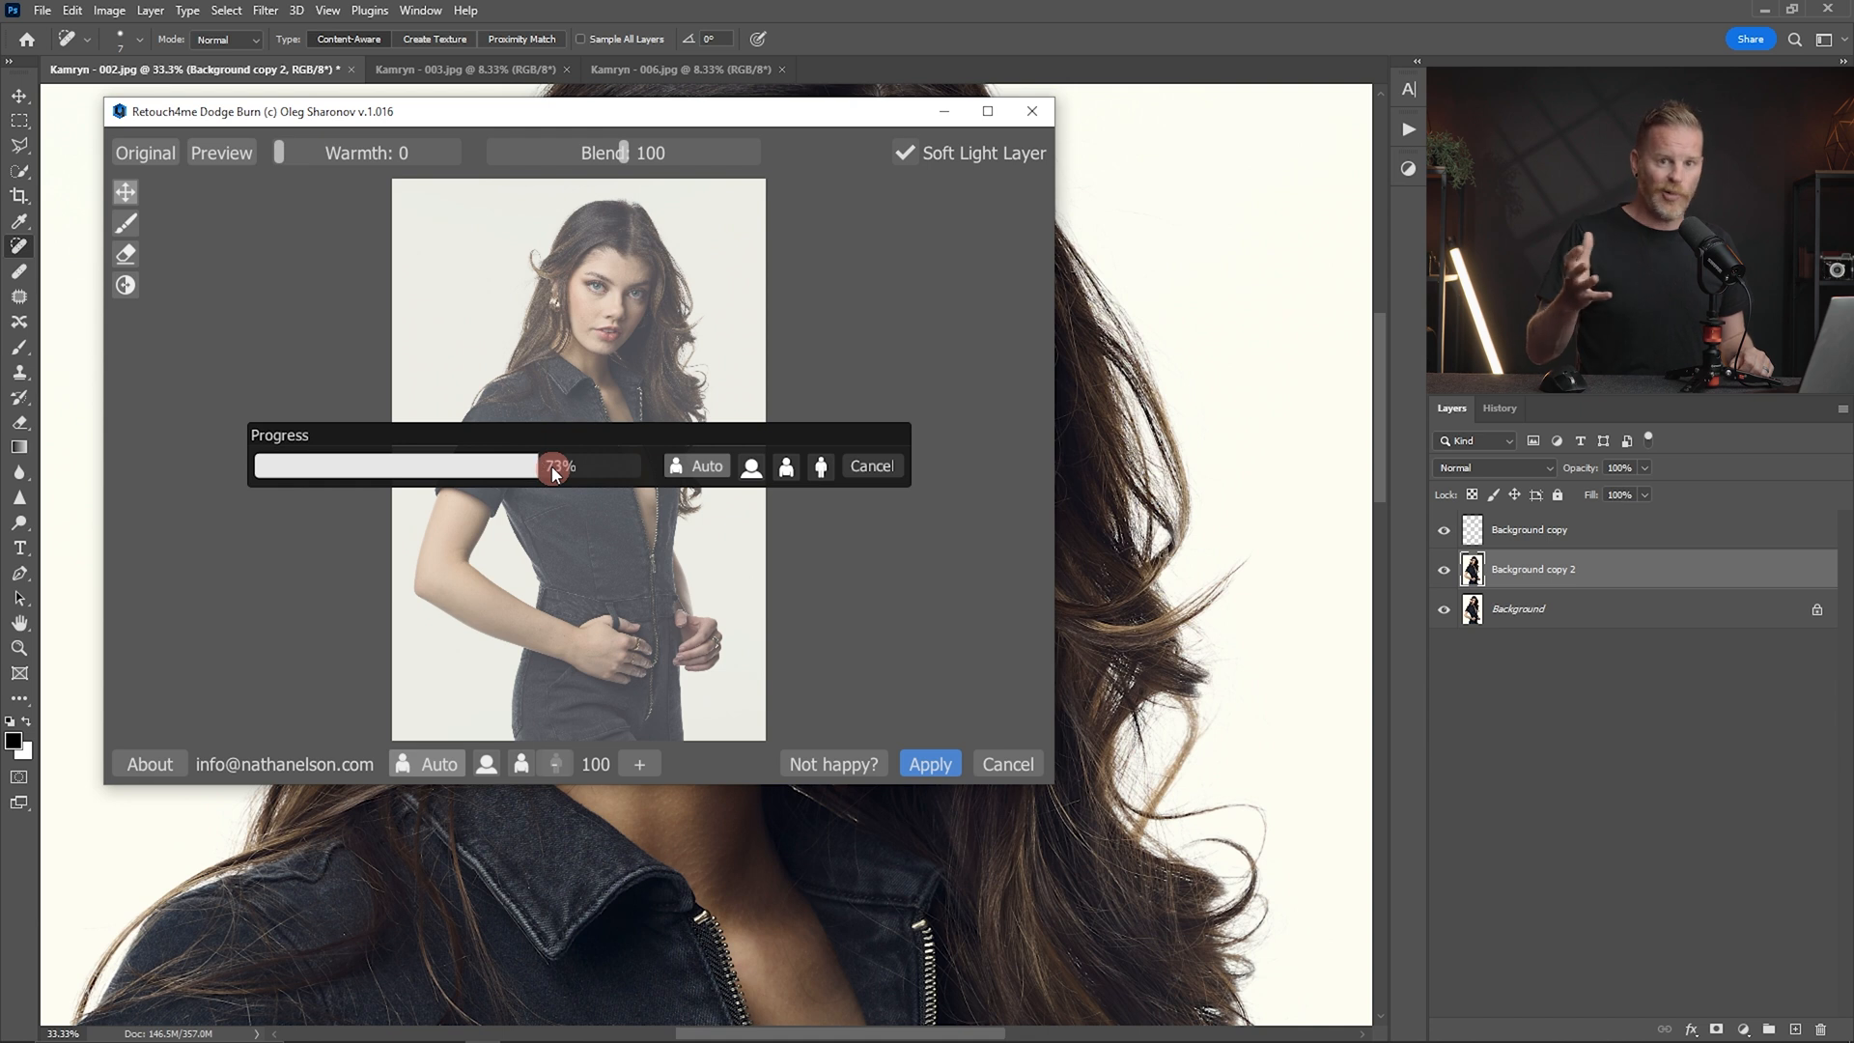
pyautogui.moveTo(900, 311)
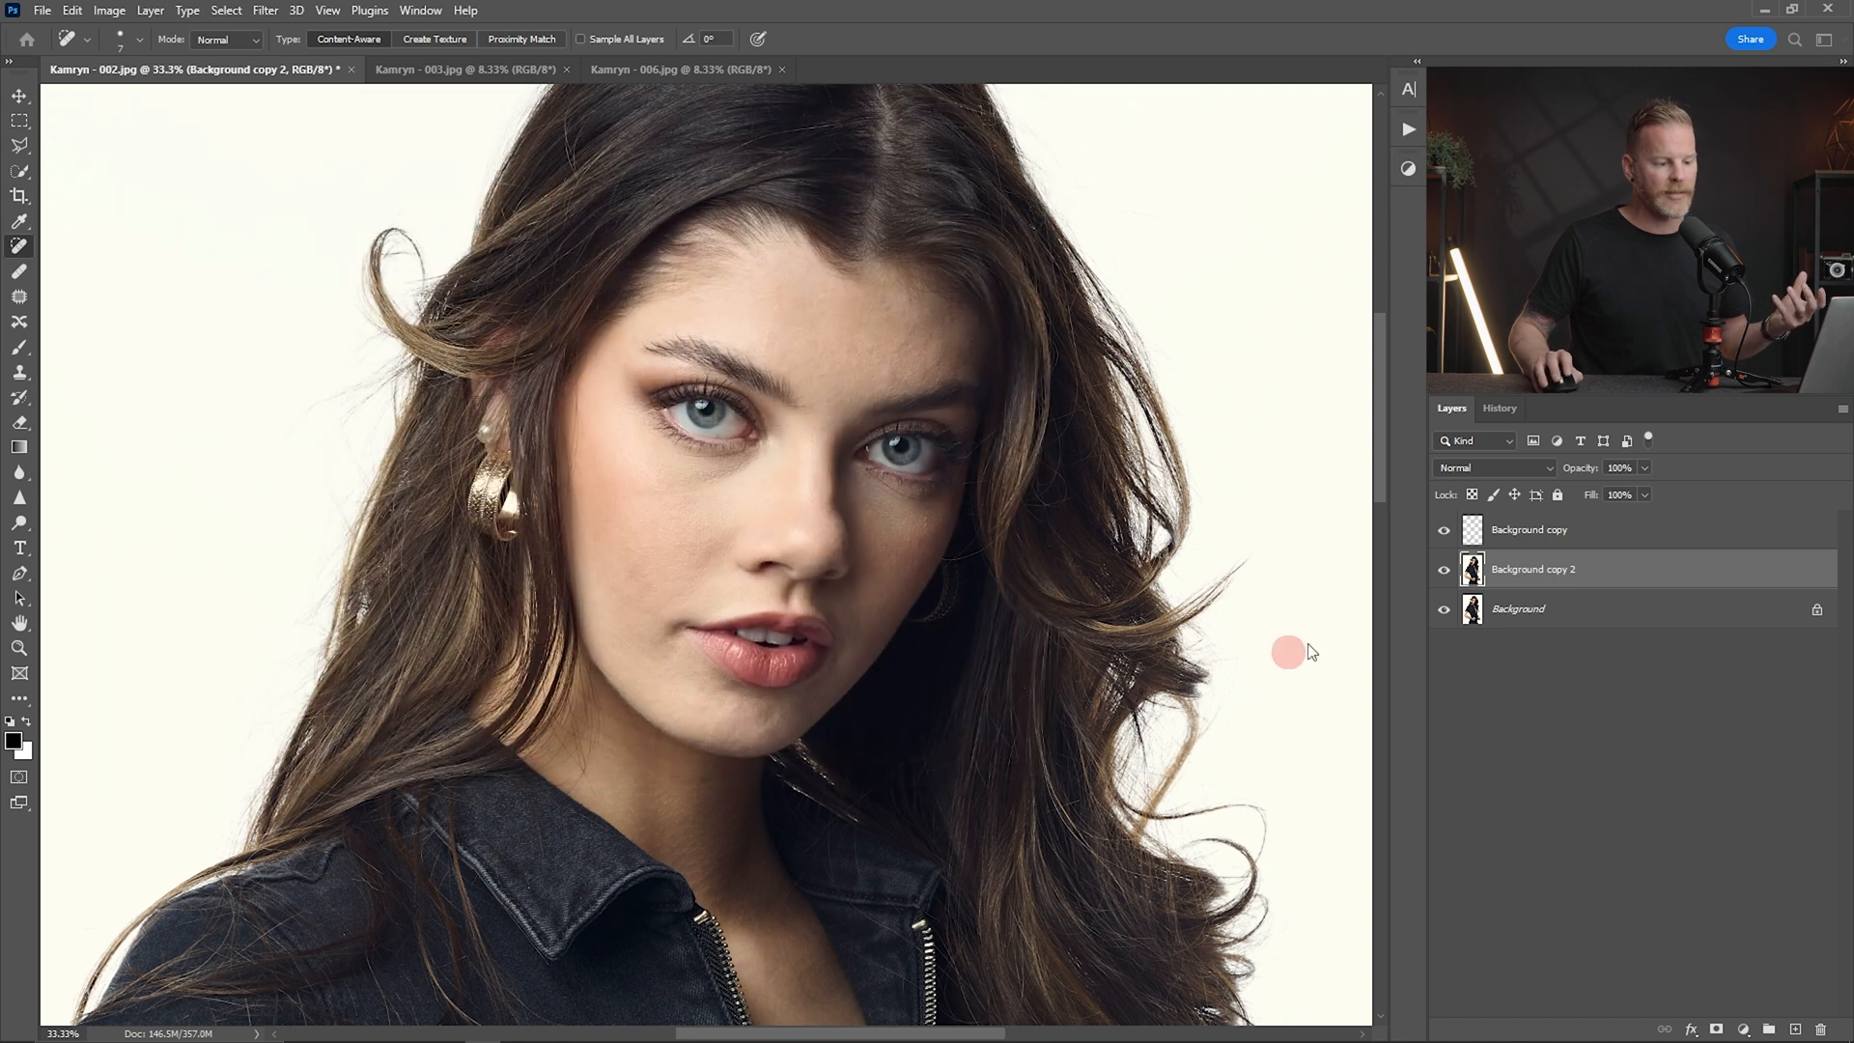
# - Hide the healing layer and blend the dodge-and-burn layer in Soft Light
pyautogui.click(1444, 529)
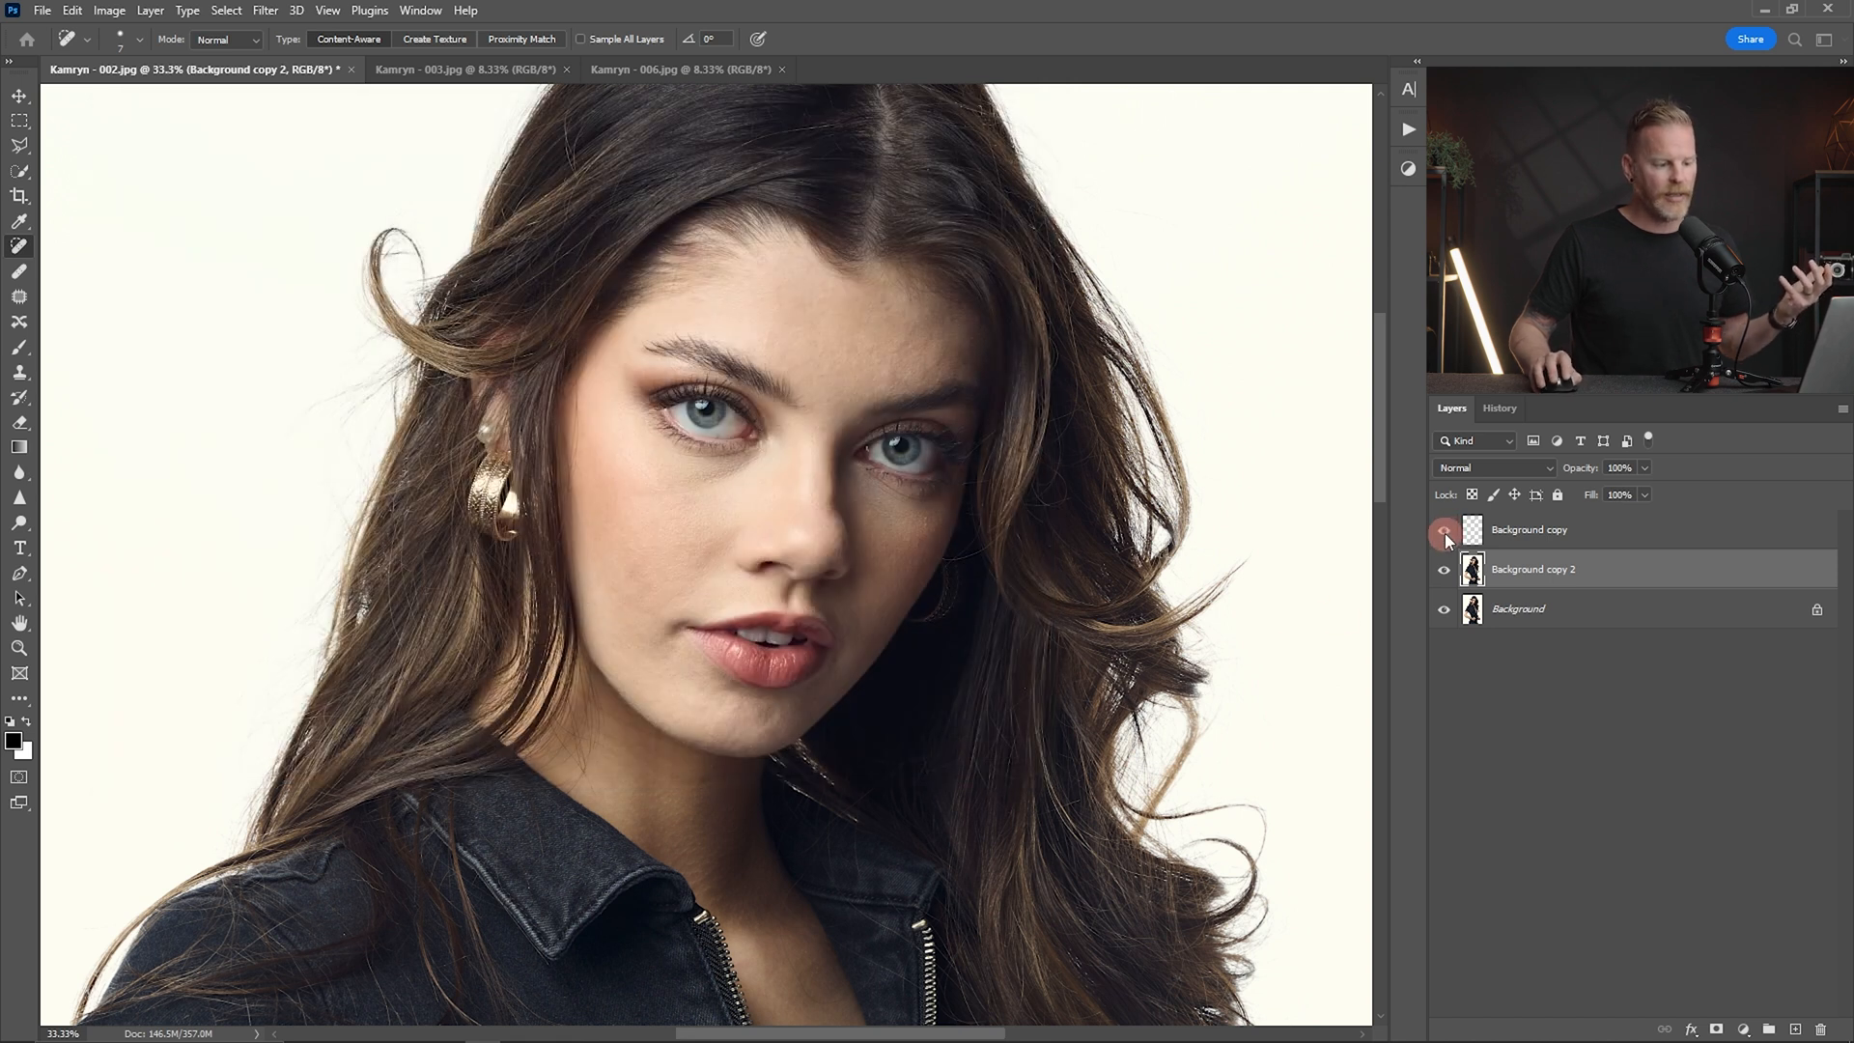
pyautogui.click(1443, 529)
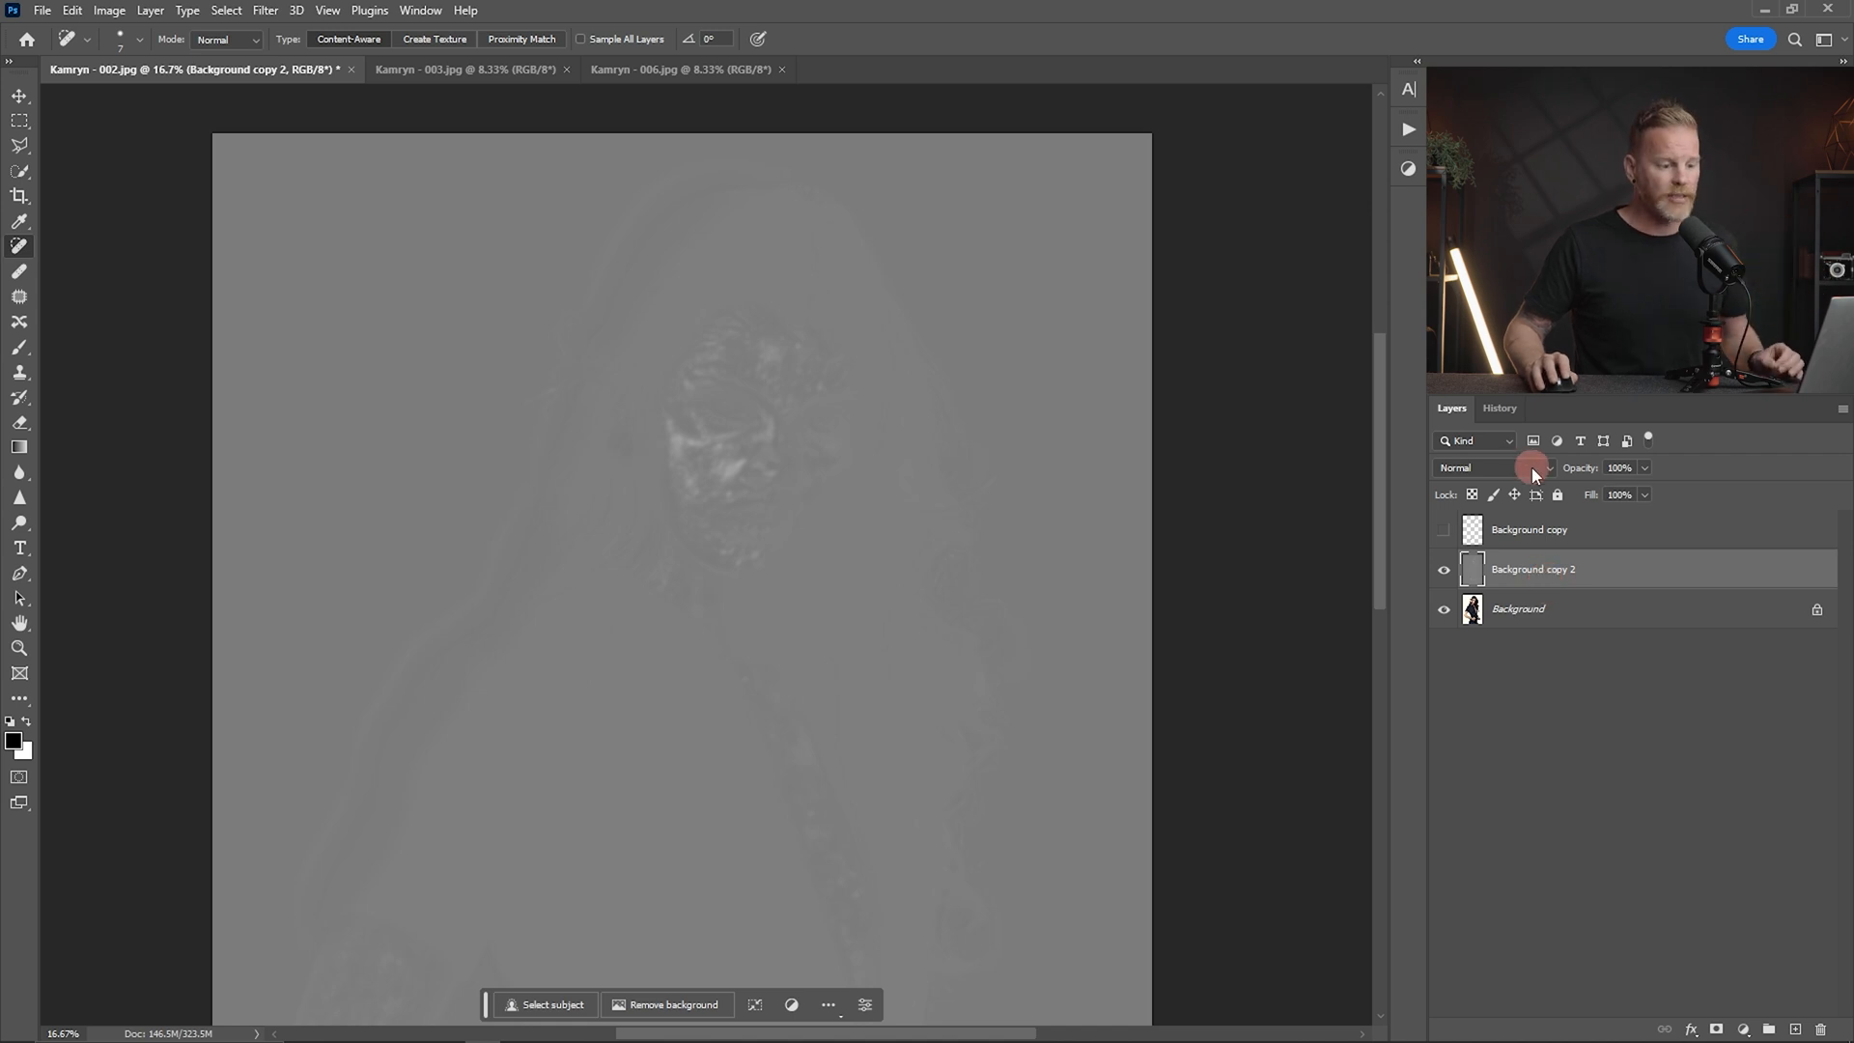
pyautogui.click(1495, 467)
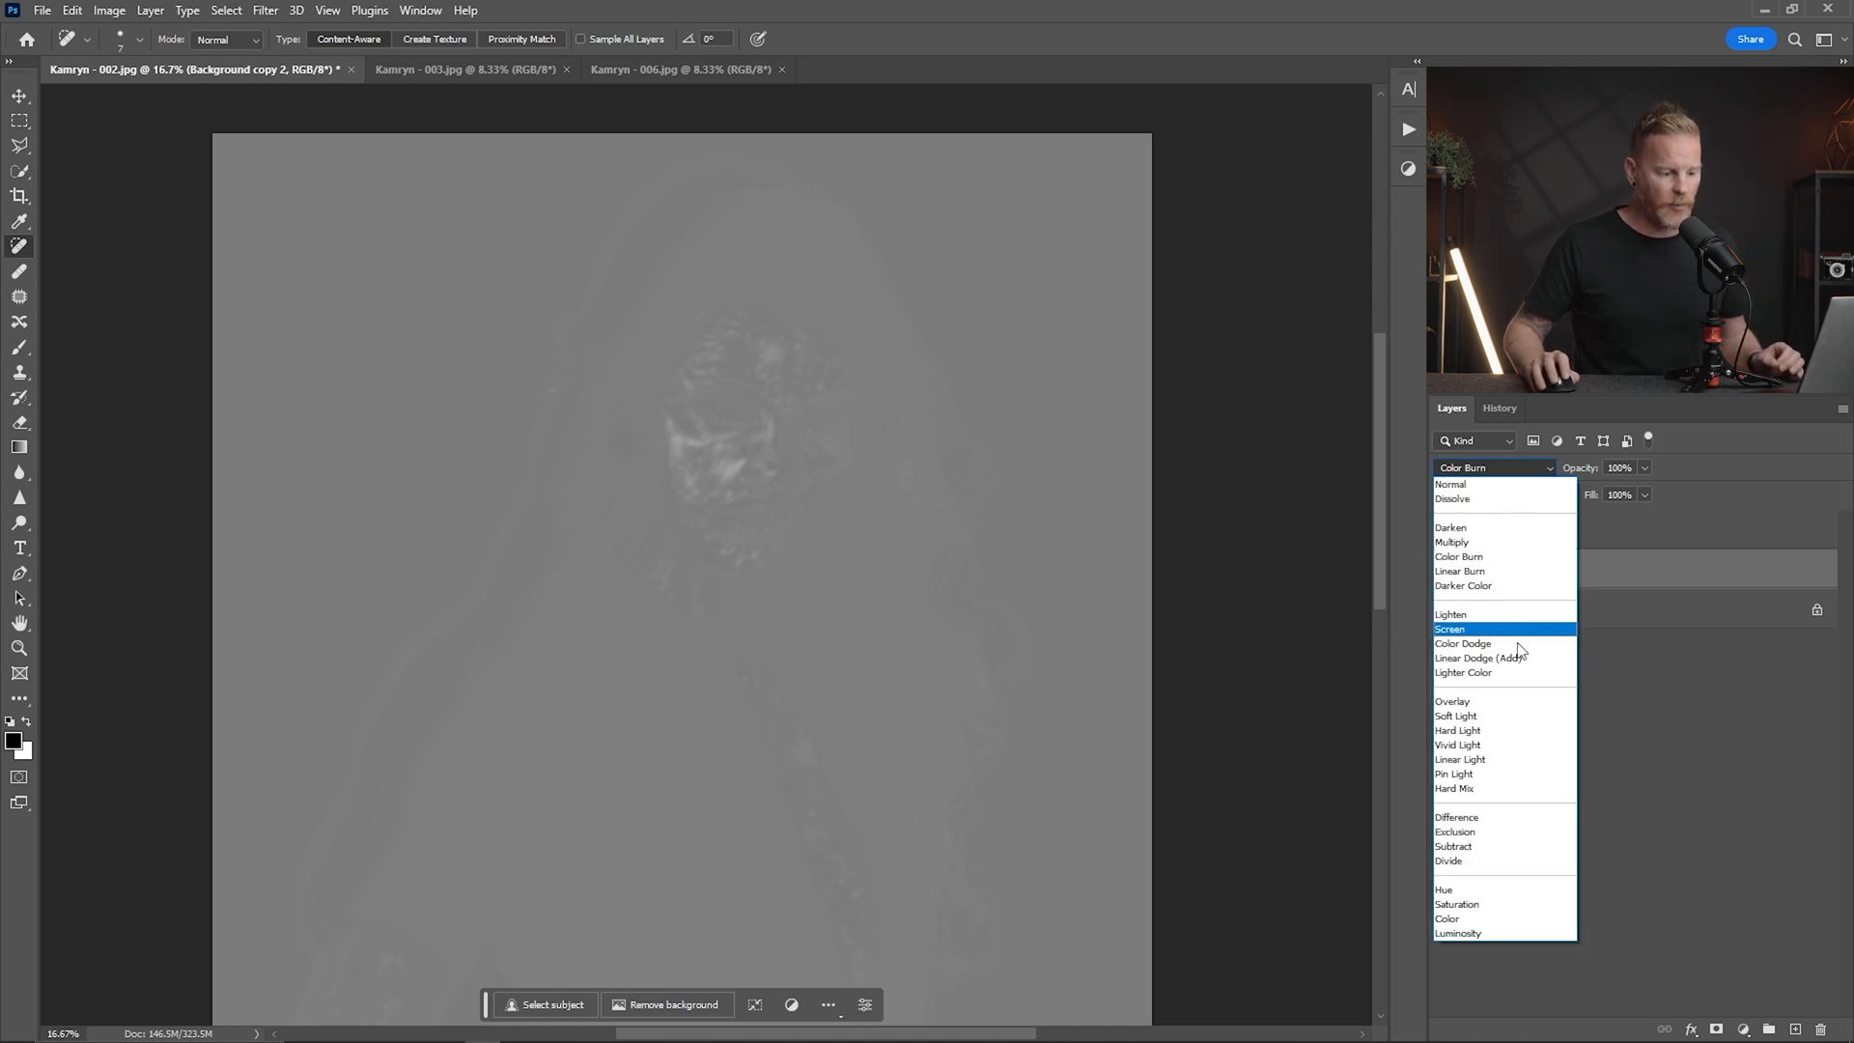
pyautogui.click(1456, 714)
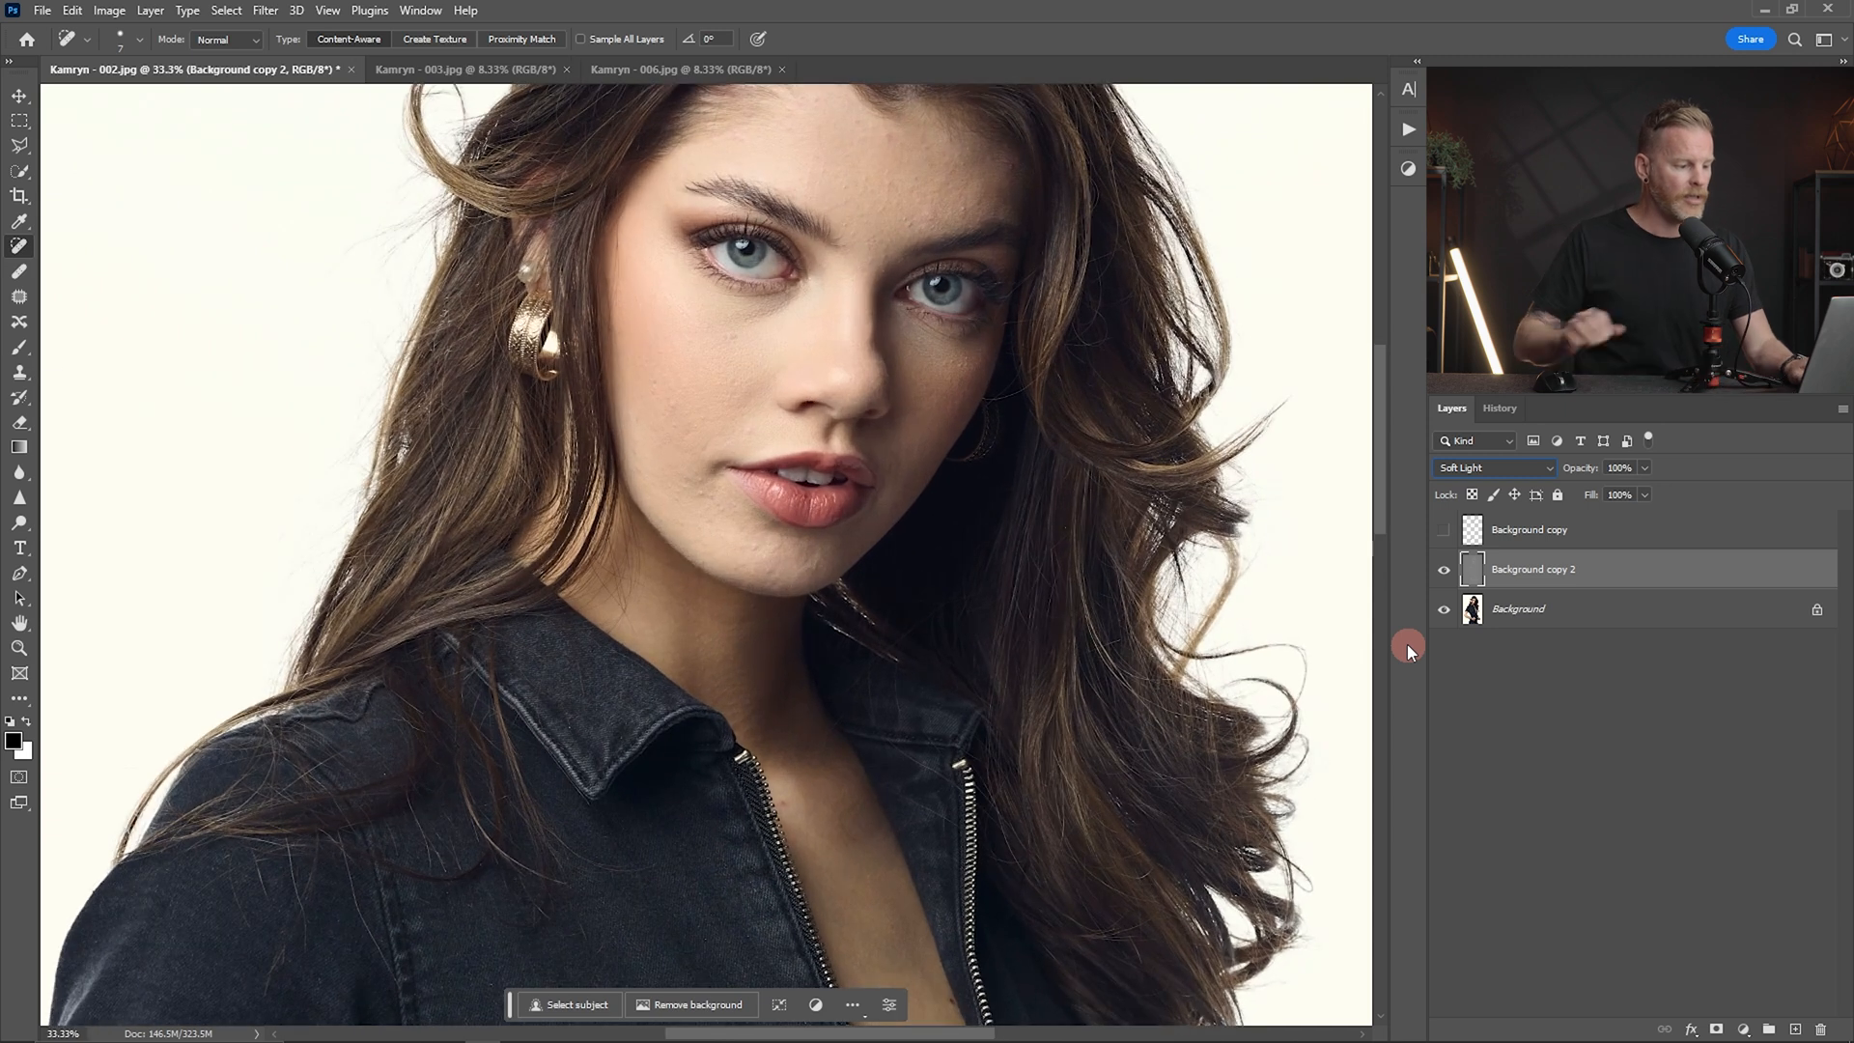
# - Toggle the dodge-and-burn layer to compare, then show the healing layer again
pyautogui.click(1445, 567)
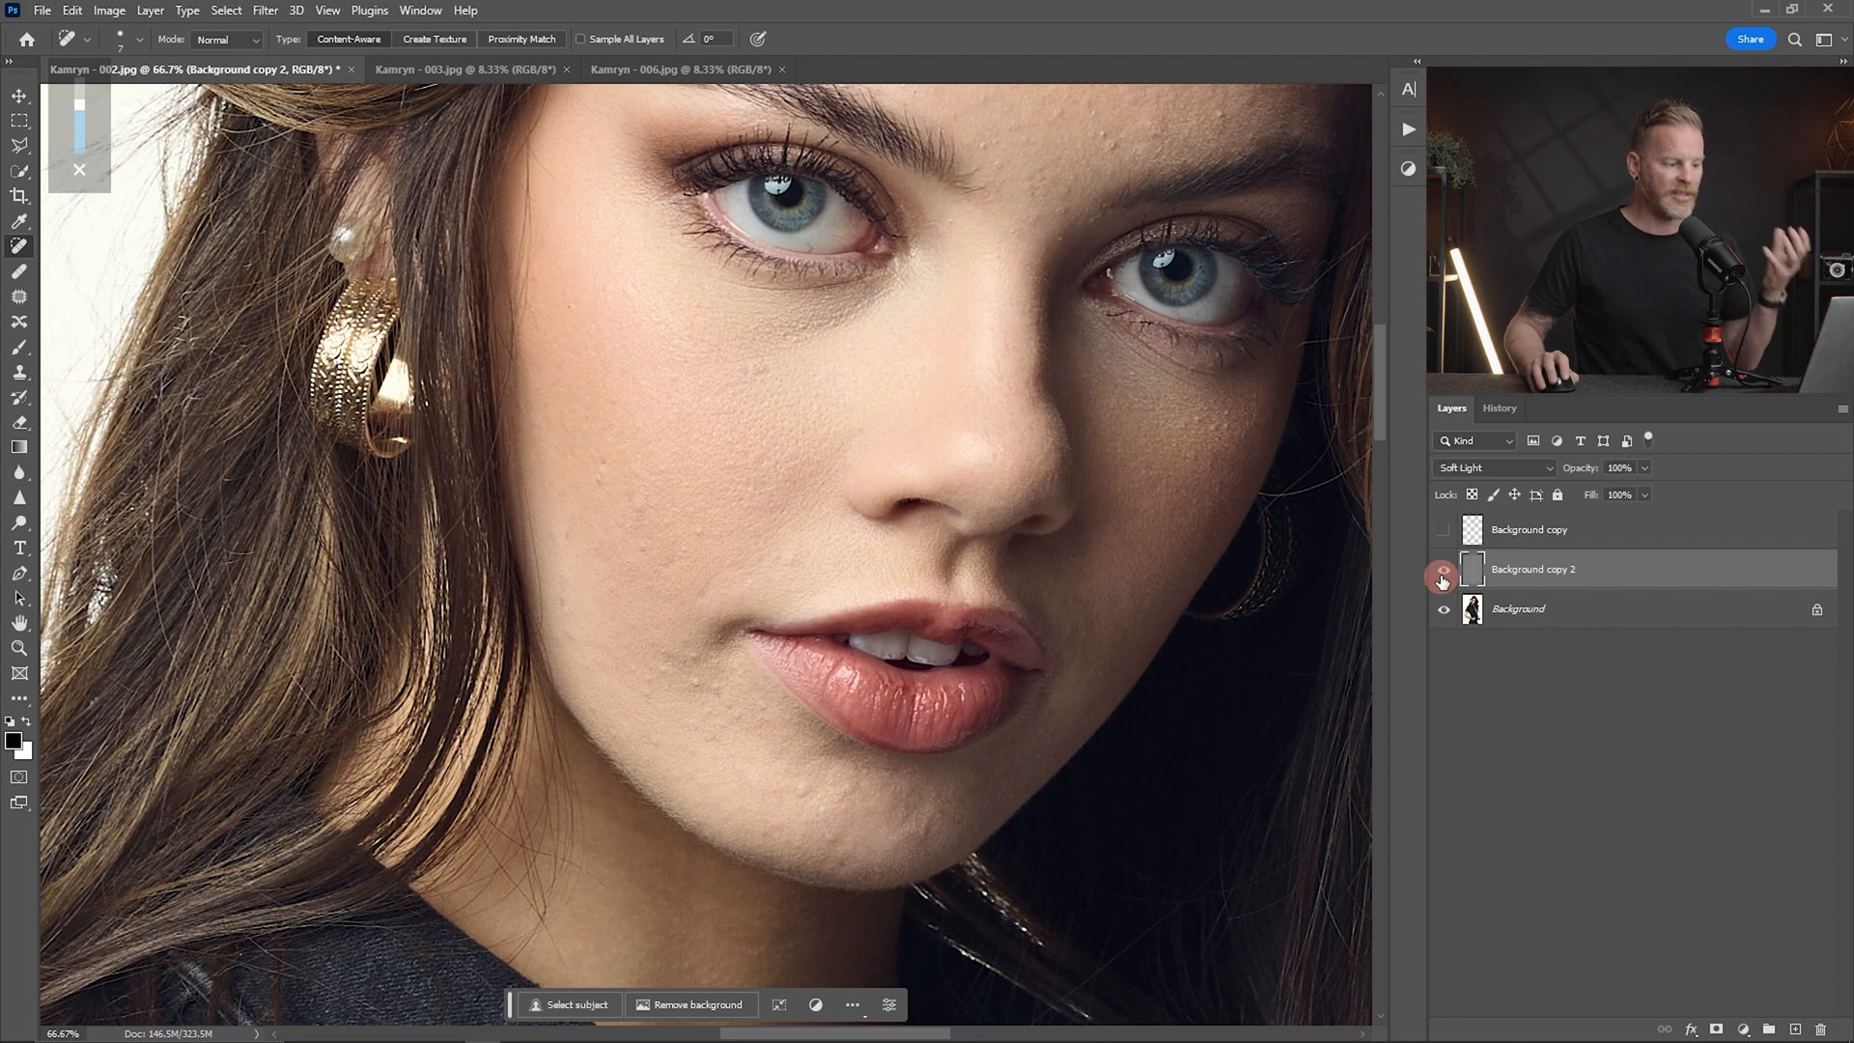
pyautogui.click(1443, 568)
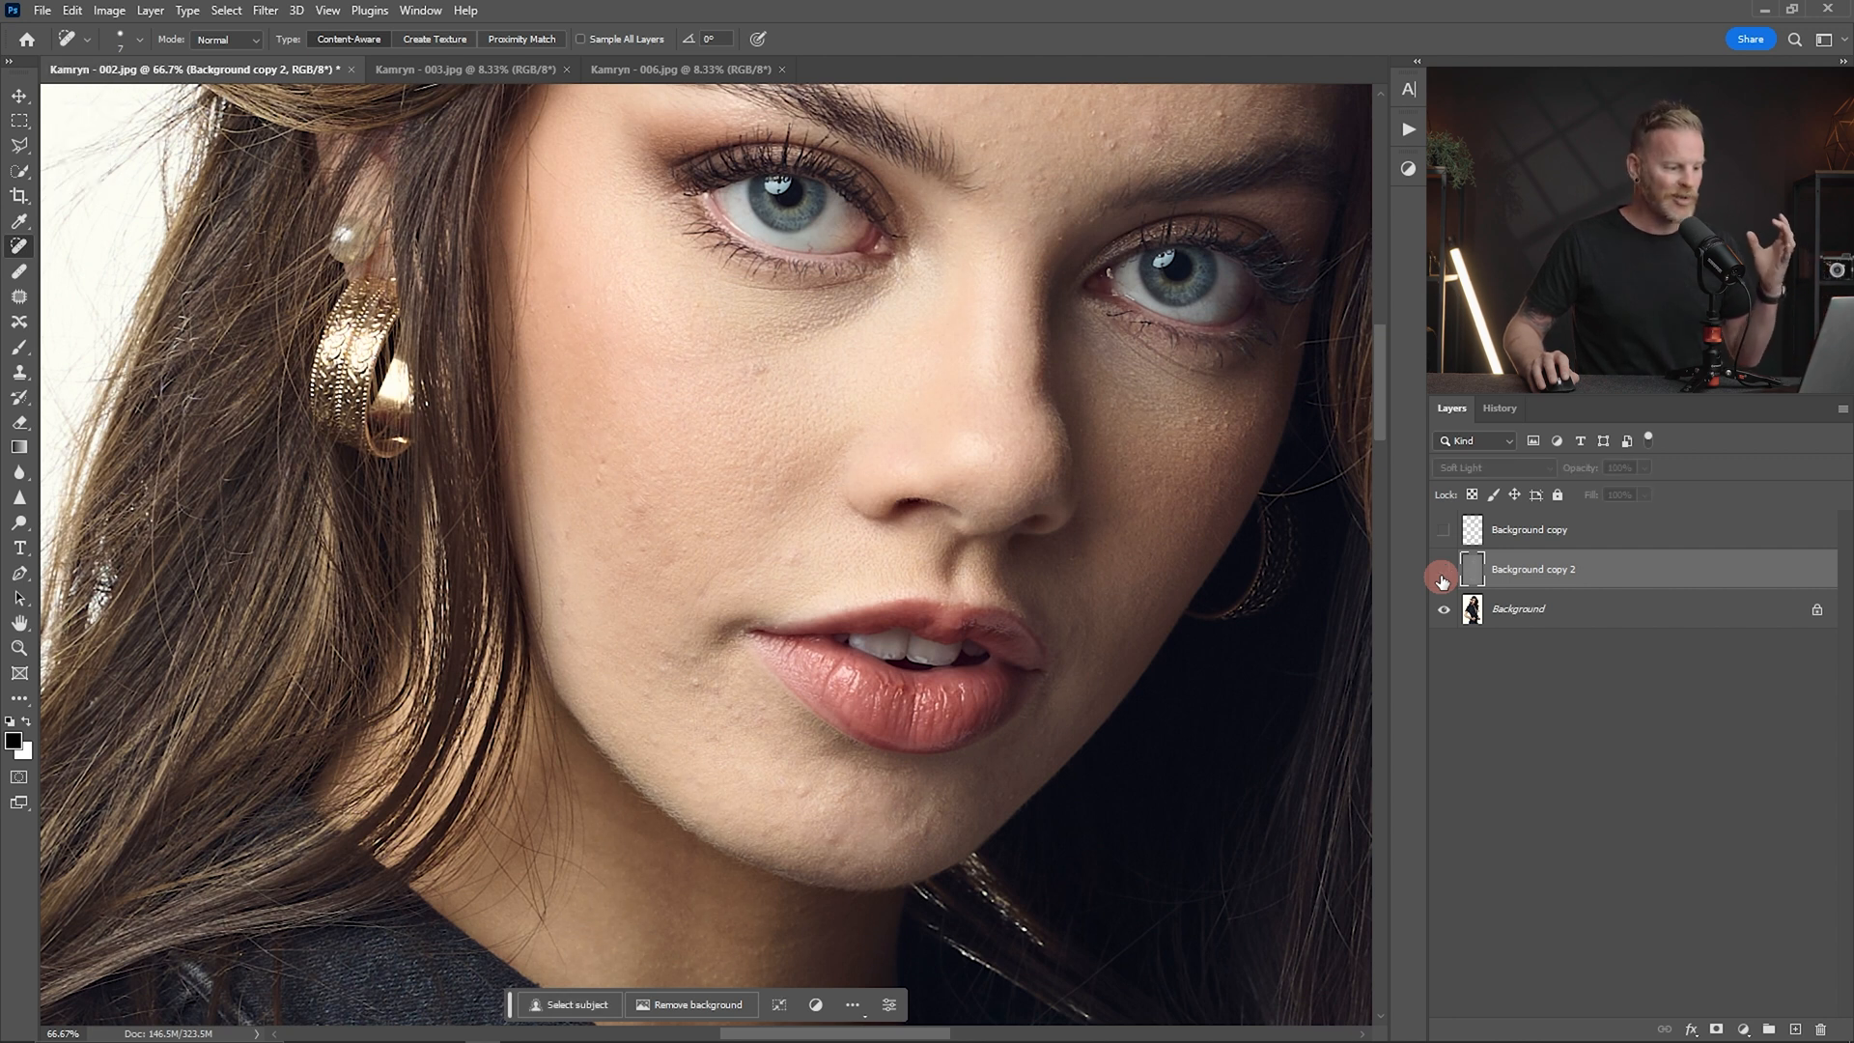
pyautogui.click(1445, 568)
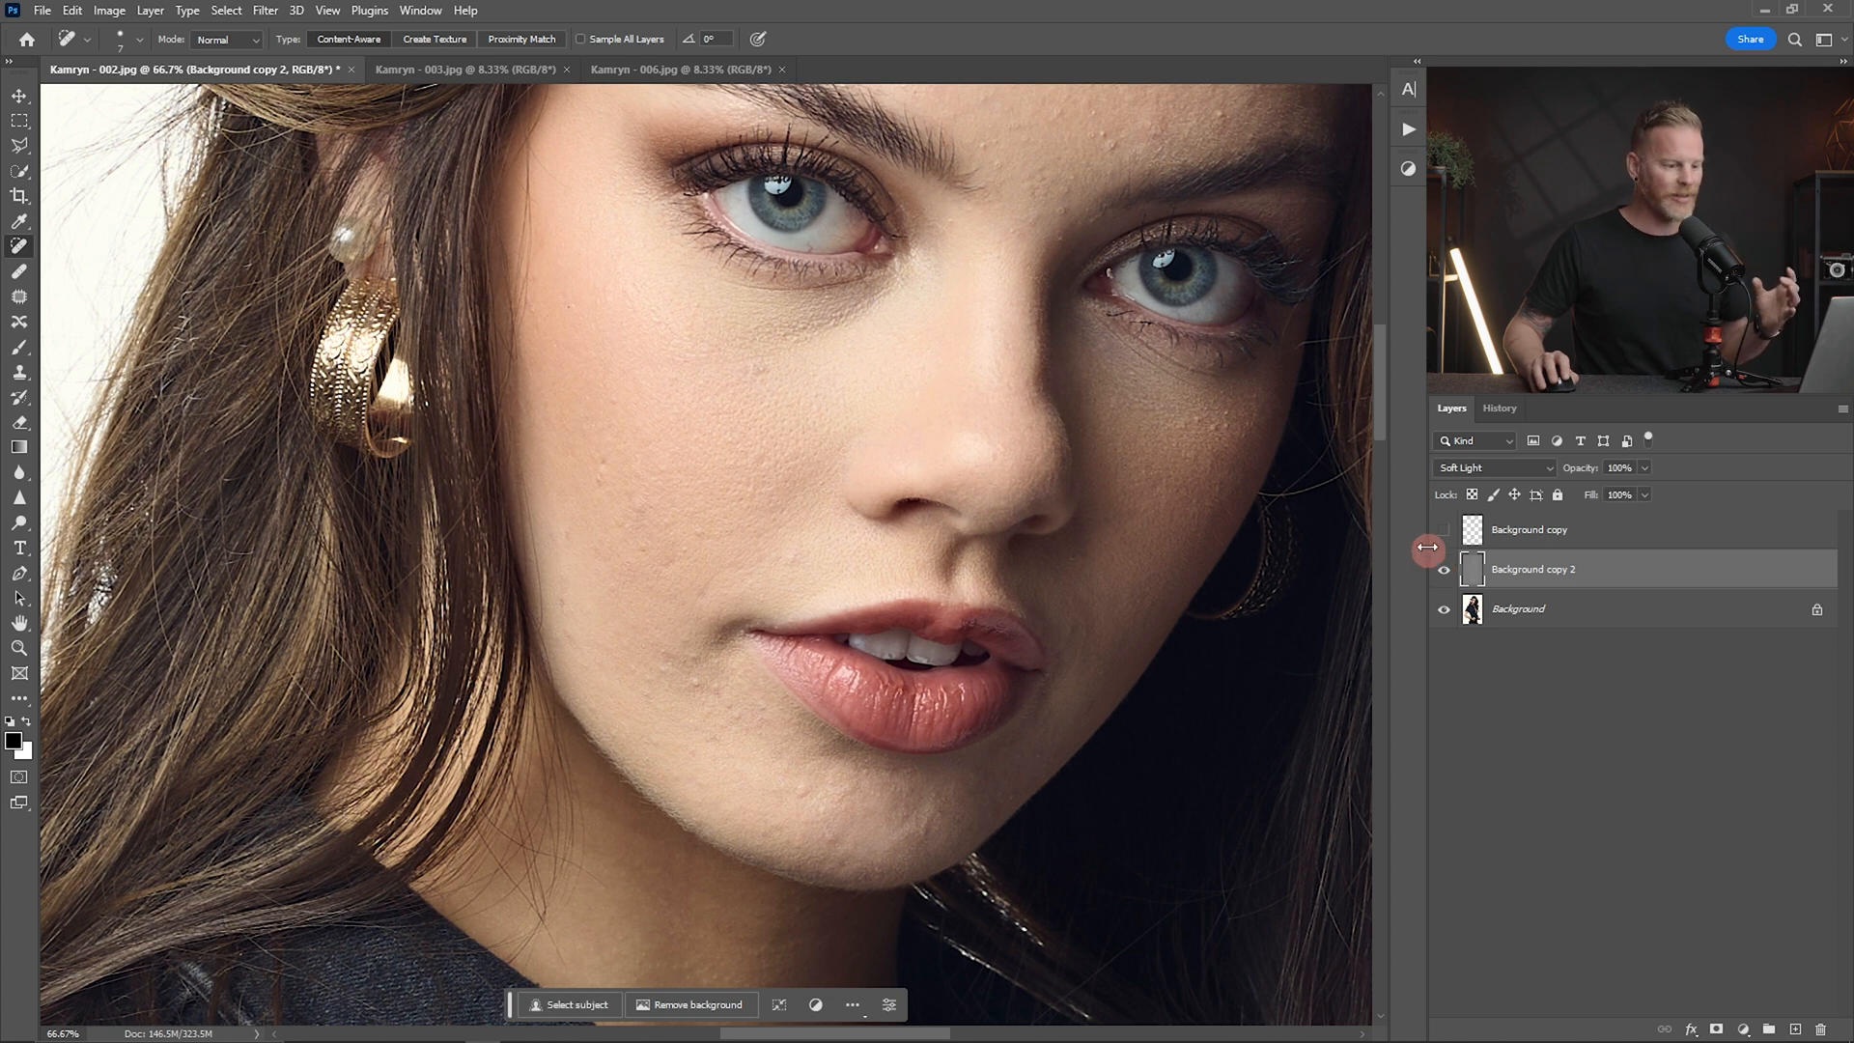
pyautogui.click(1445, 530)
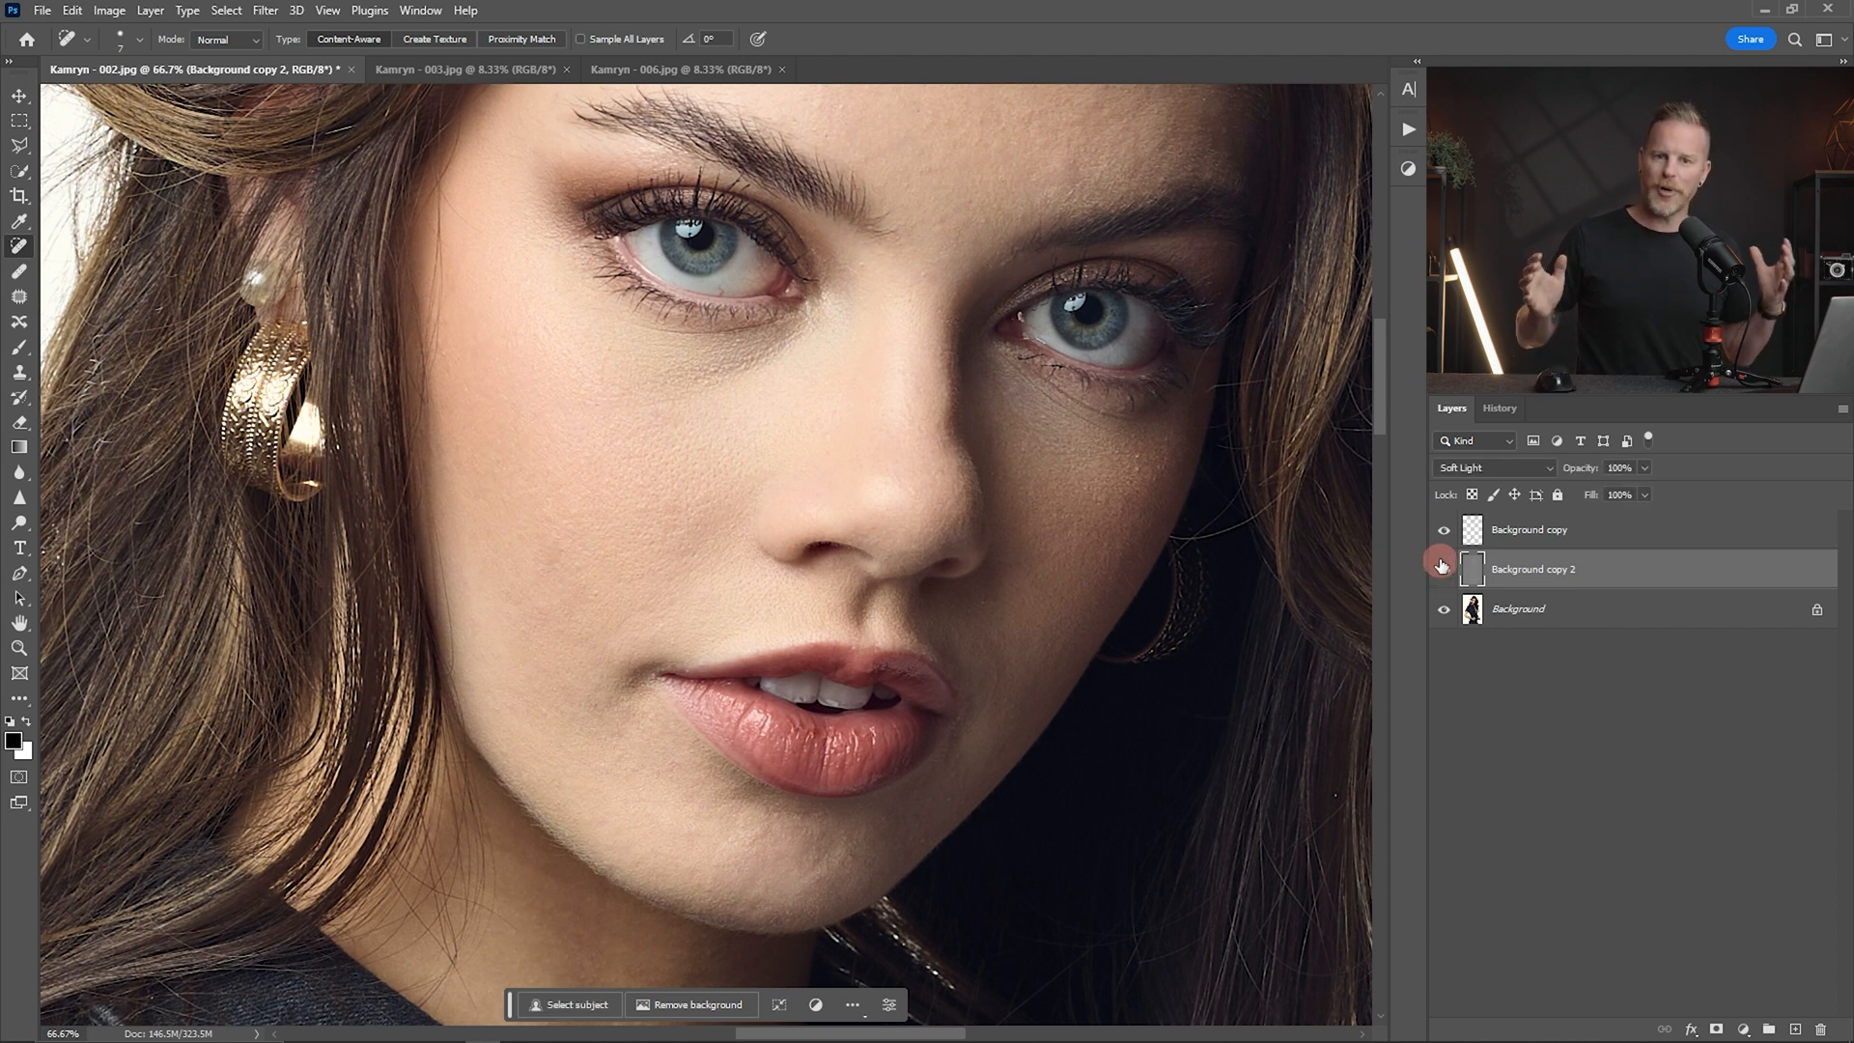
pyautogui.moveTo(1442, 564)
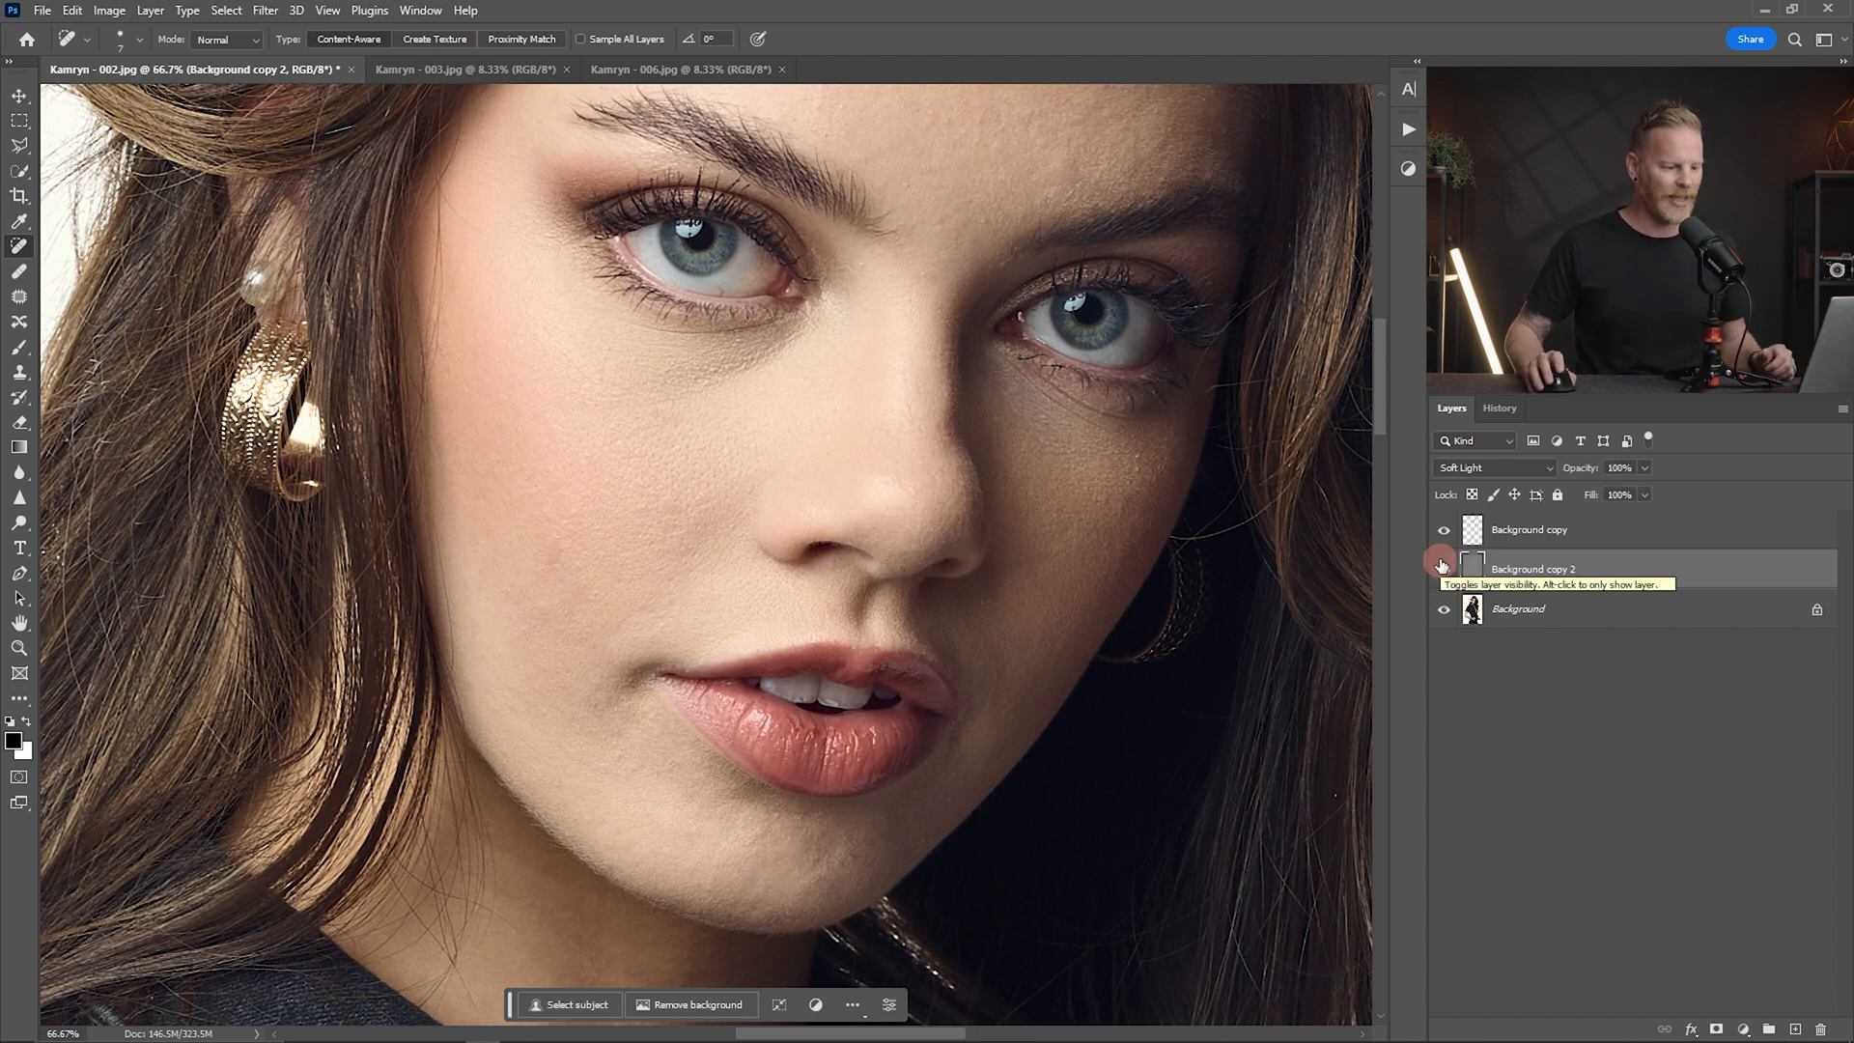
# - Apply Retouch4me Portrait Volumes as a Soft Light Layer on a third copy
pyautogui.click(1444, 568)
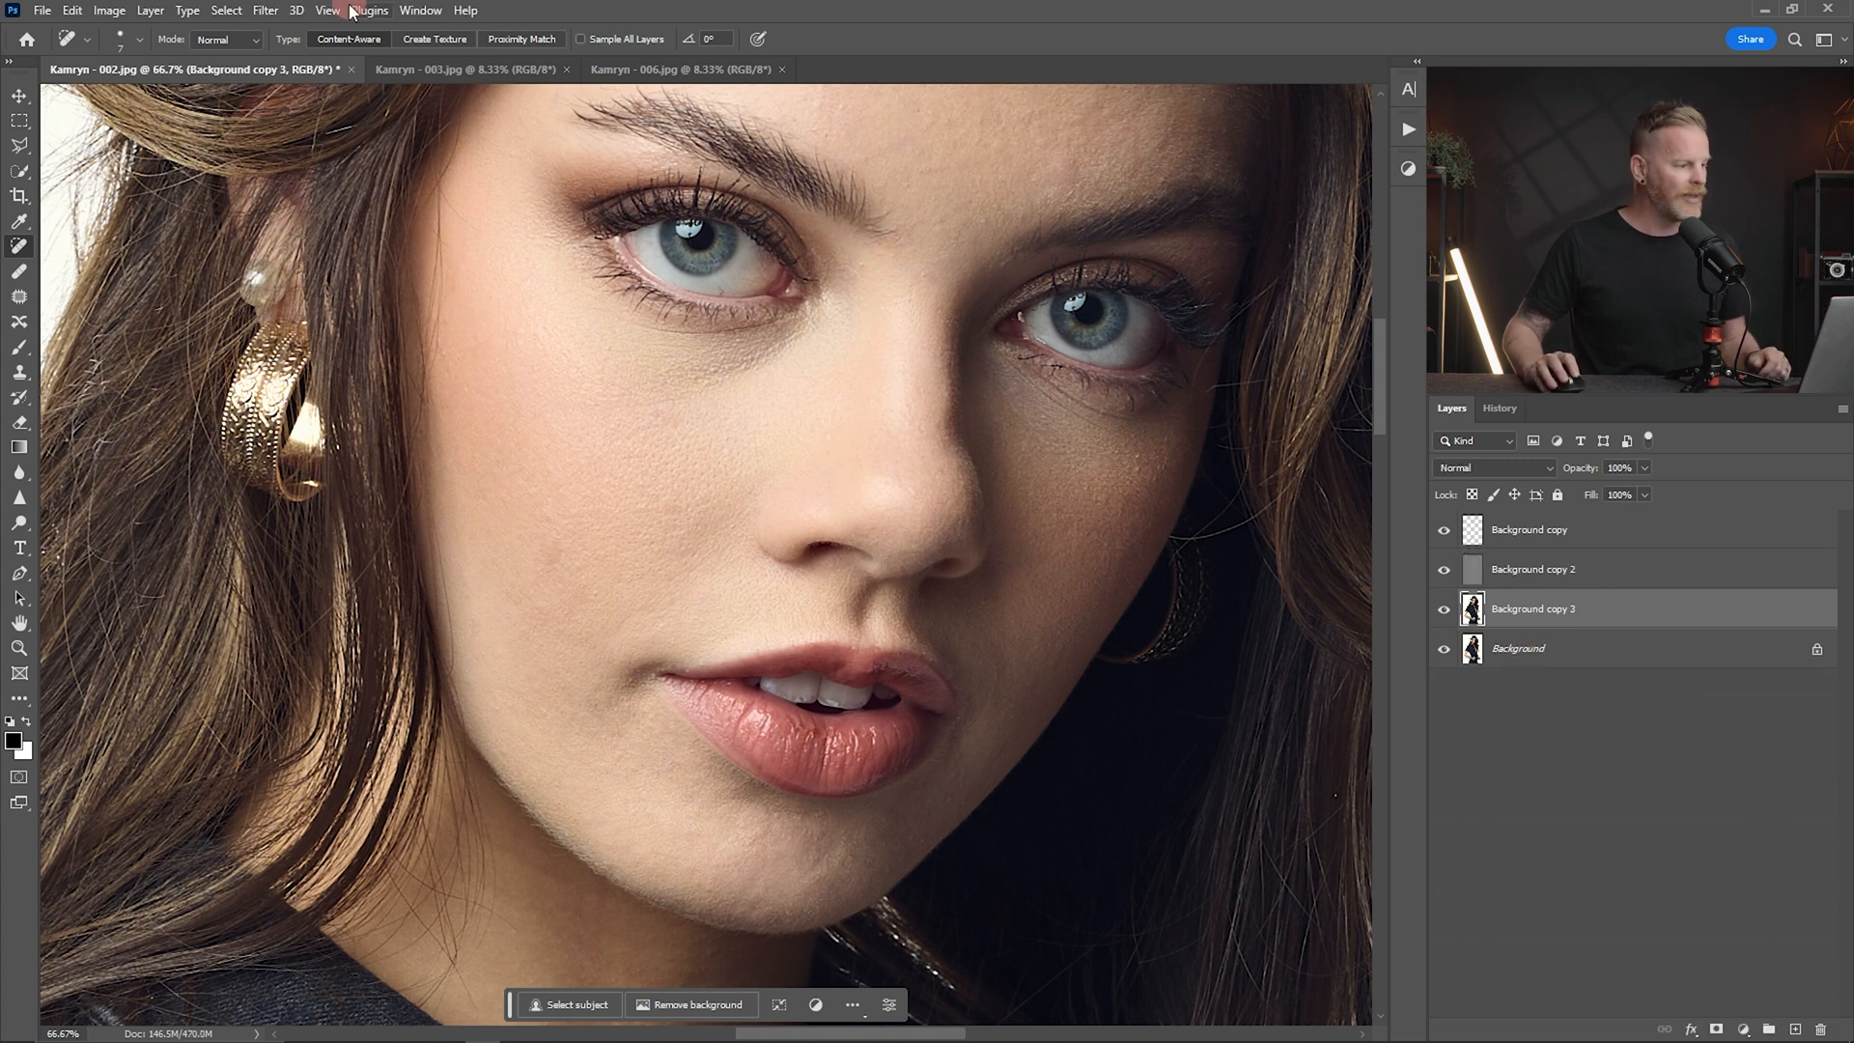
pyautogui.click(280, 10)
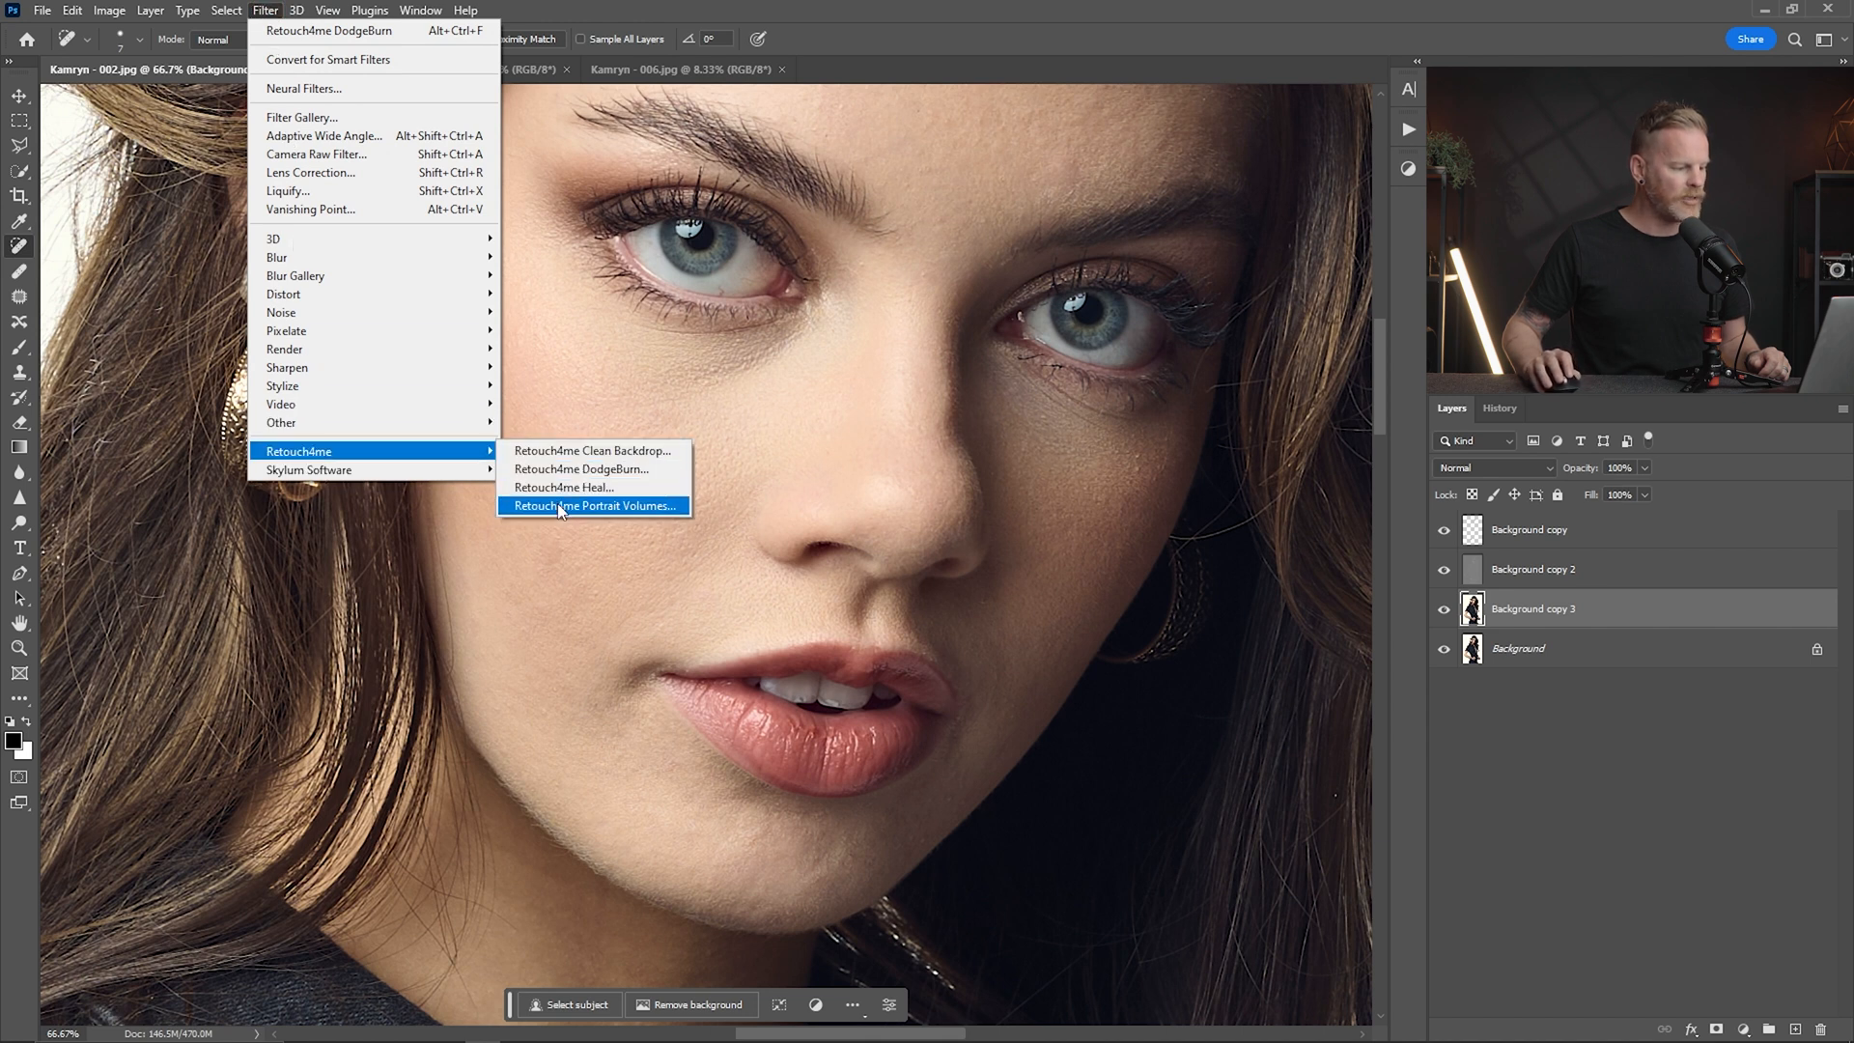
pyautogui.click(591, 506)
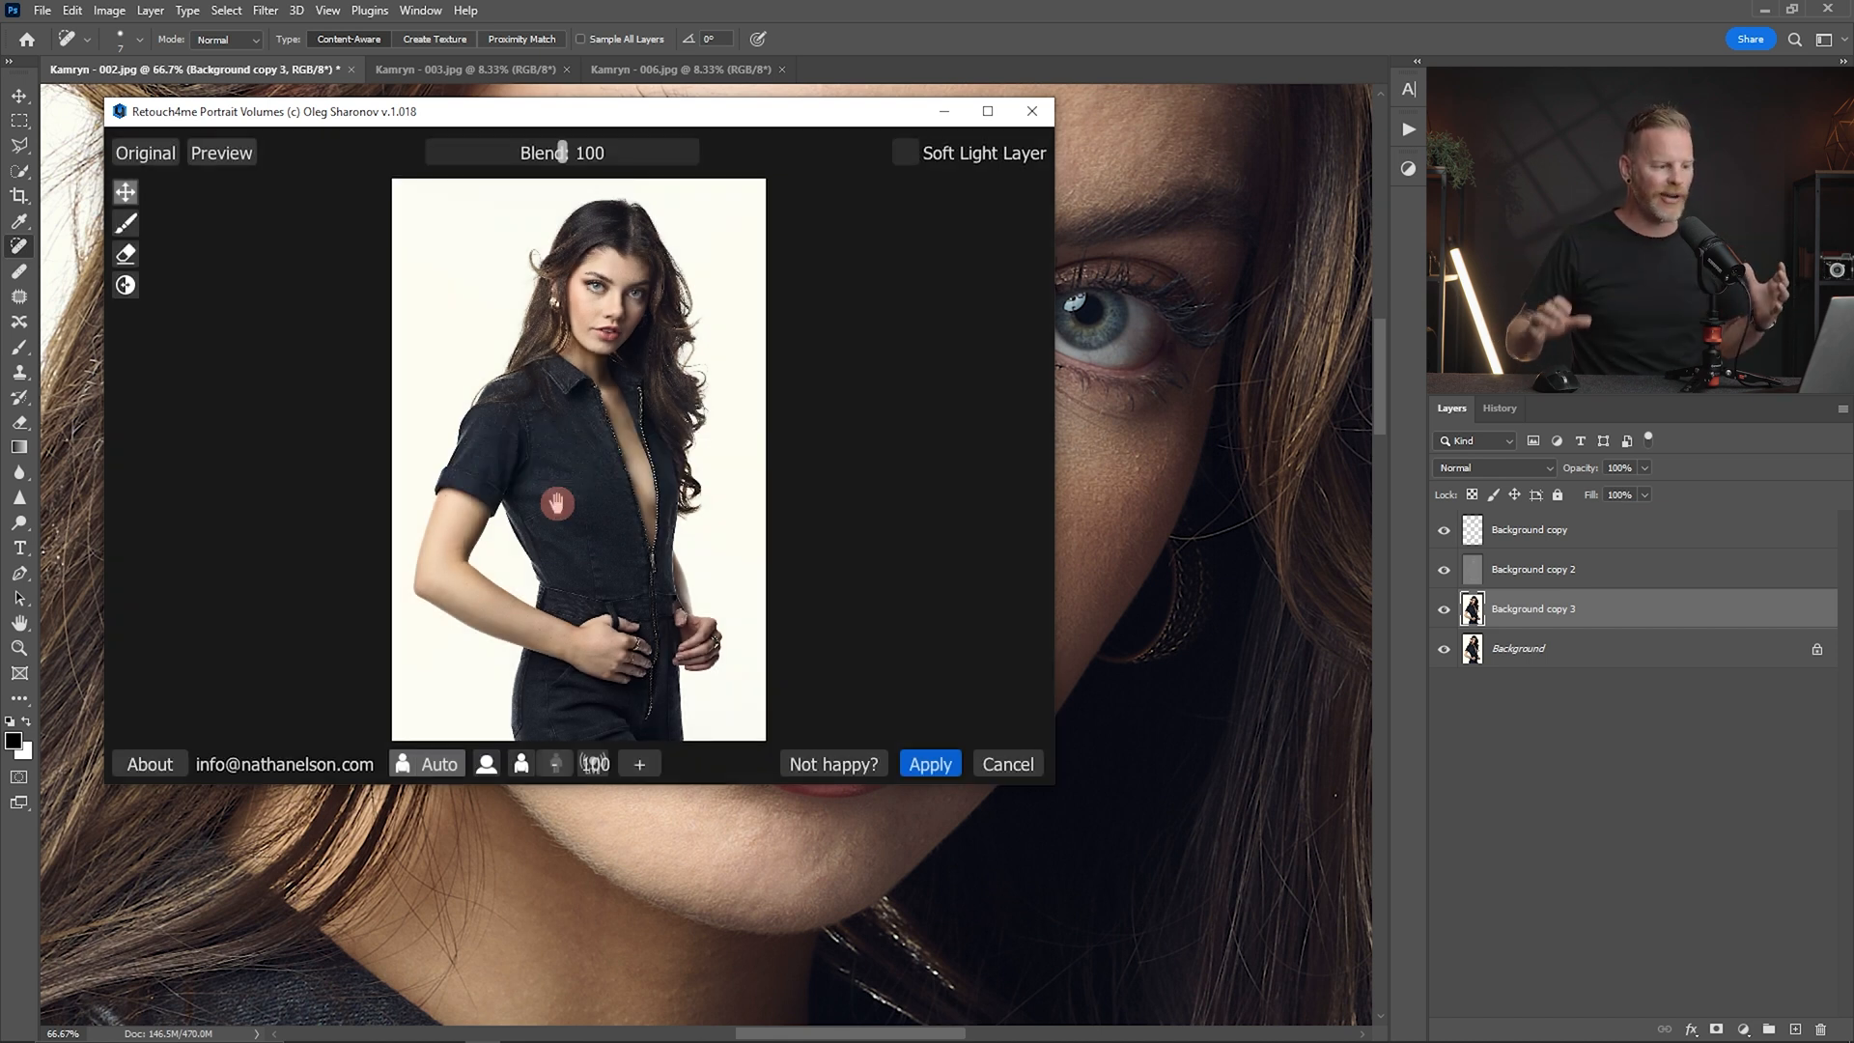
pyautogui.moveTo(827, 221)
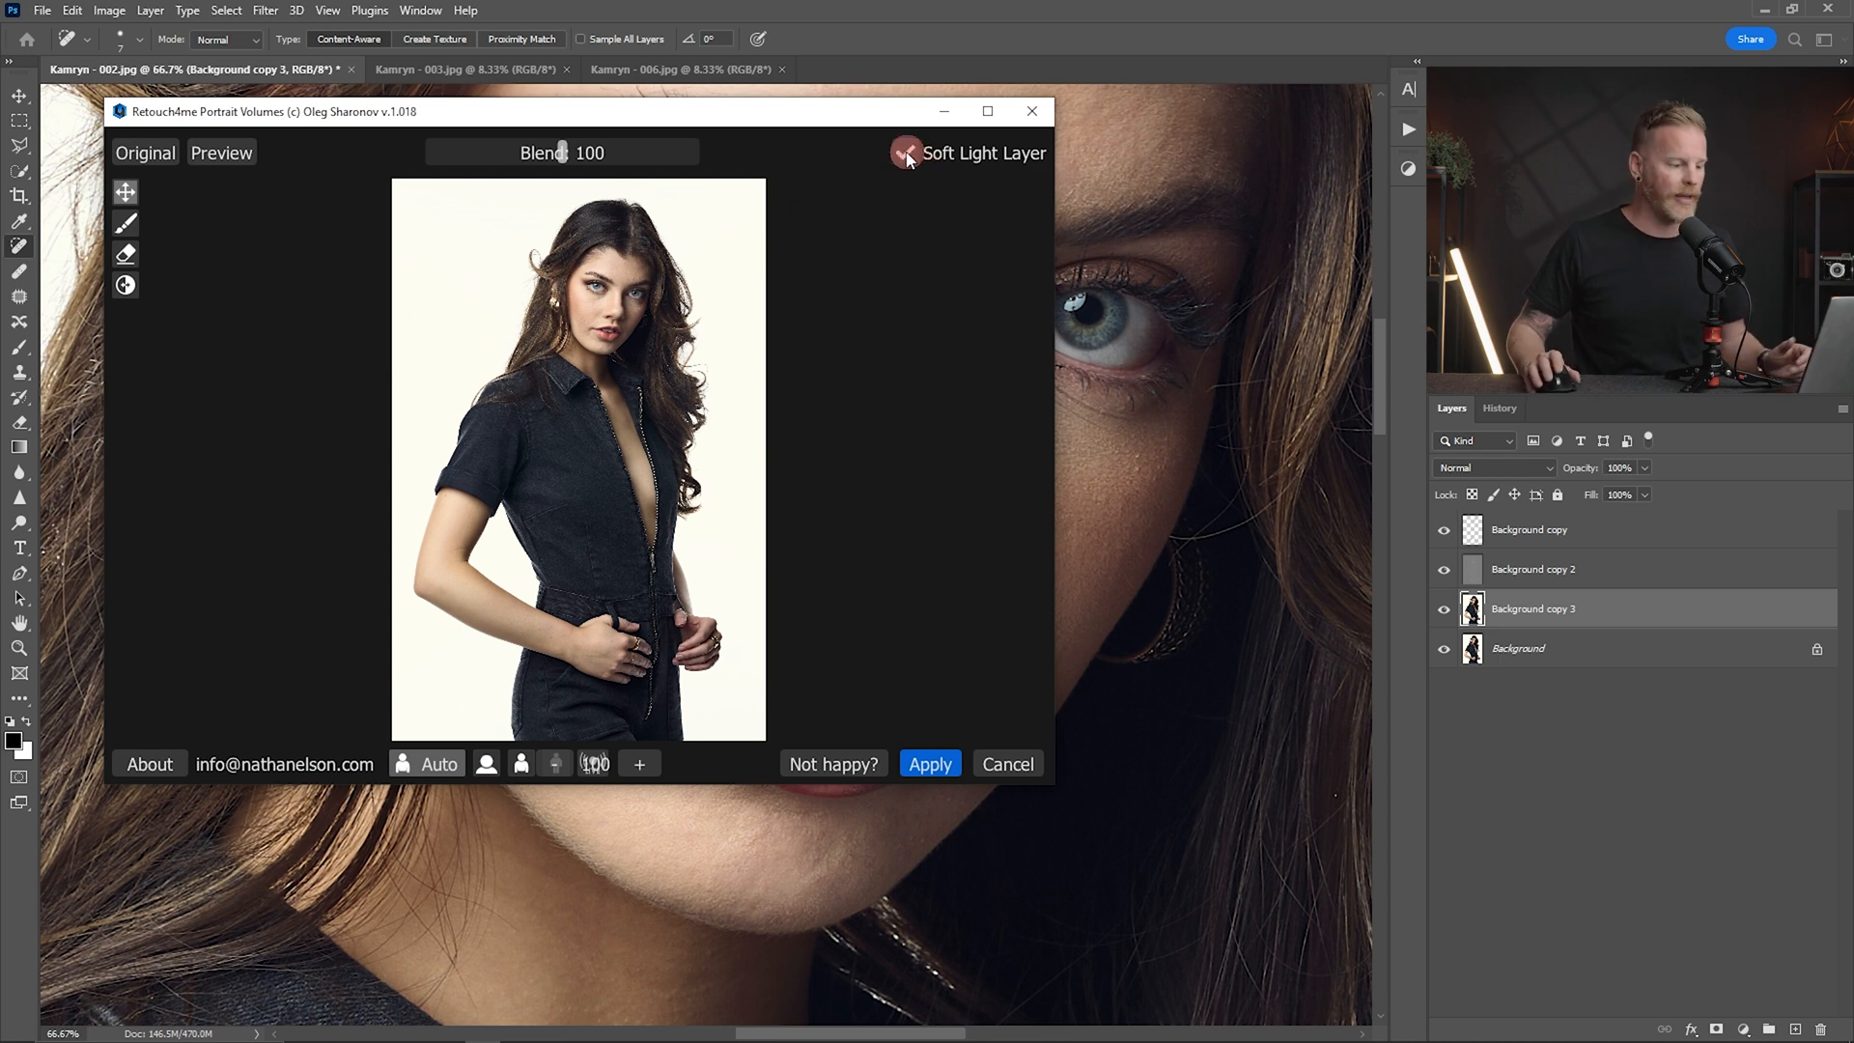
pyautogui.click(904, 155)
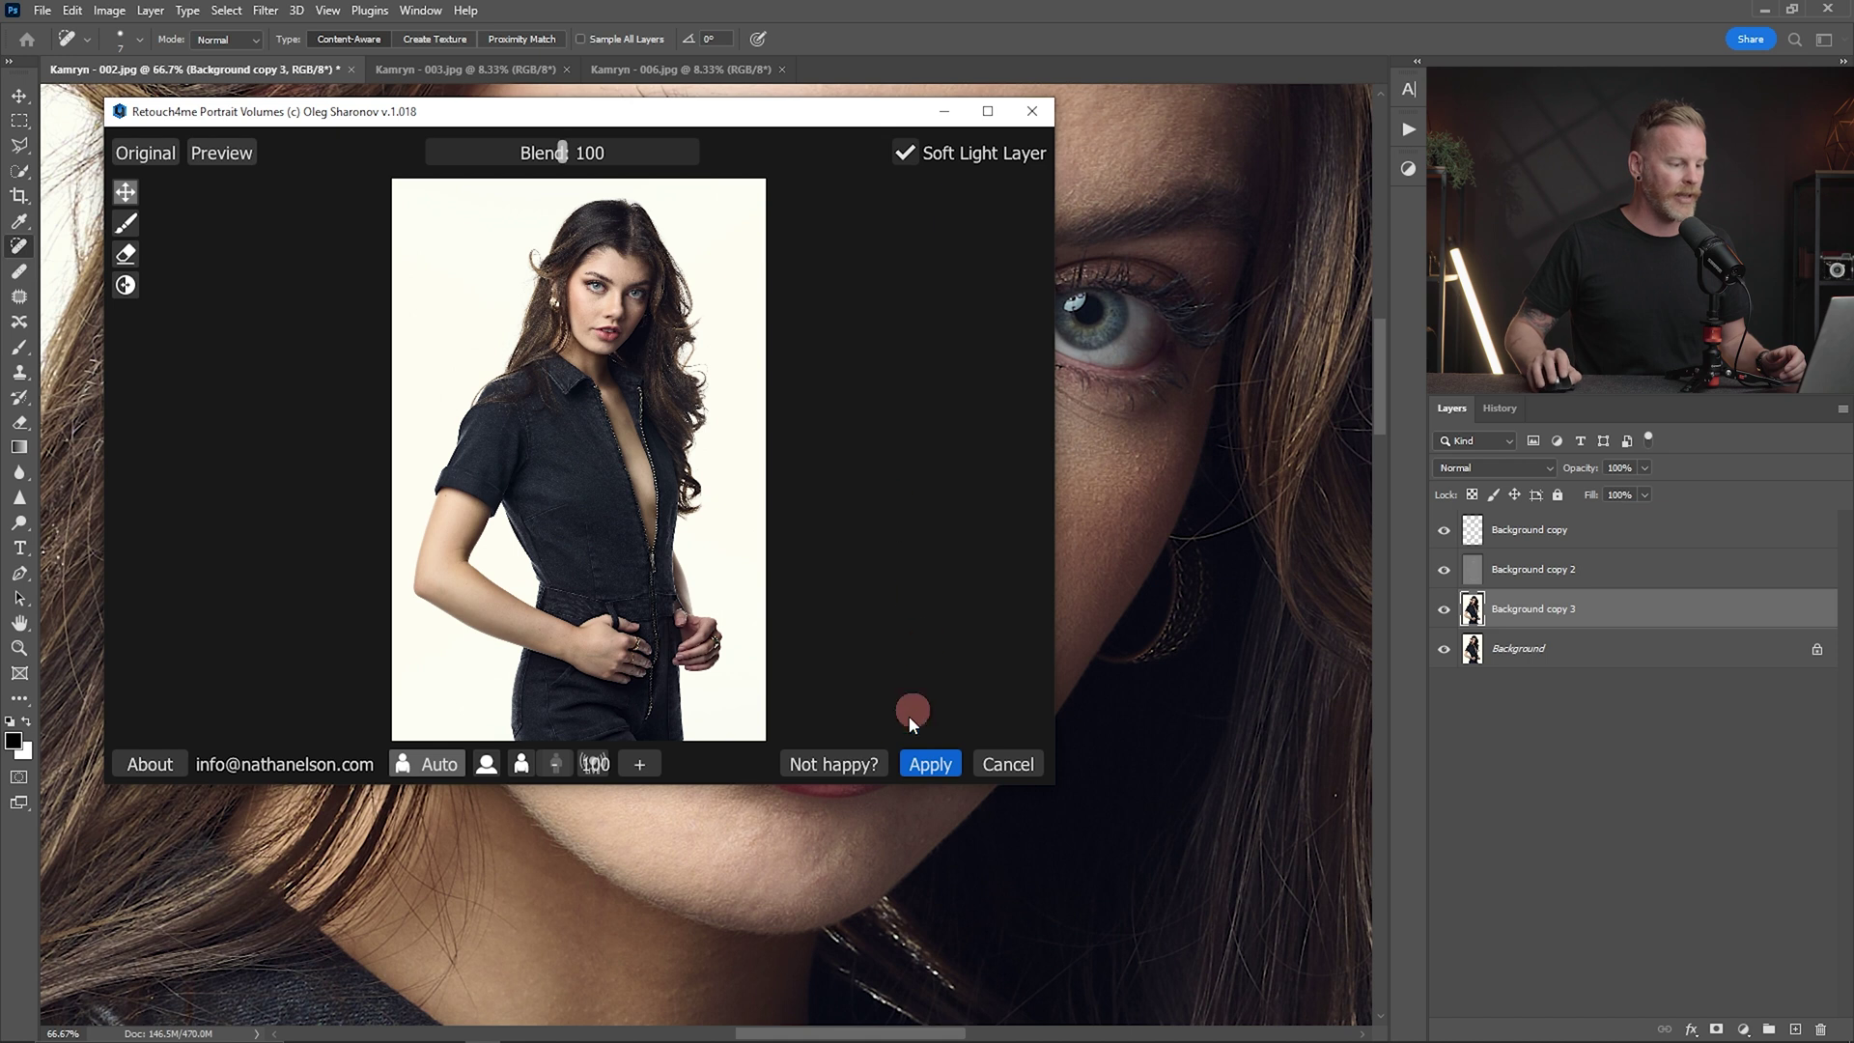
pyautogui.click(931, 765)
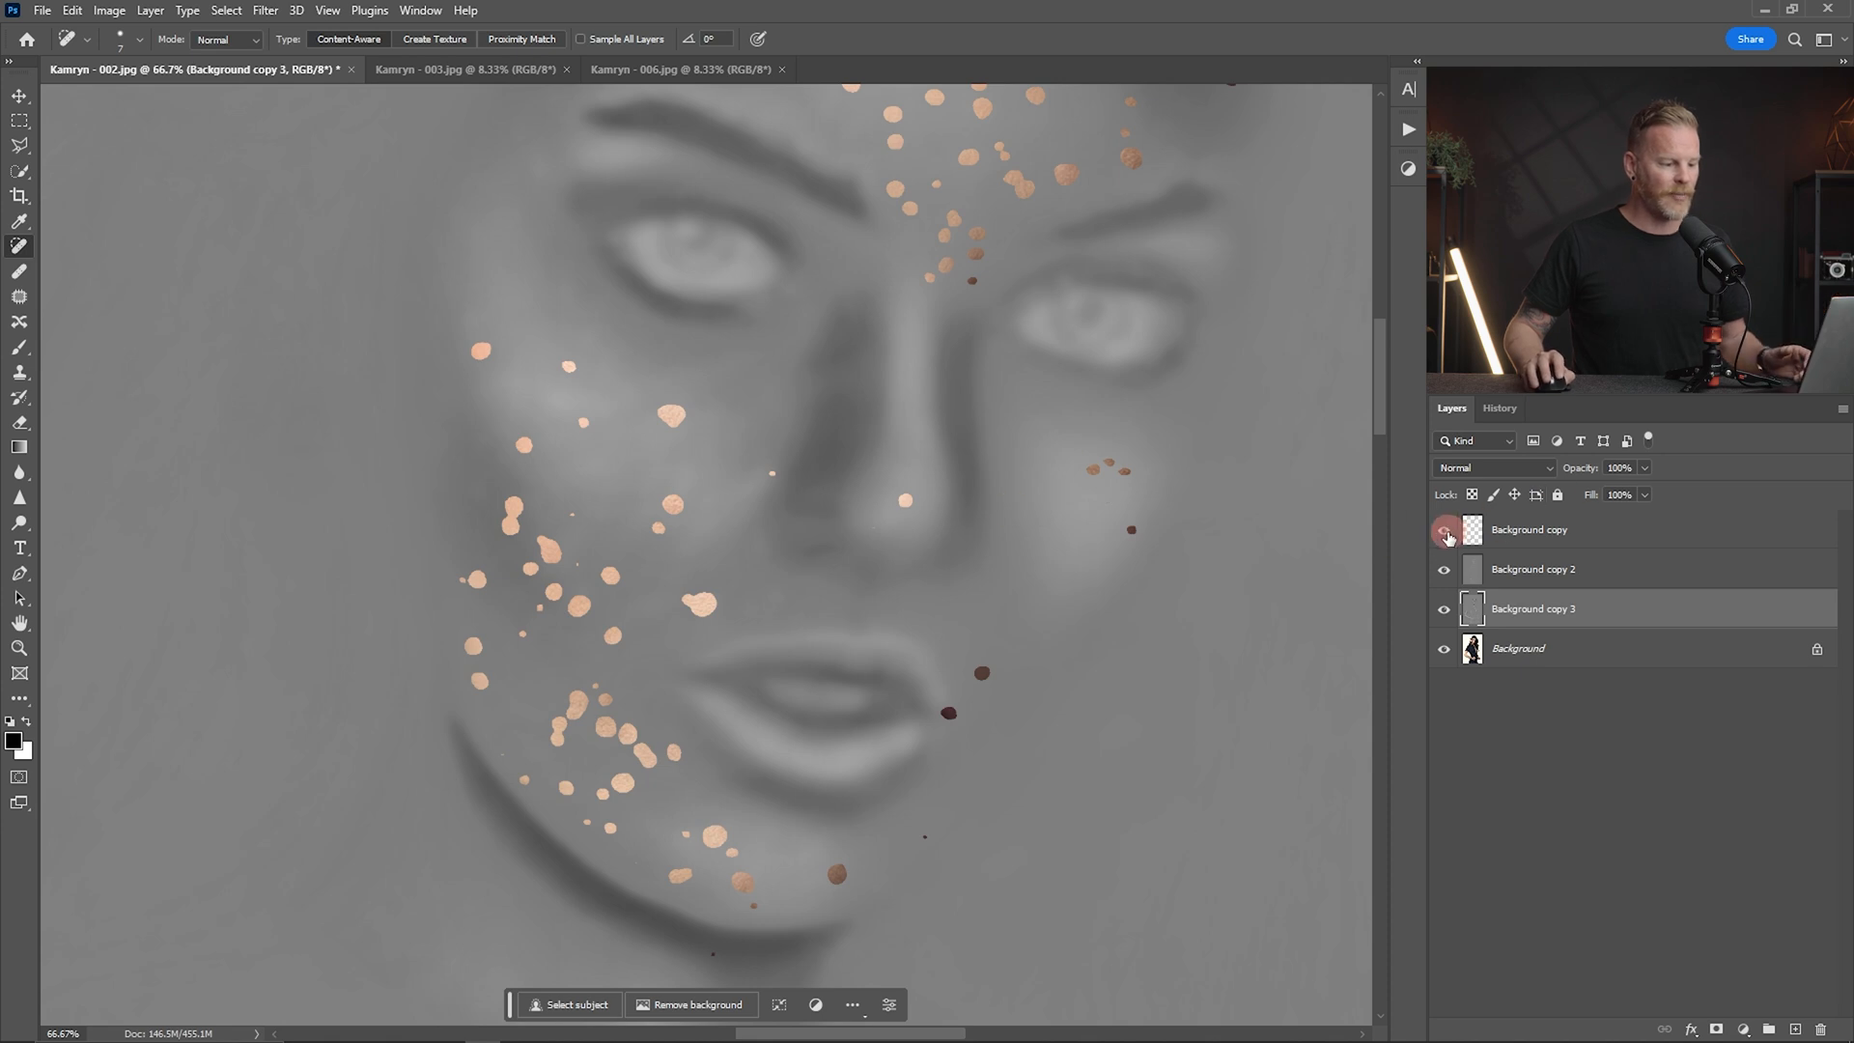
# - Blend Background copy 3 in Soft Light and lower its opacity to 70%
pyautogui.click(1445, 530)
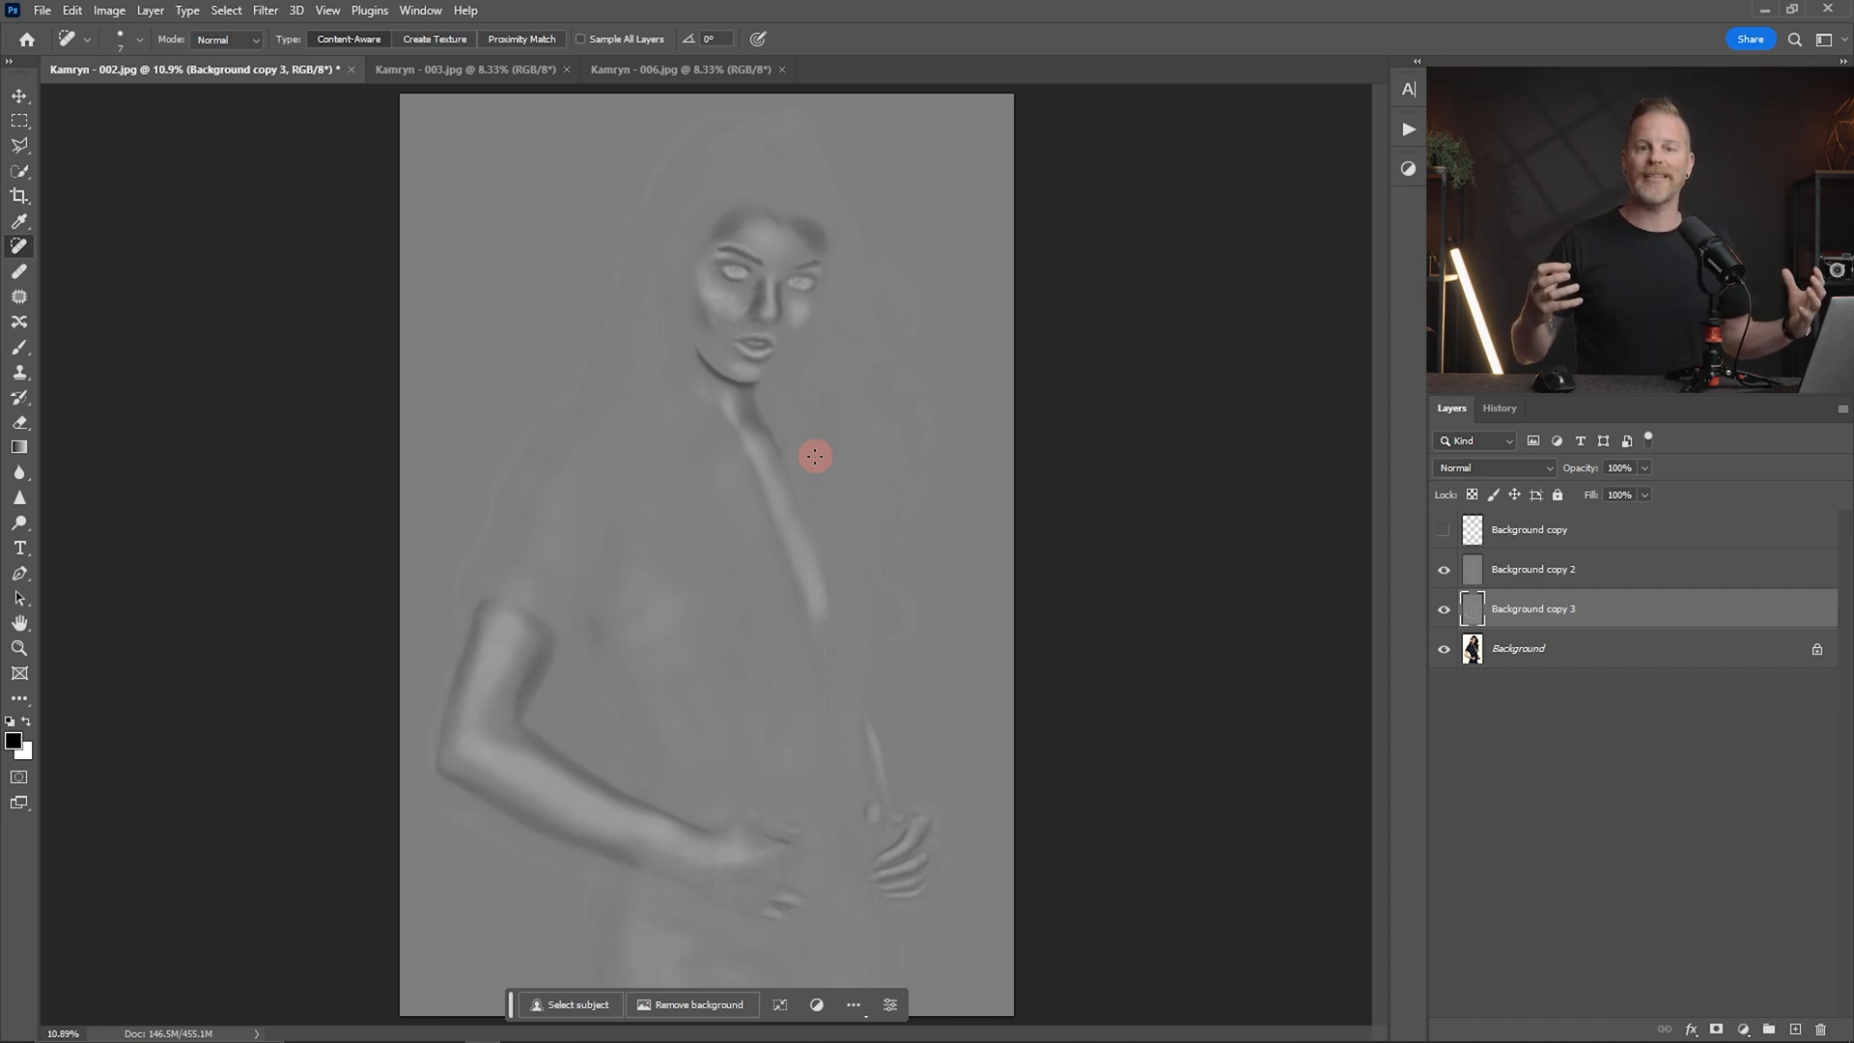
pyautogui.moveTo(811, 386)
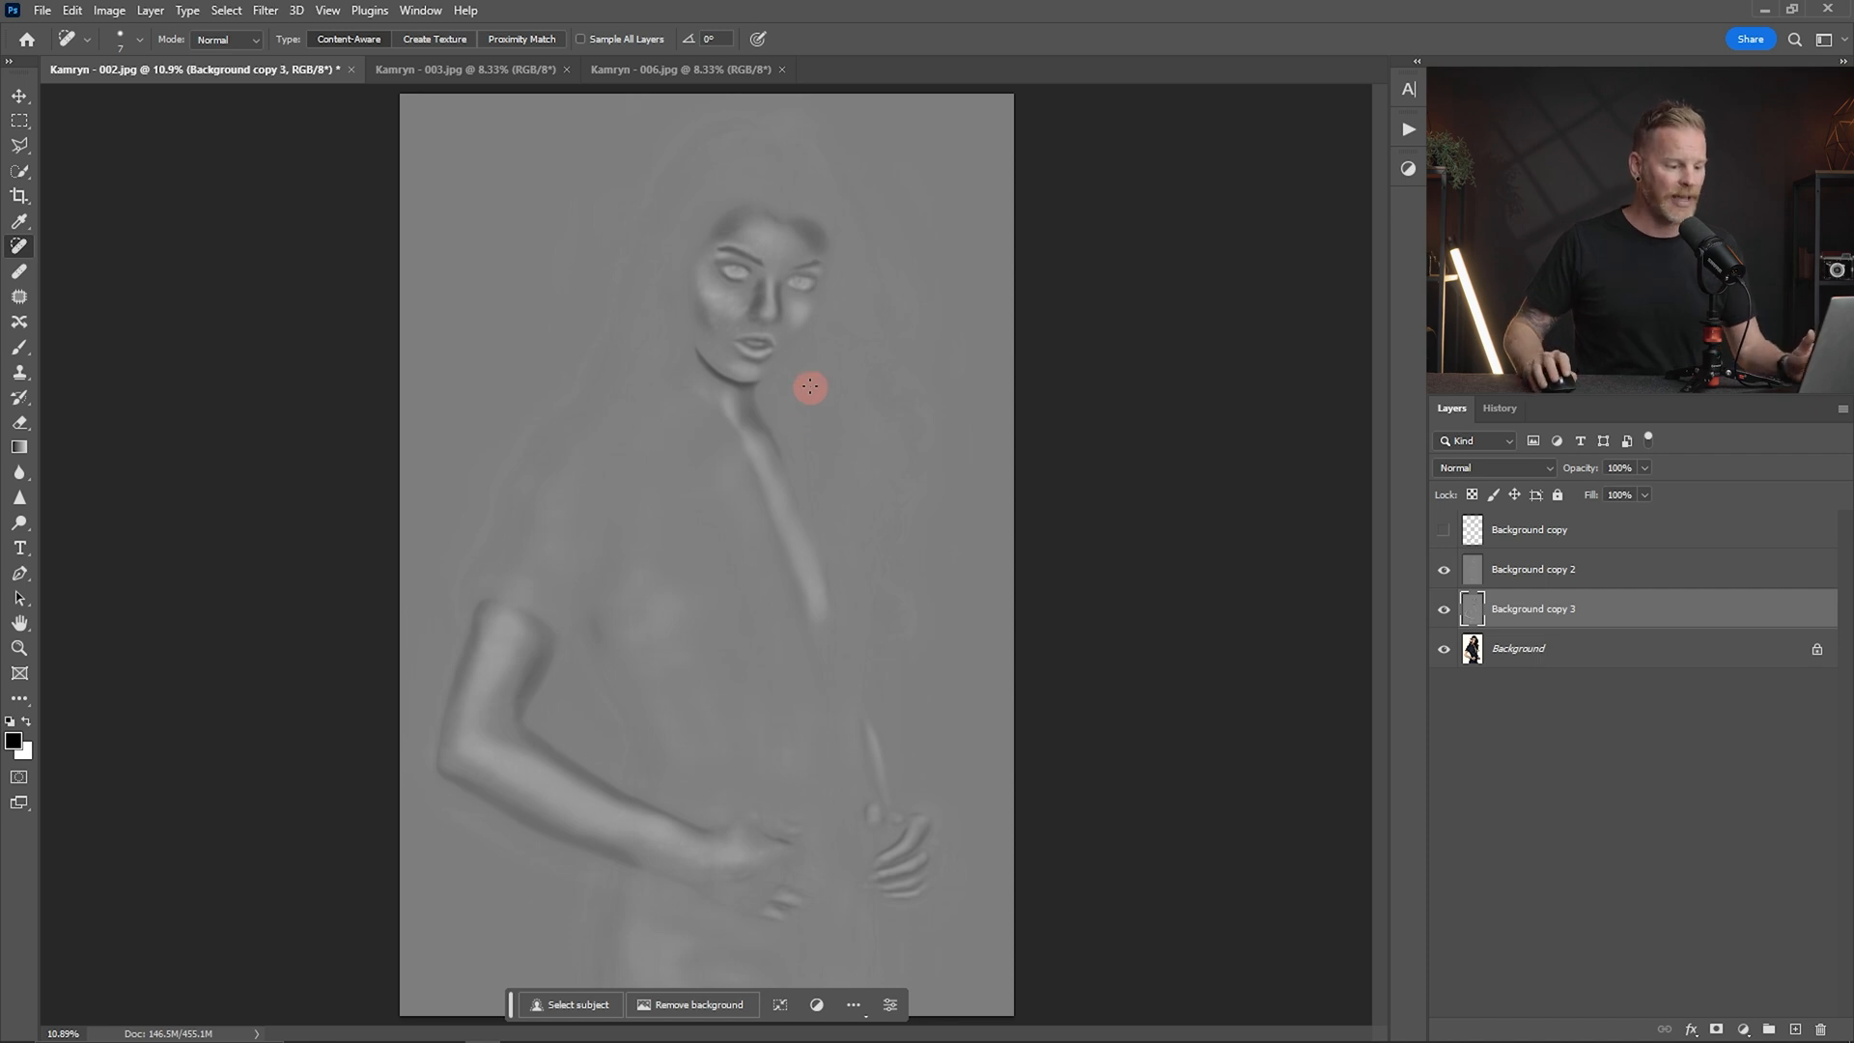
pyautogui.click(1507, 468)
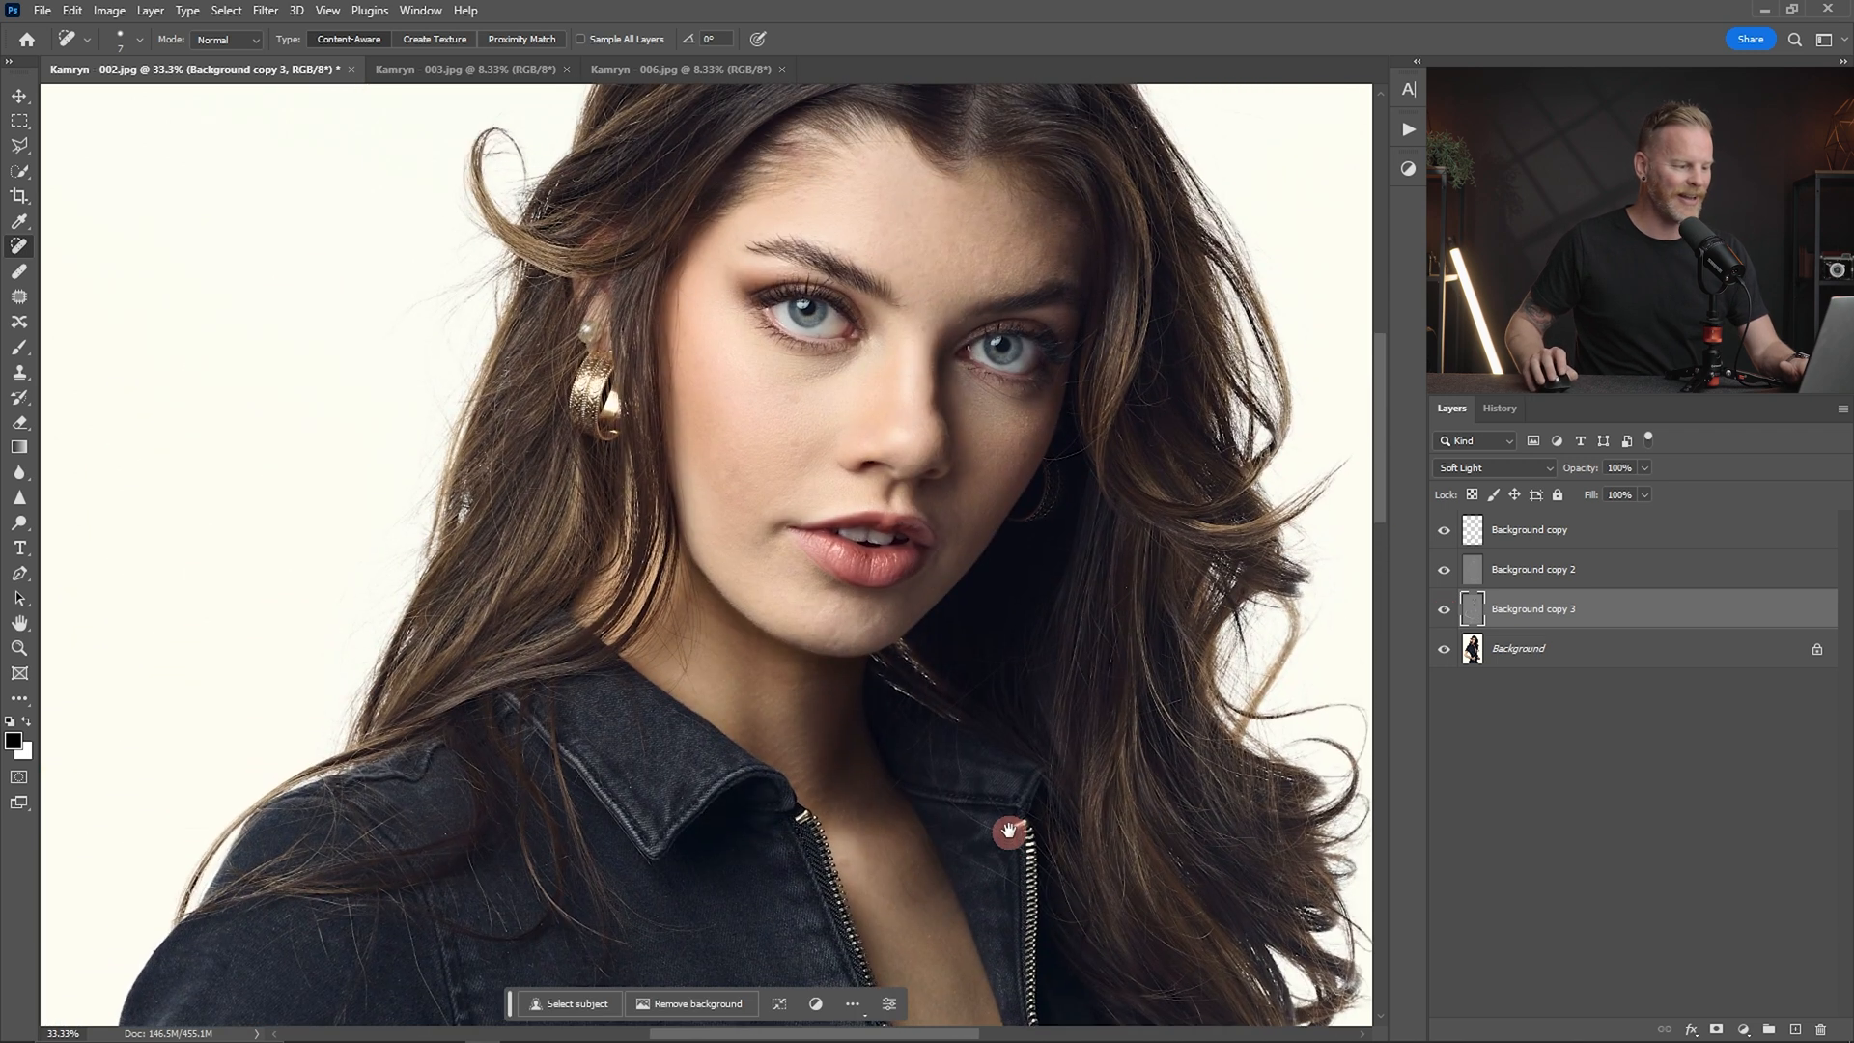
pyautogui.click(1444, 622)
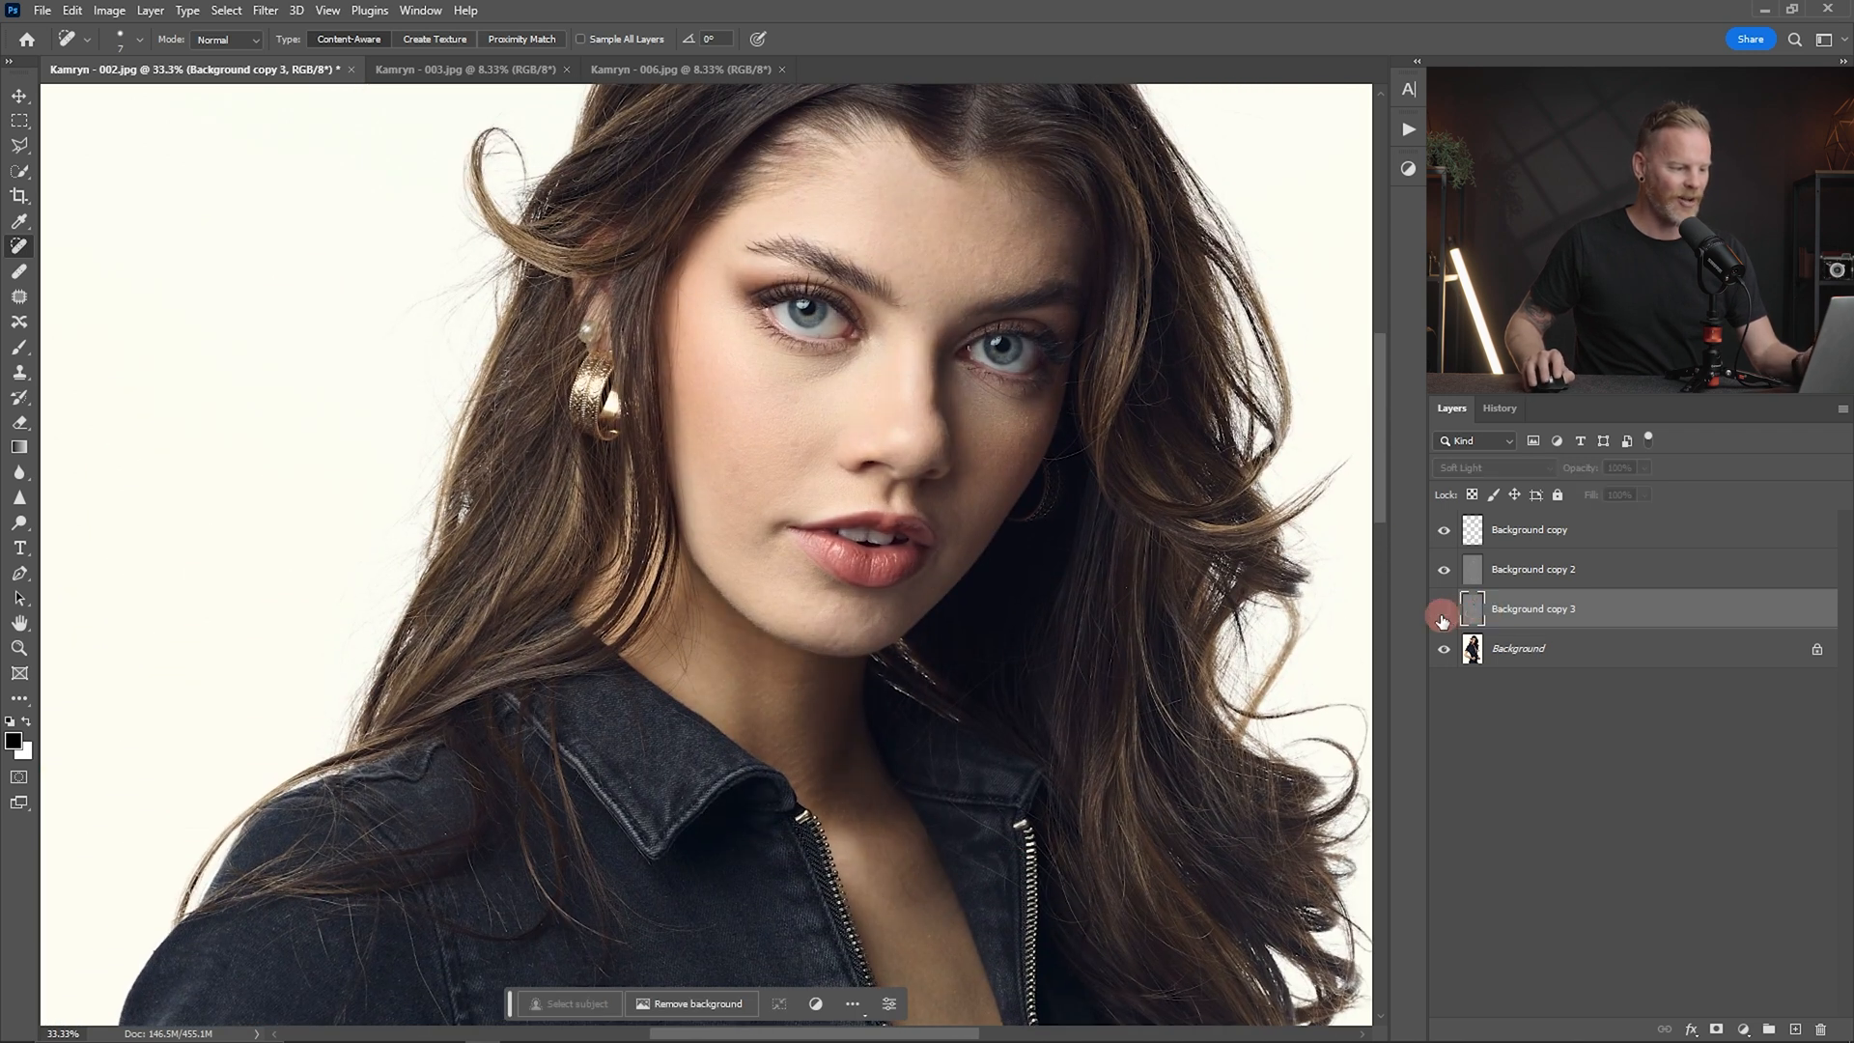
pyautogui.click(1440, 620)
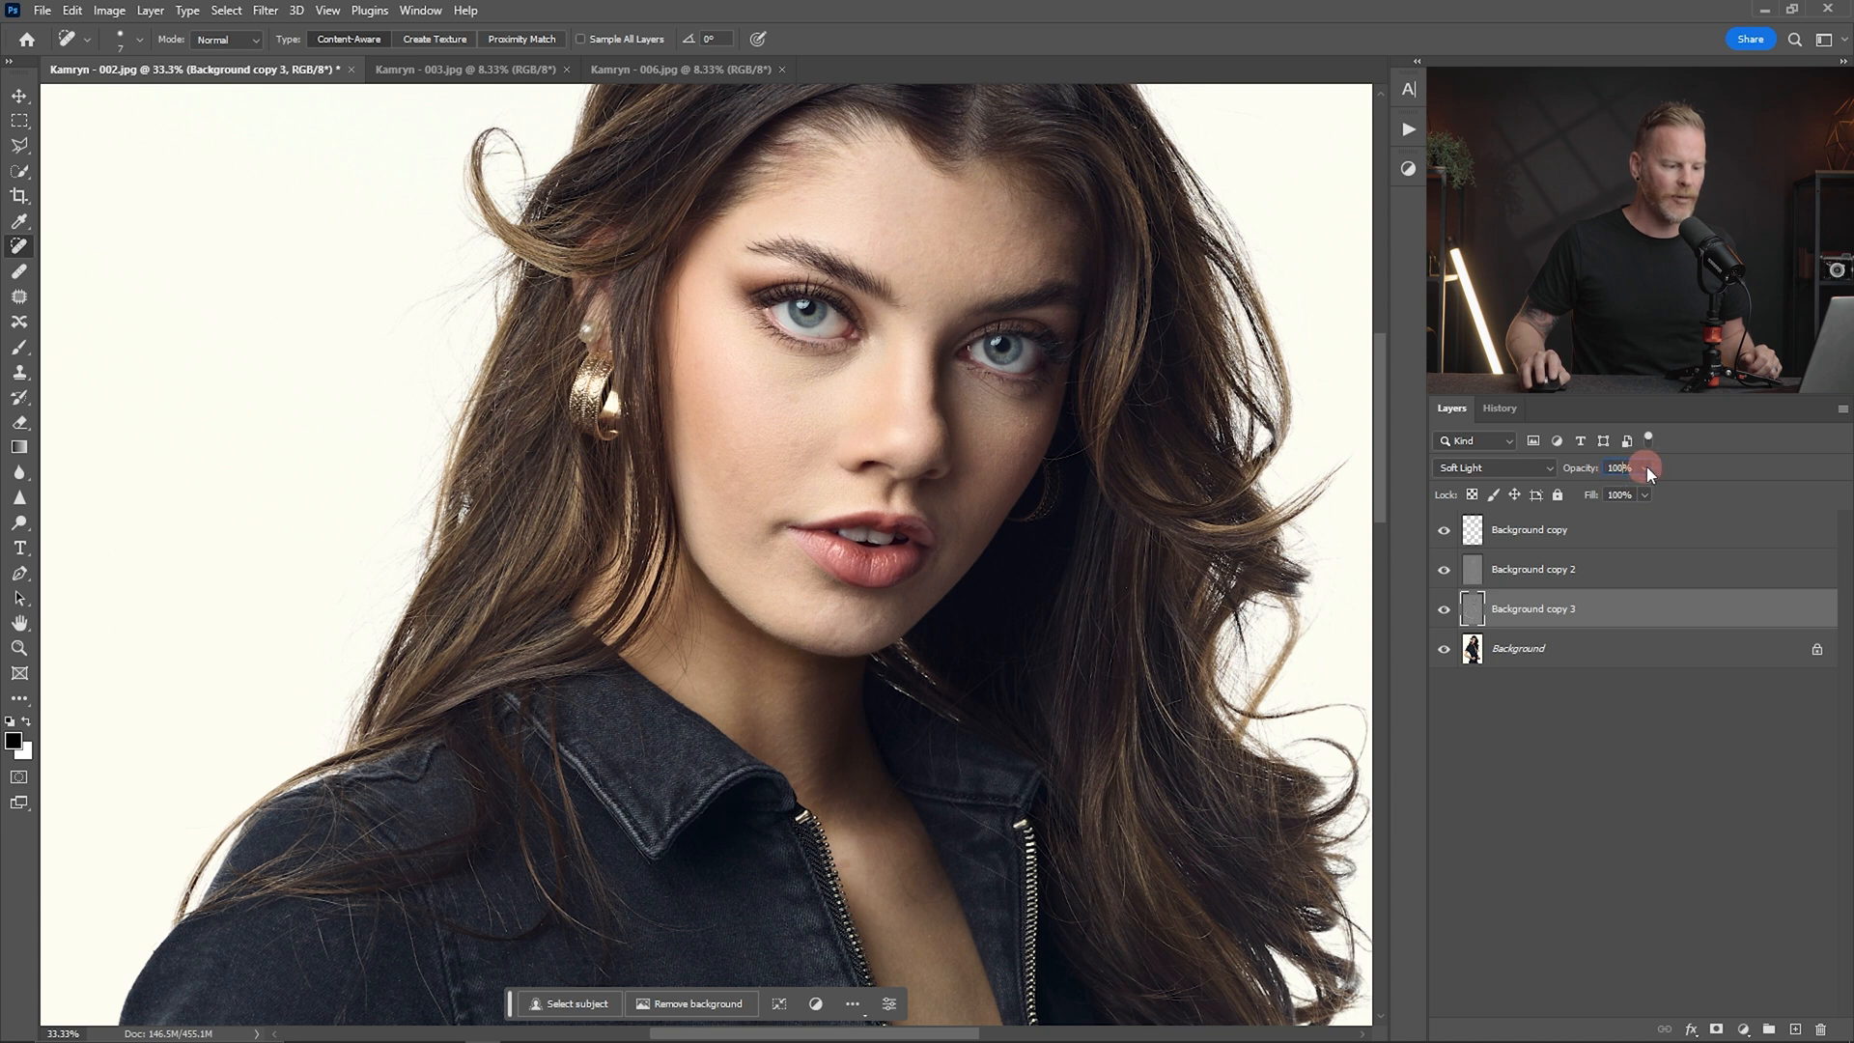
pyautogui.moveTo(1648, 465); pyautogui.dragTo(1620, 493)
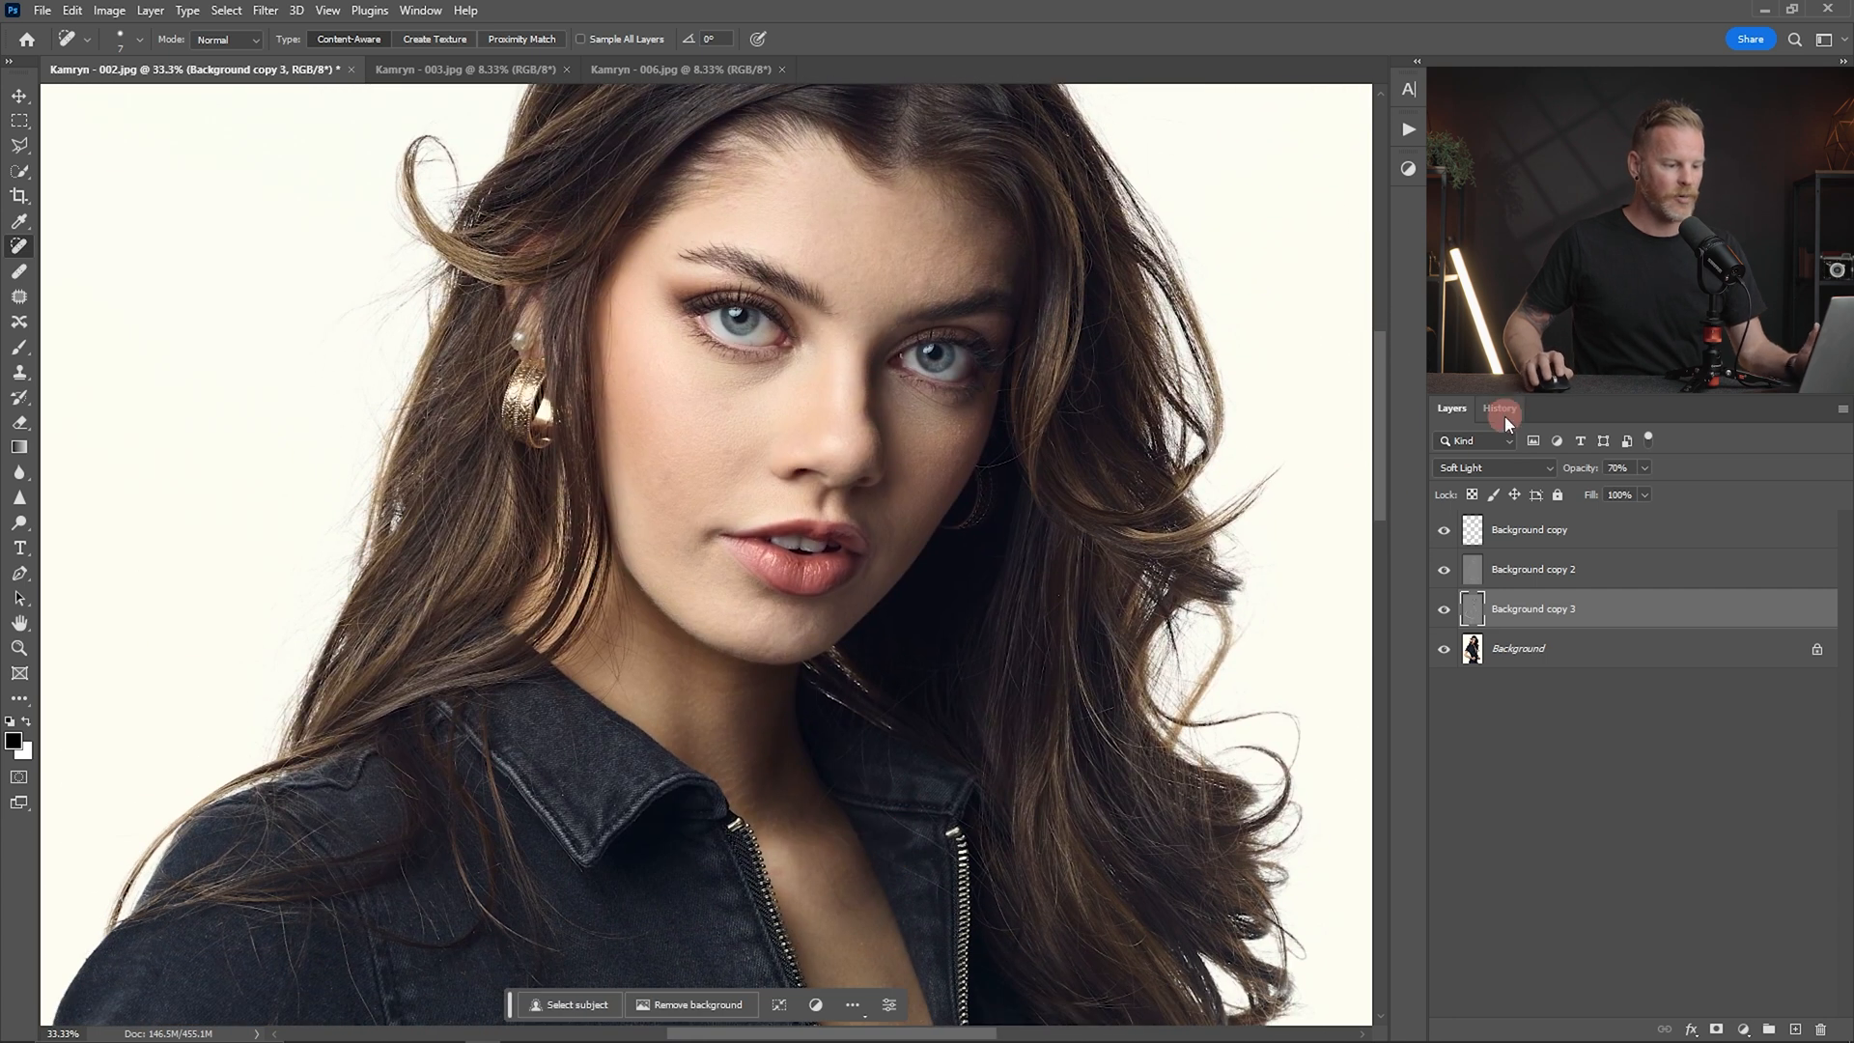
pyautogui.click(1499, 408)
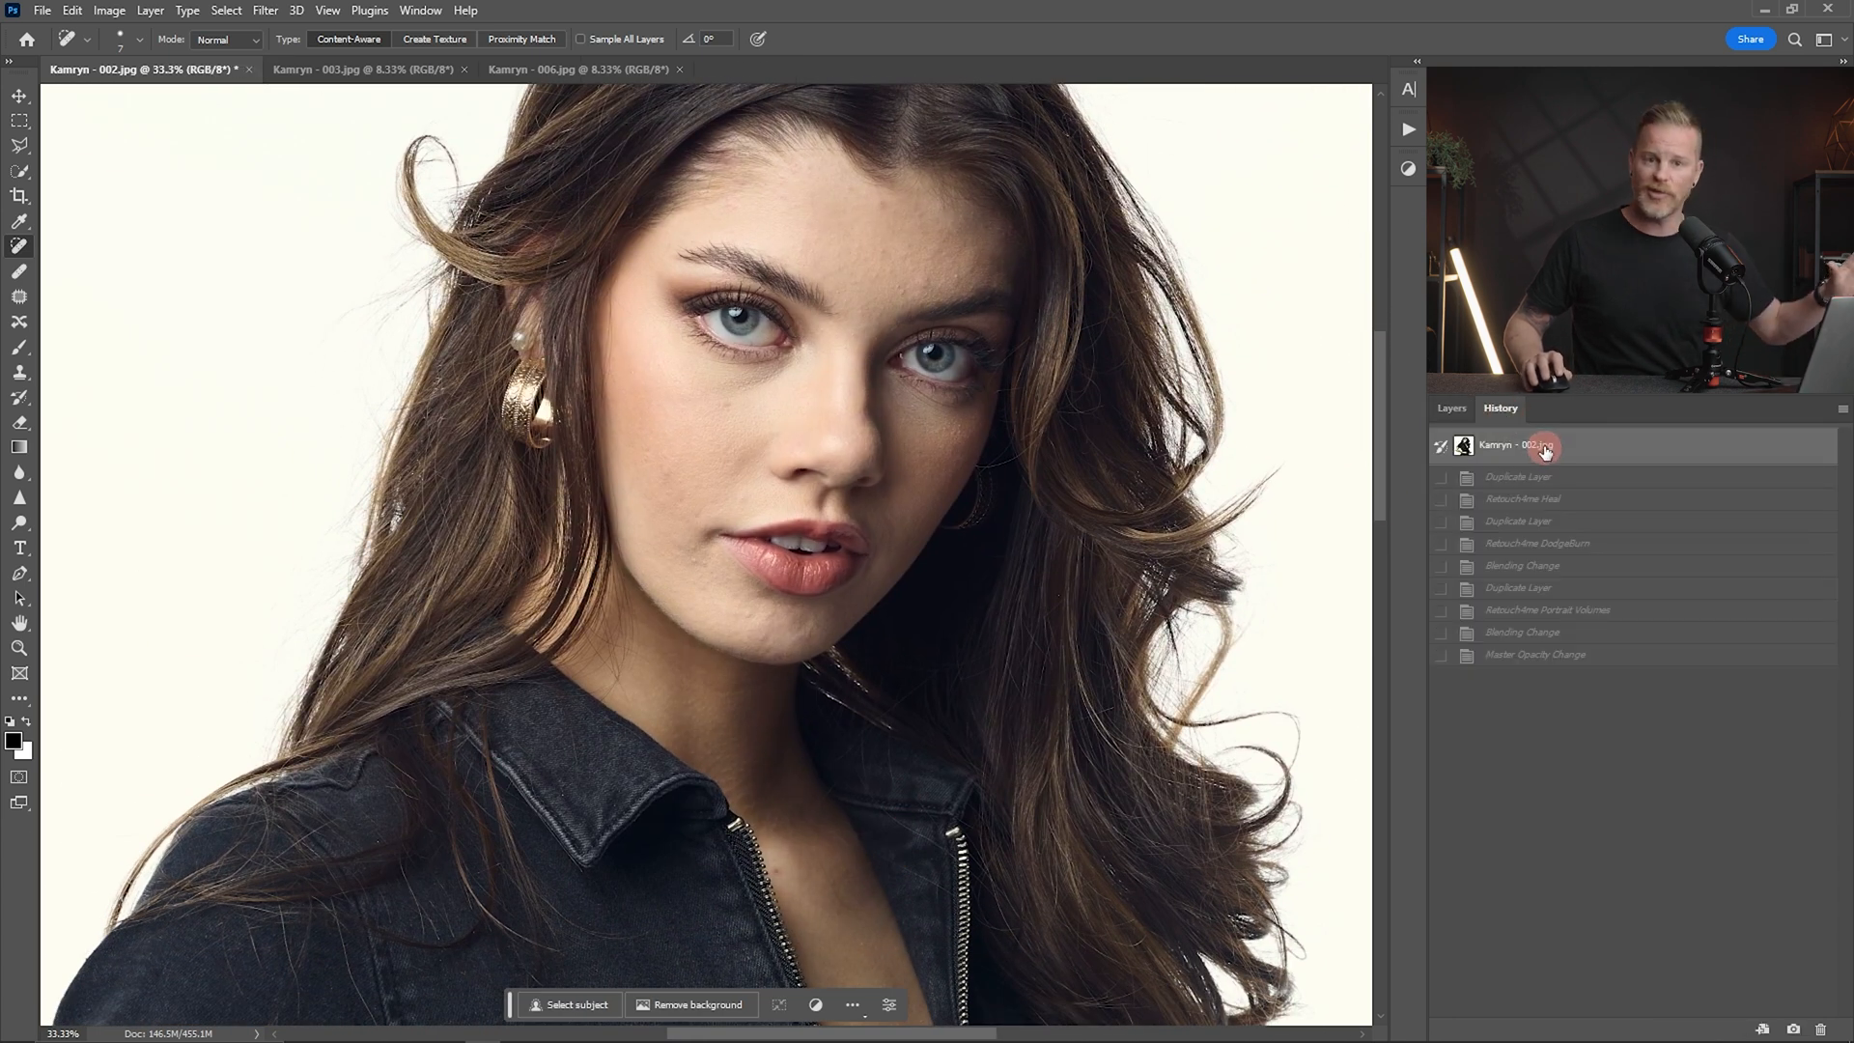
pyautogui.click(1564, 655)
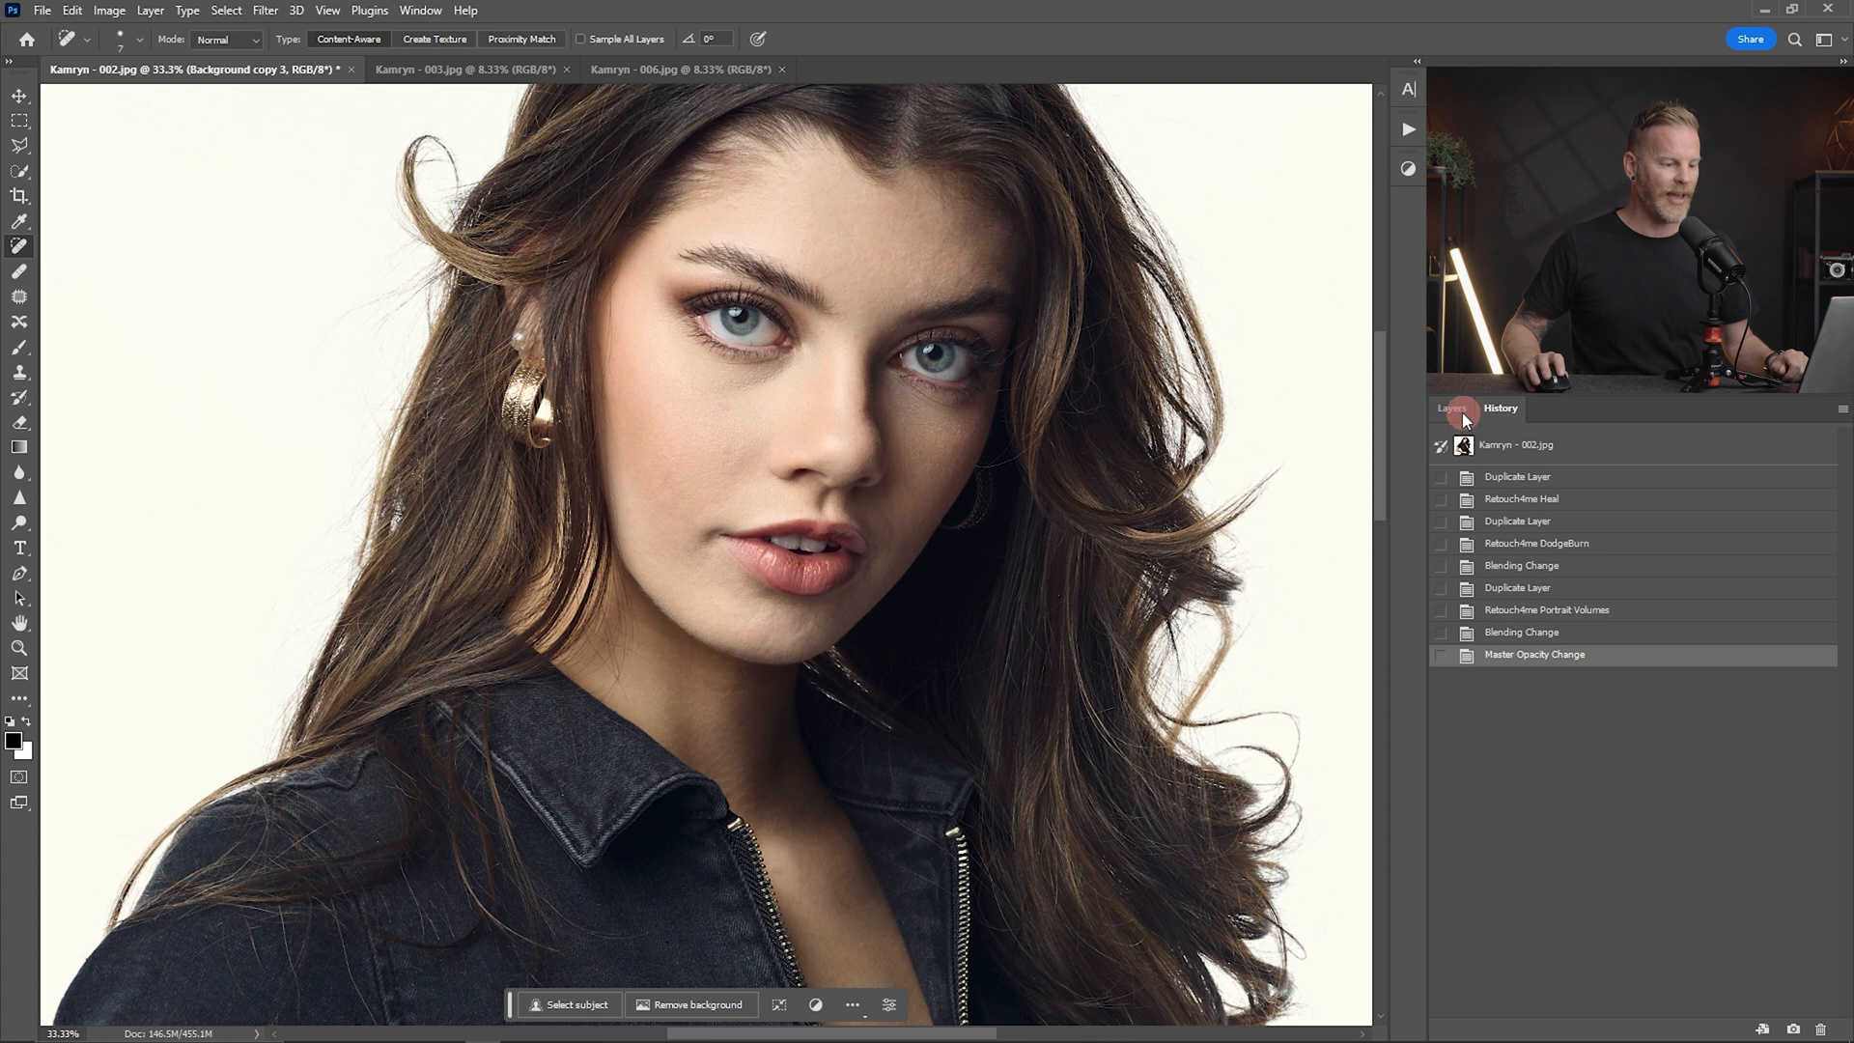
pyautogui.click(1438, 409)
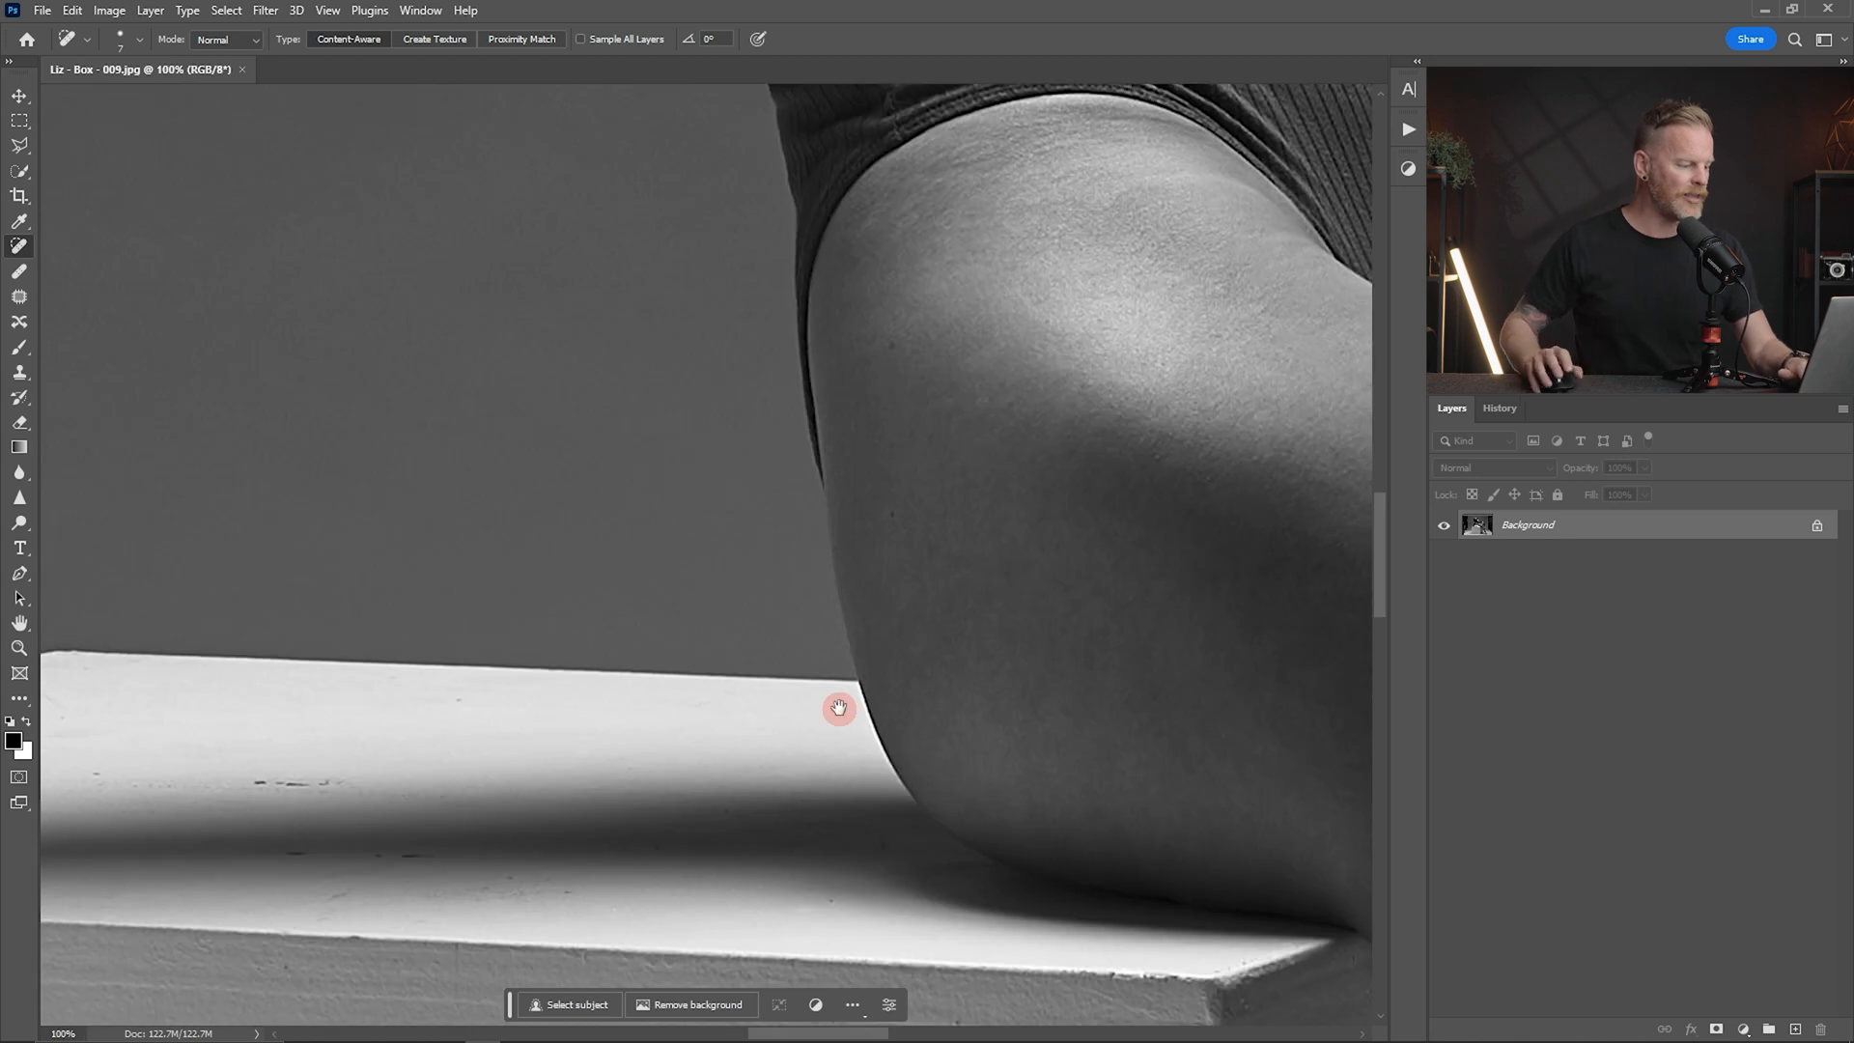
# - Pan around the studio box photo to inspect scuffs, footprints and tape marks on the floor
pyautogui.moveTo(838, 707); pyautogui.dragTo(425, 350)
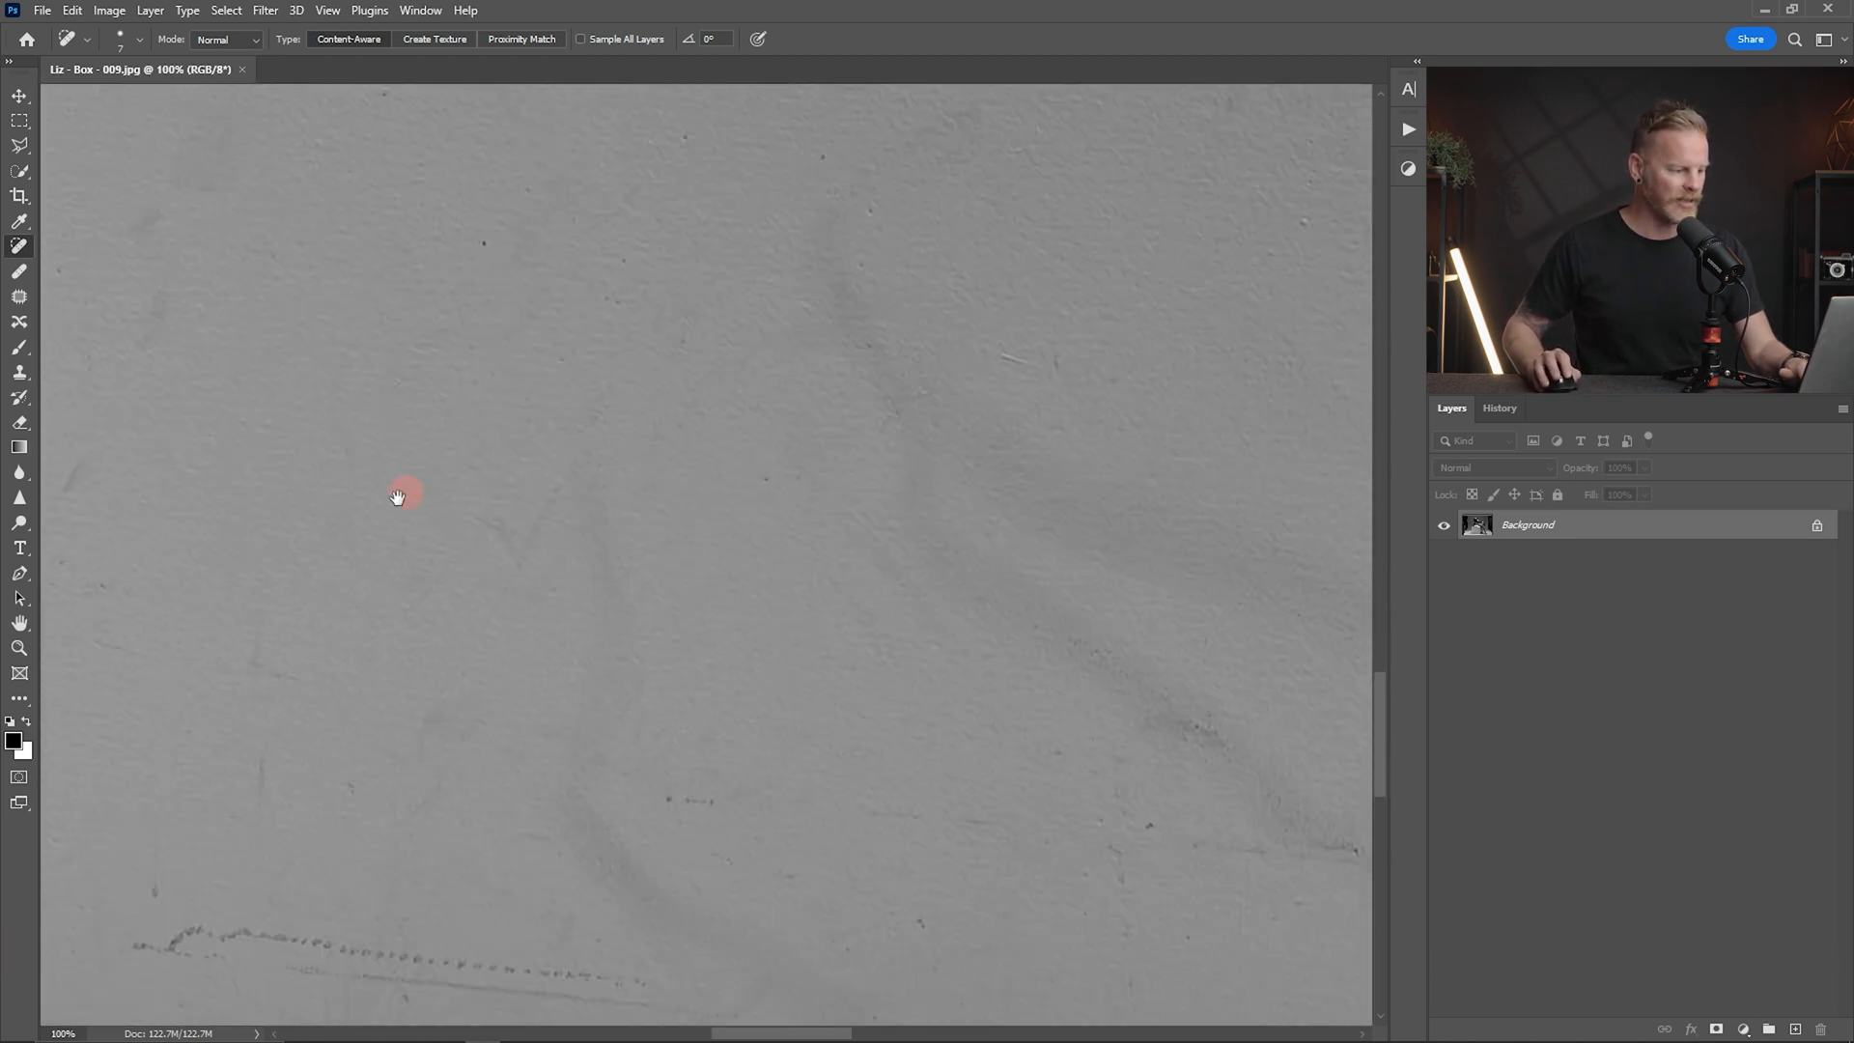
pyautogui.moveTo(398, 494); pyautogui.dragTo(1068, 193)
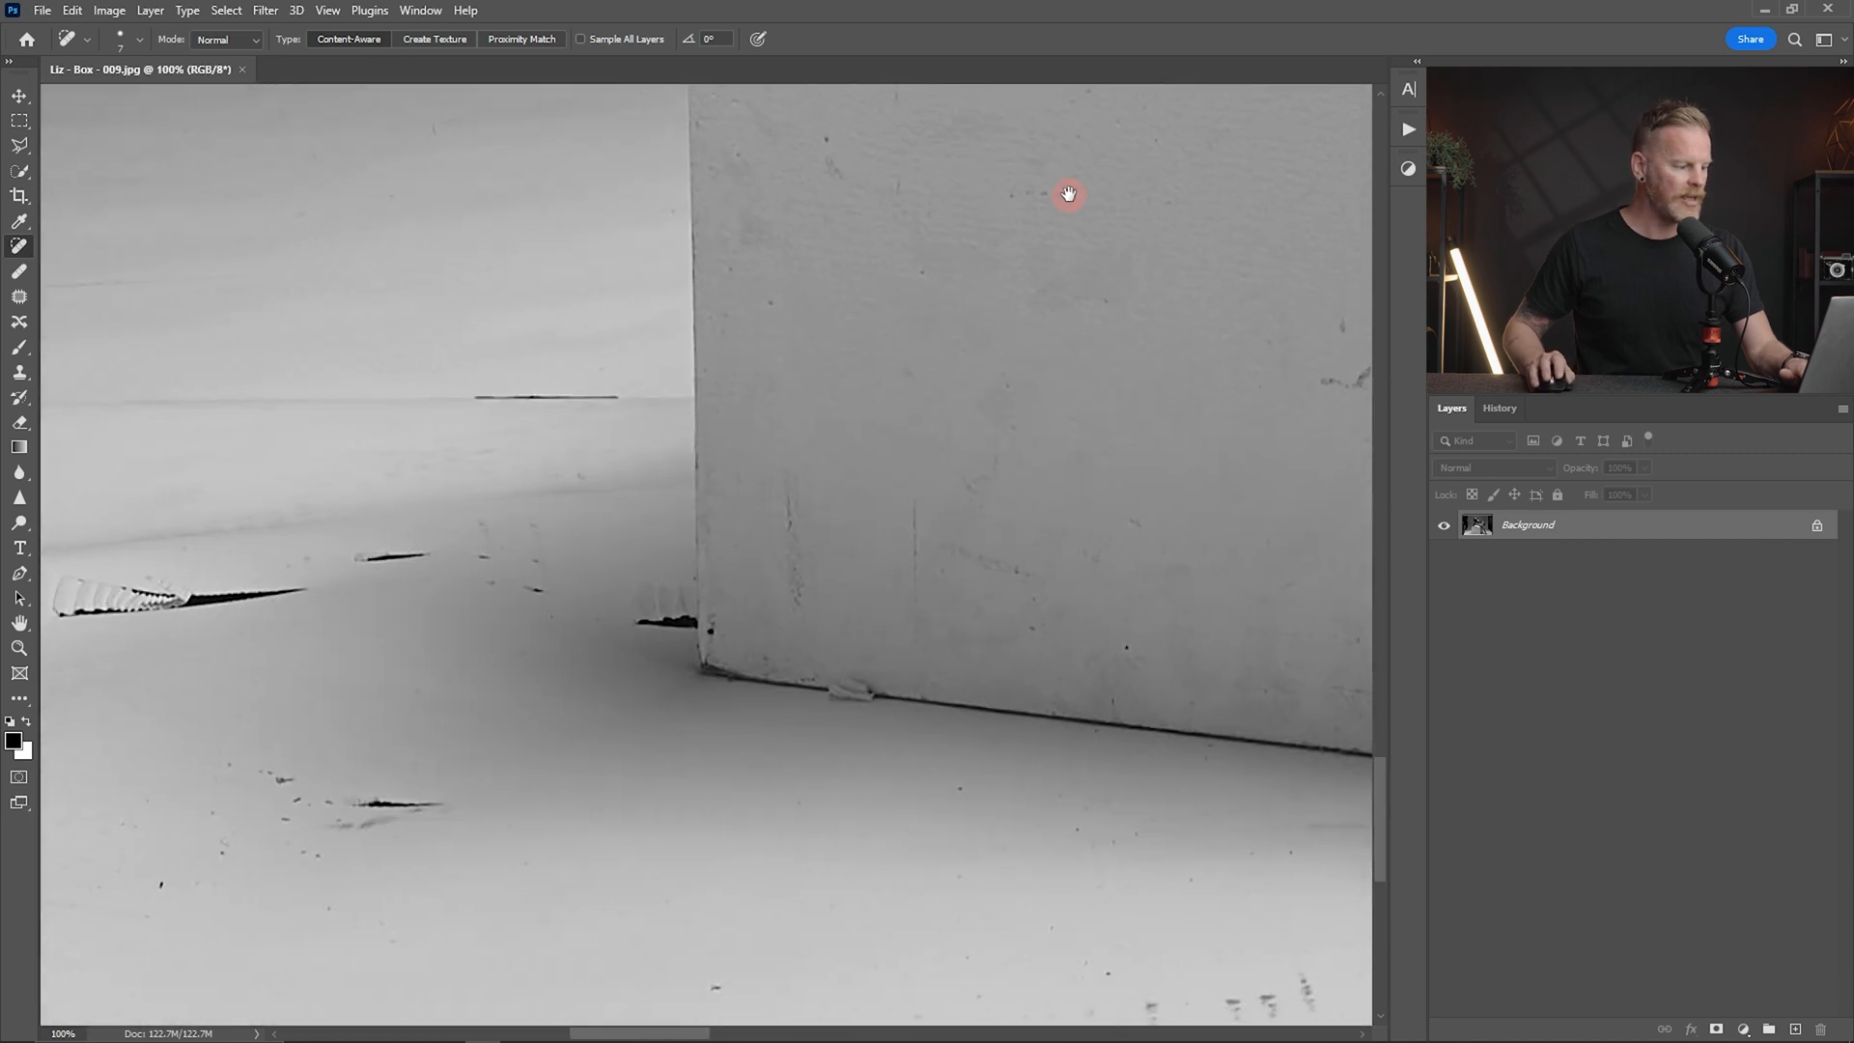
pyautogui.moveTo(1066, 193); pyautogui.dragTo(1230, 566)
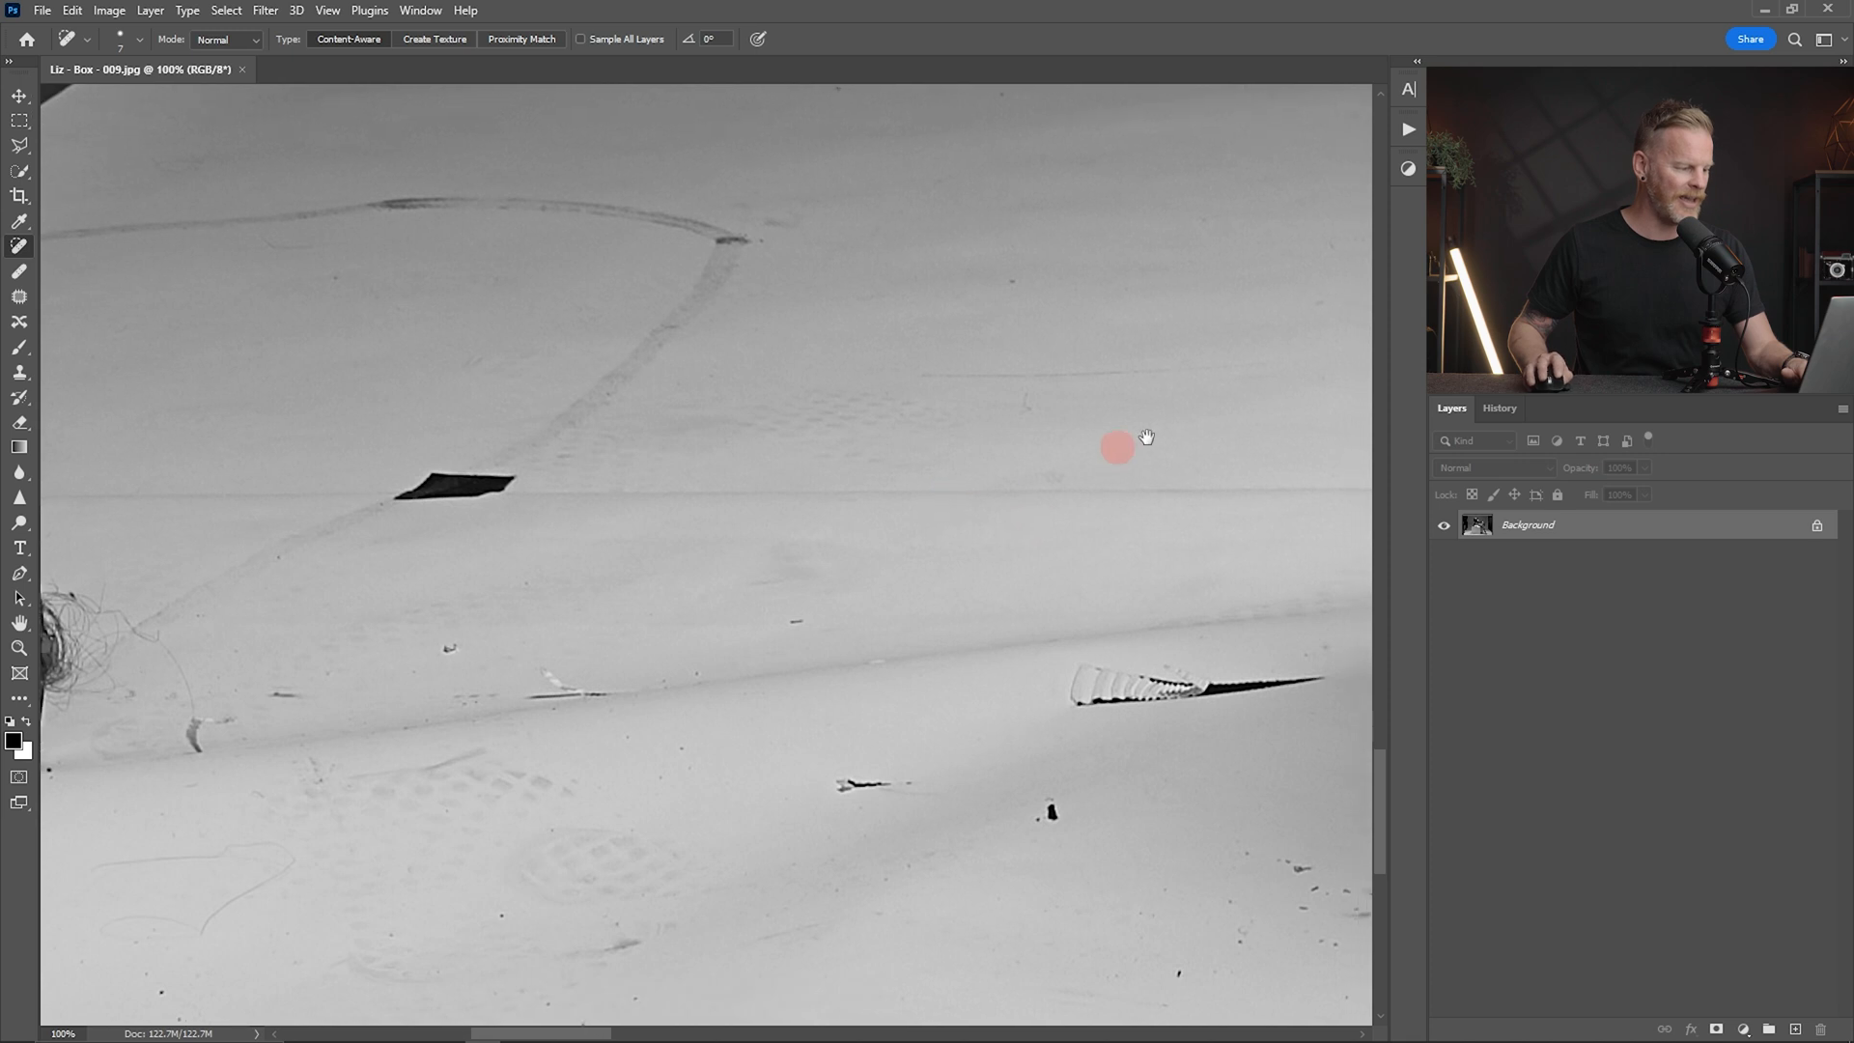
pyautogui.moveTo(1114, 446); pyautogui.dragTo(643, 261)
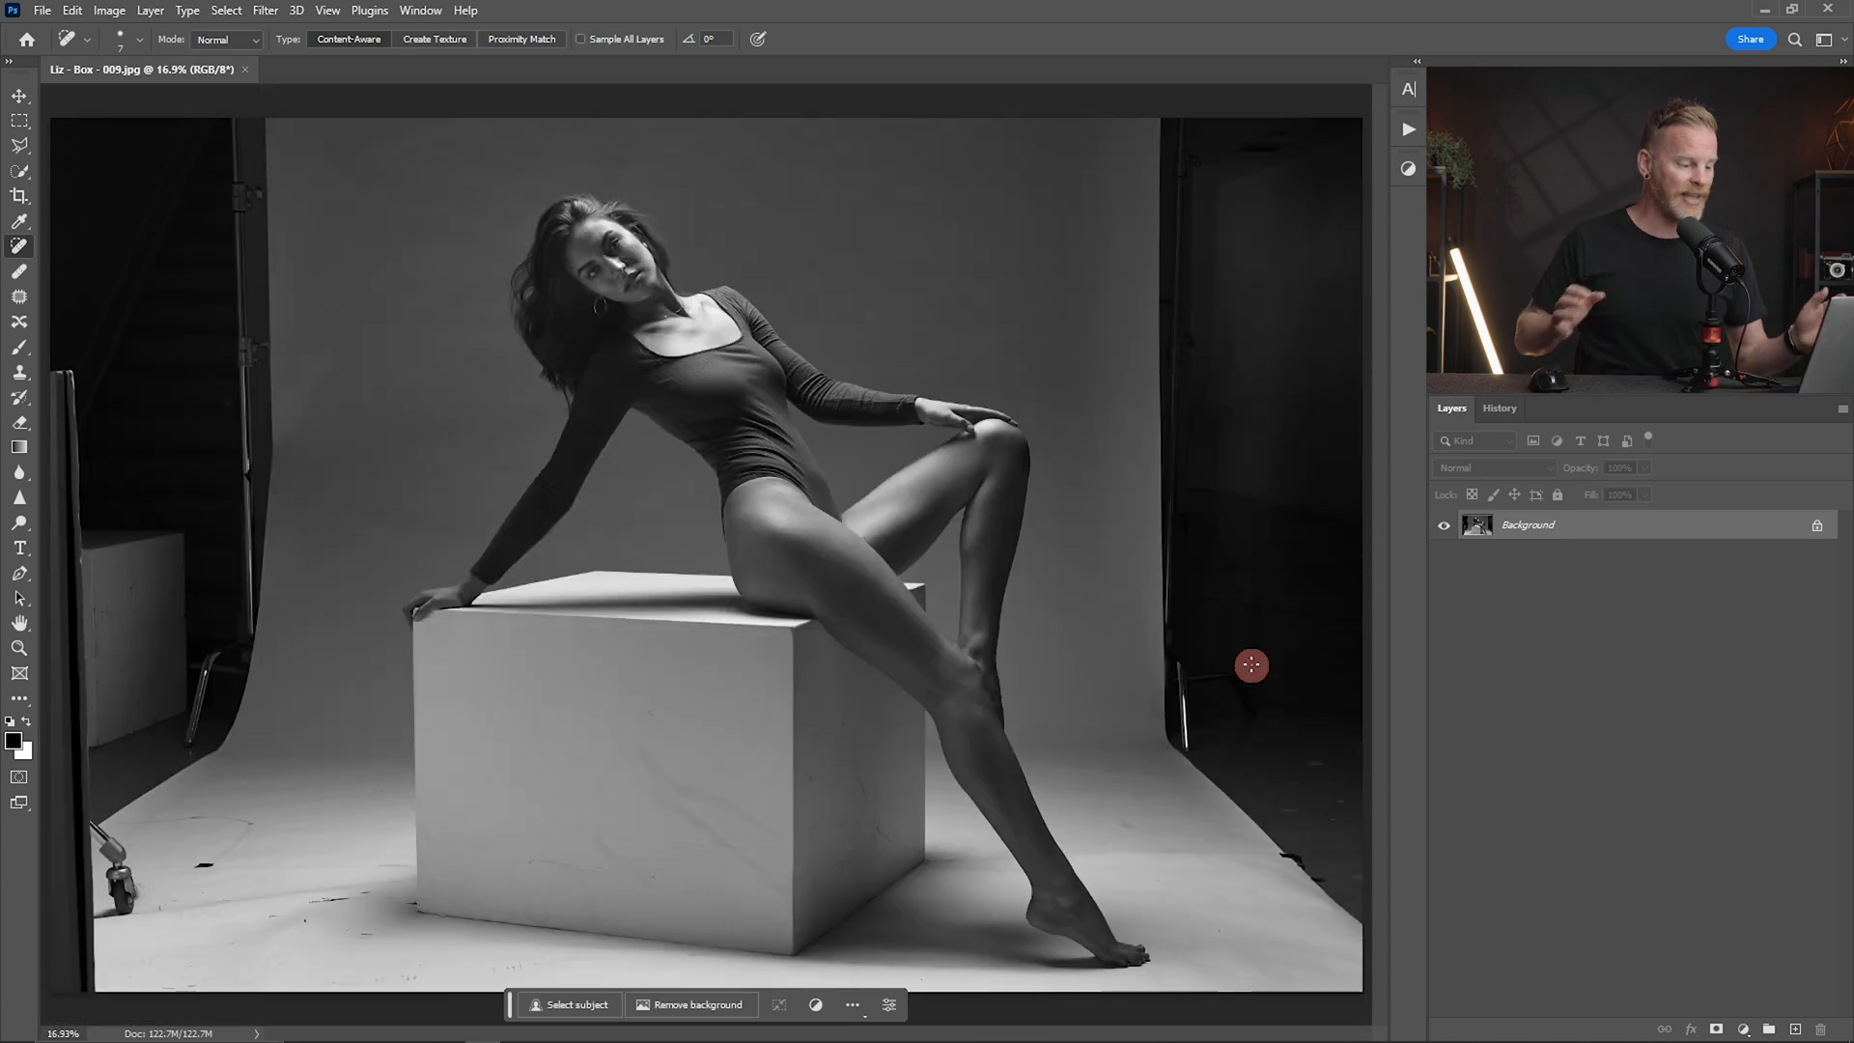
pyautogui.moveTo(1638, 539)
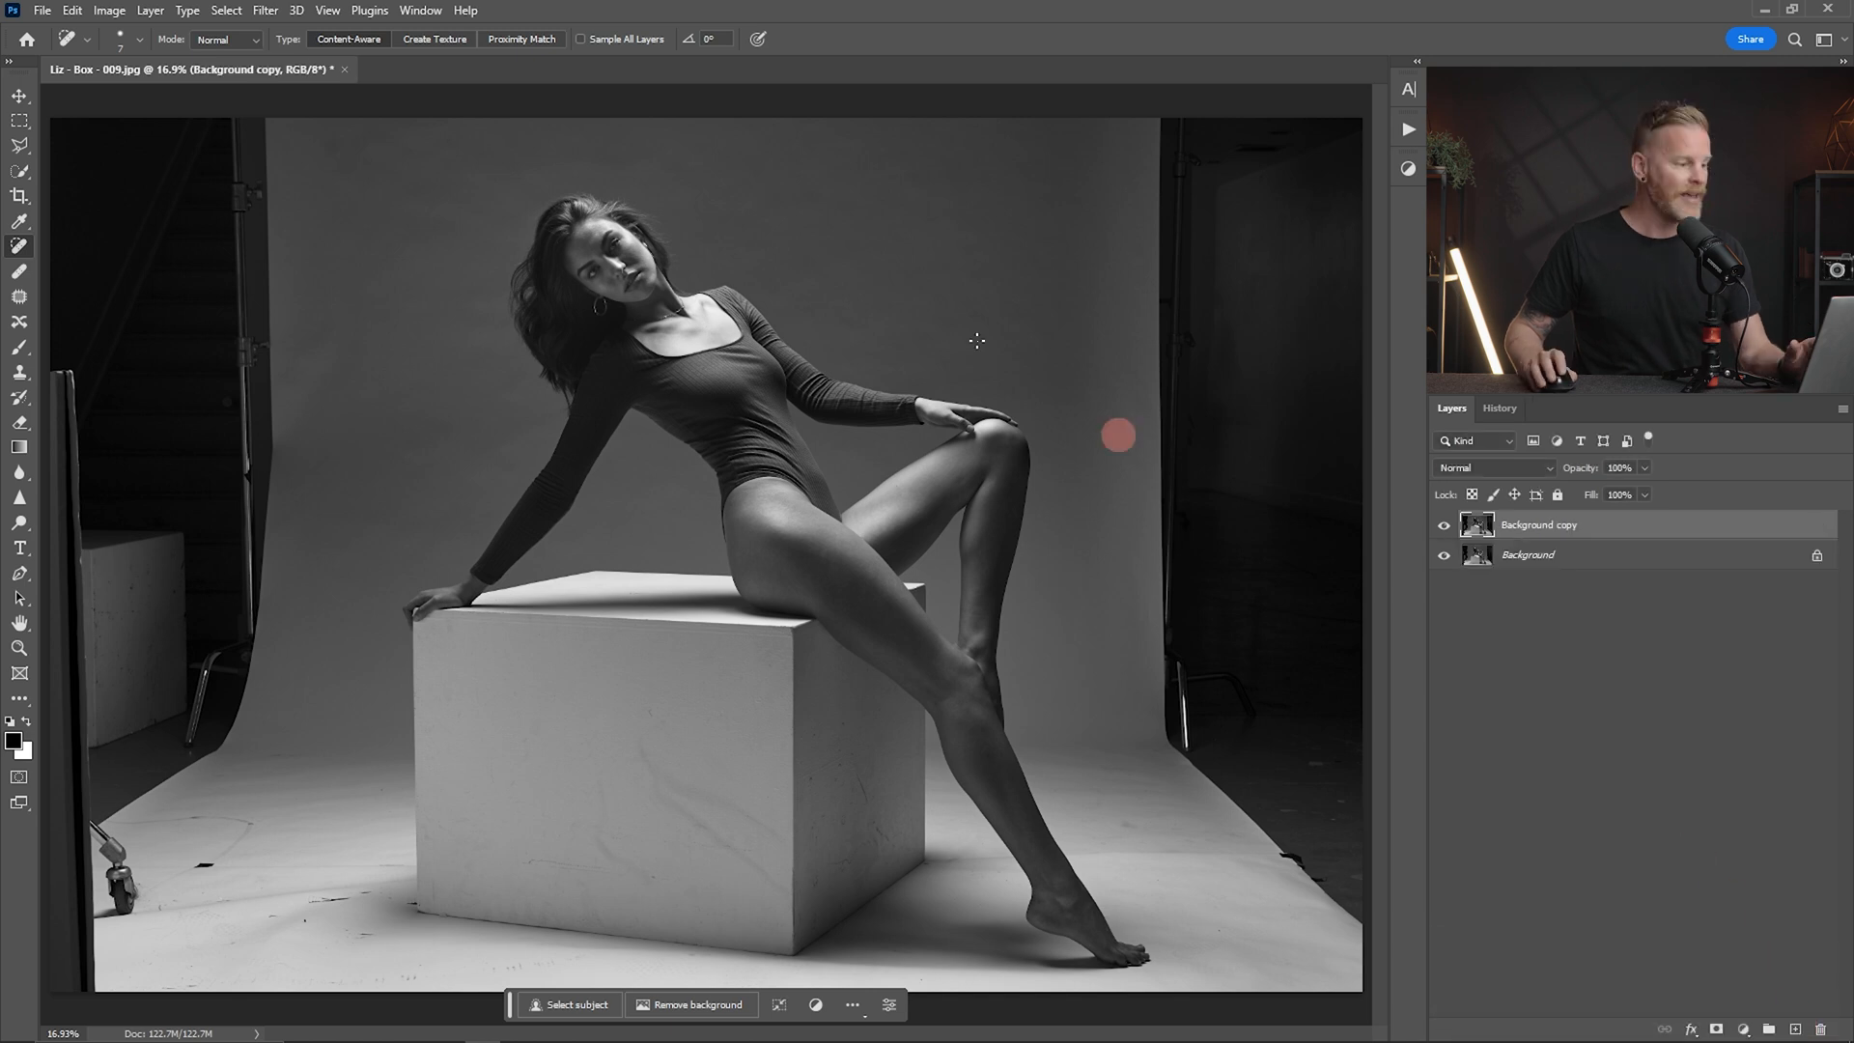
# - Apply Retouch4me Clean Backdrop with Make Mask to the duplicate layer
pyautogui.click(278, 10)
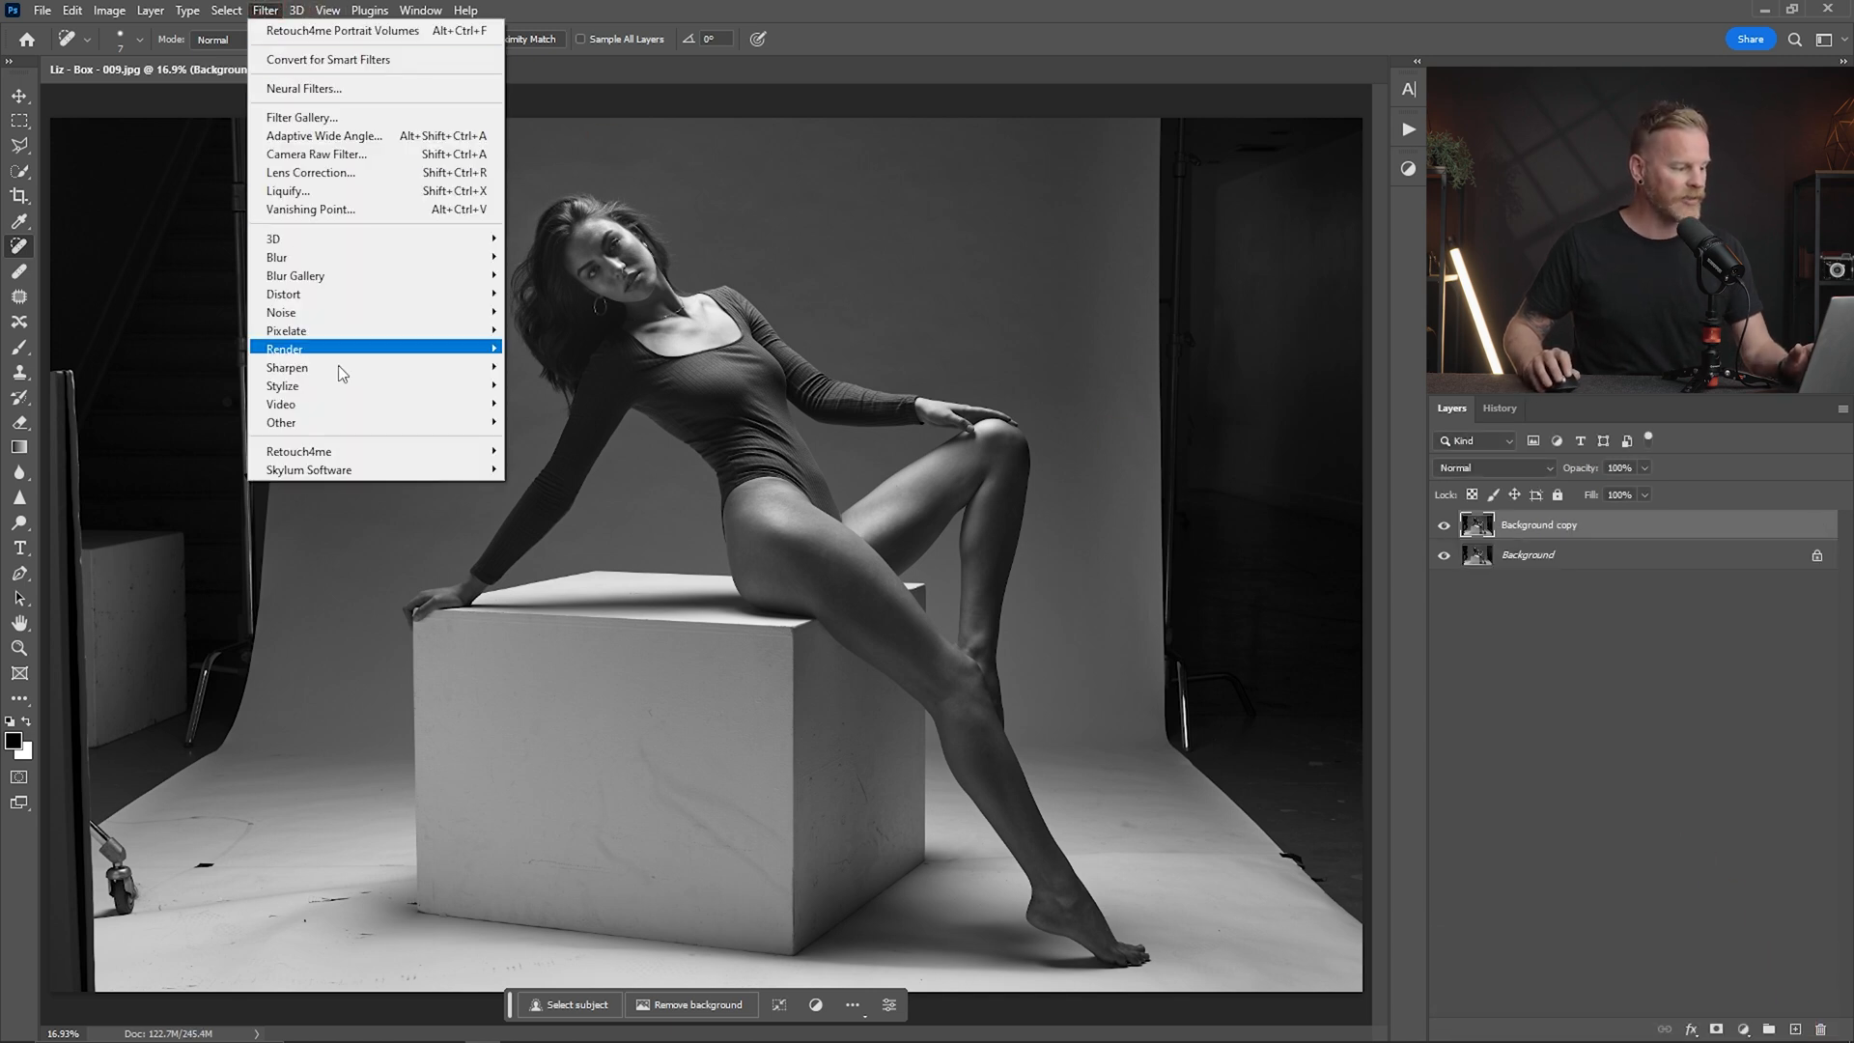
pyautogui.moveTo(297, 452)
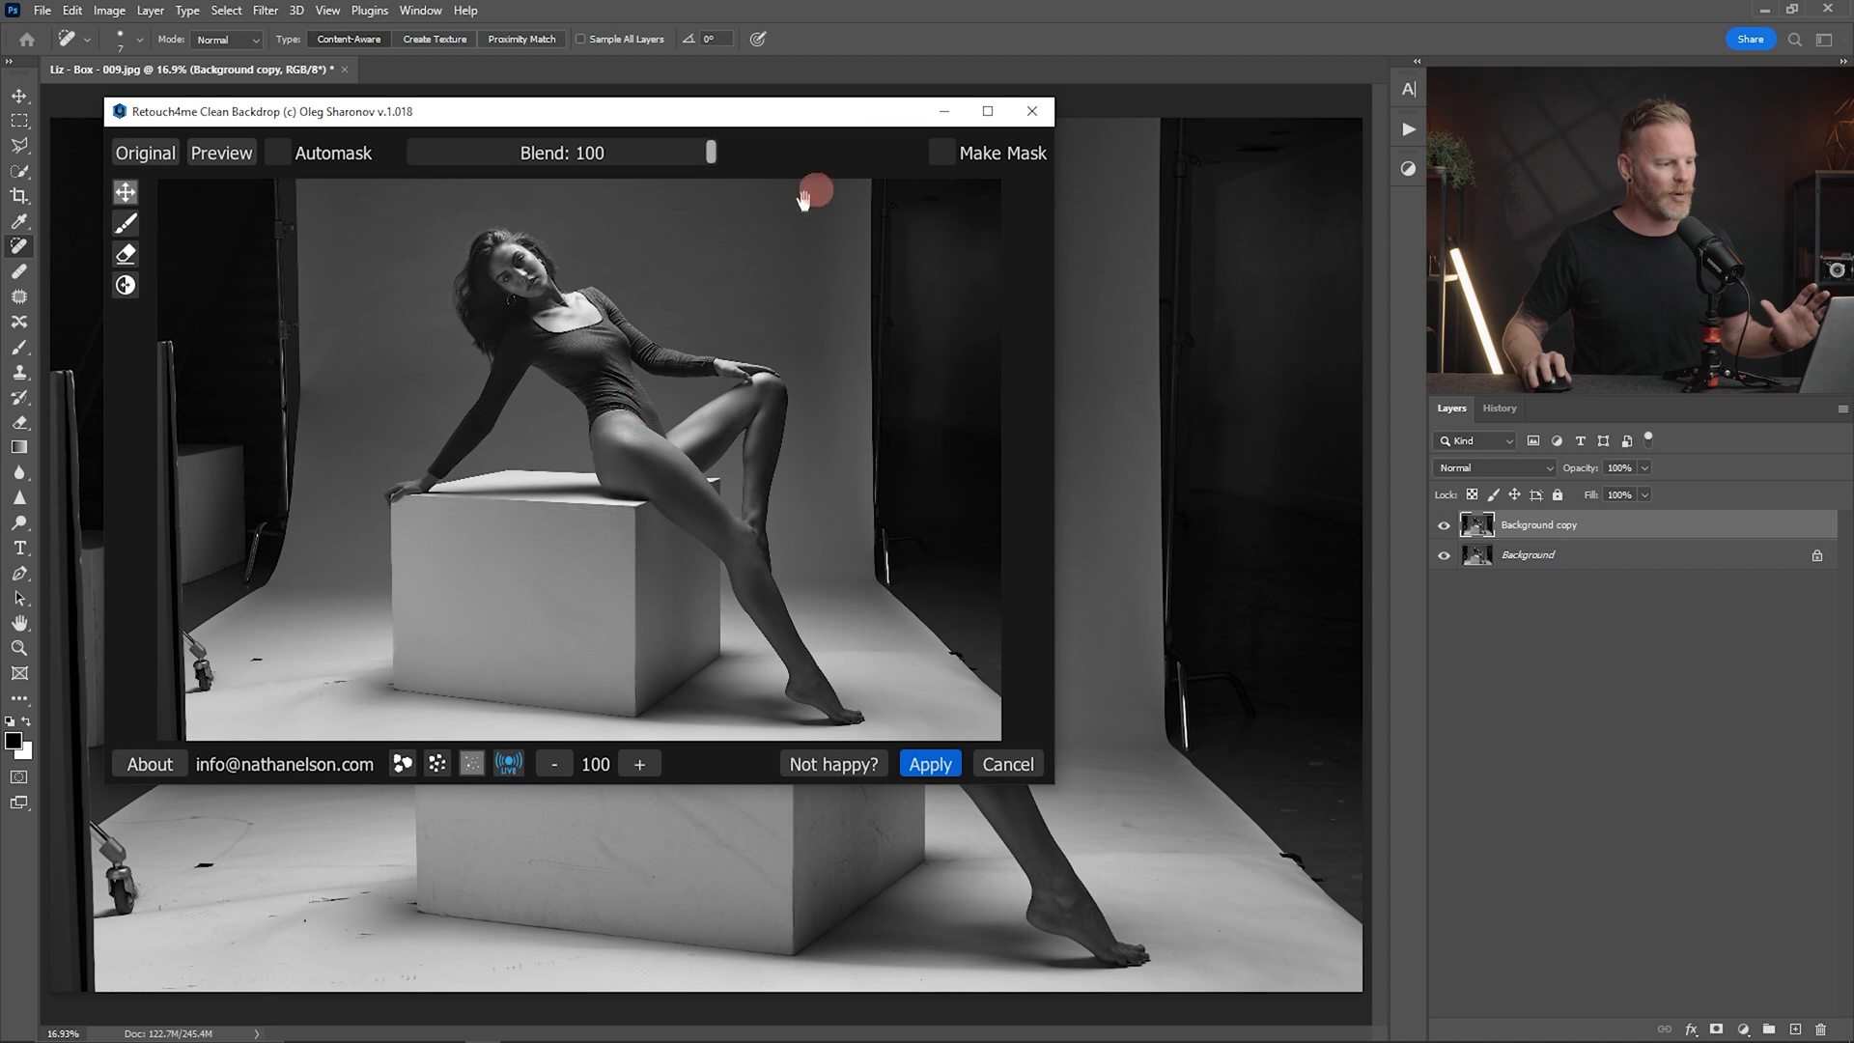
pyautogui.click(939, 153)
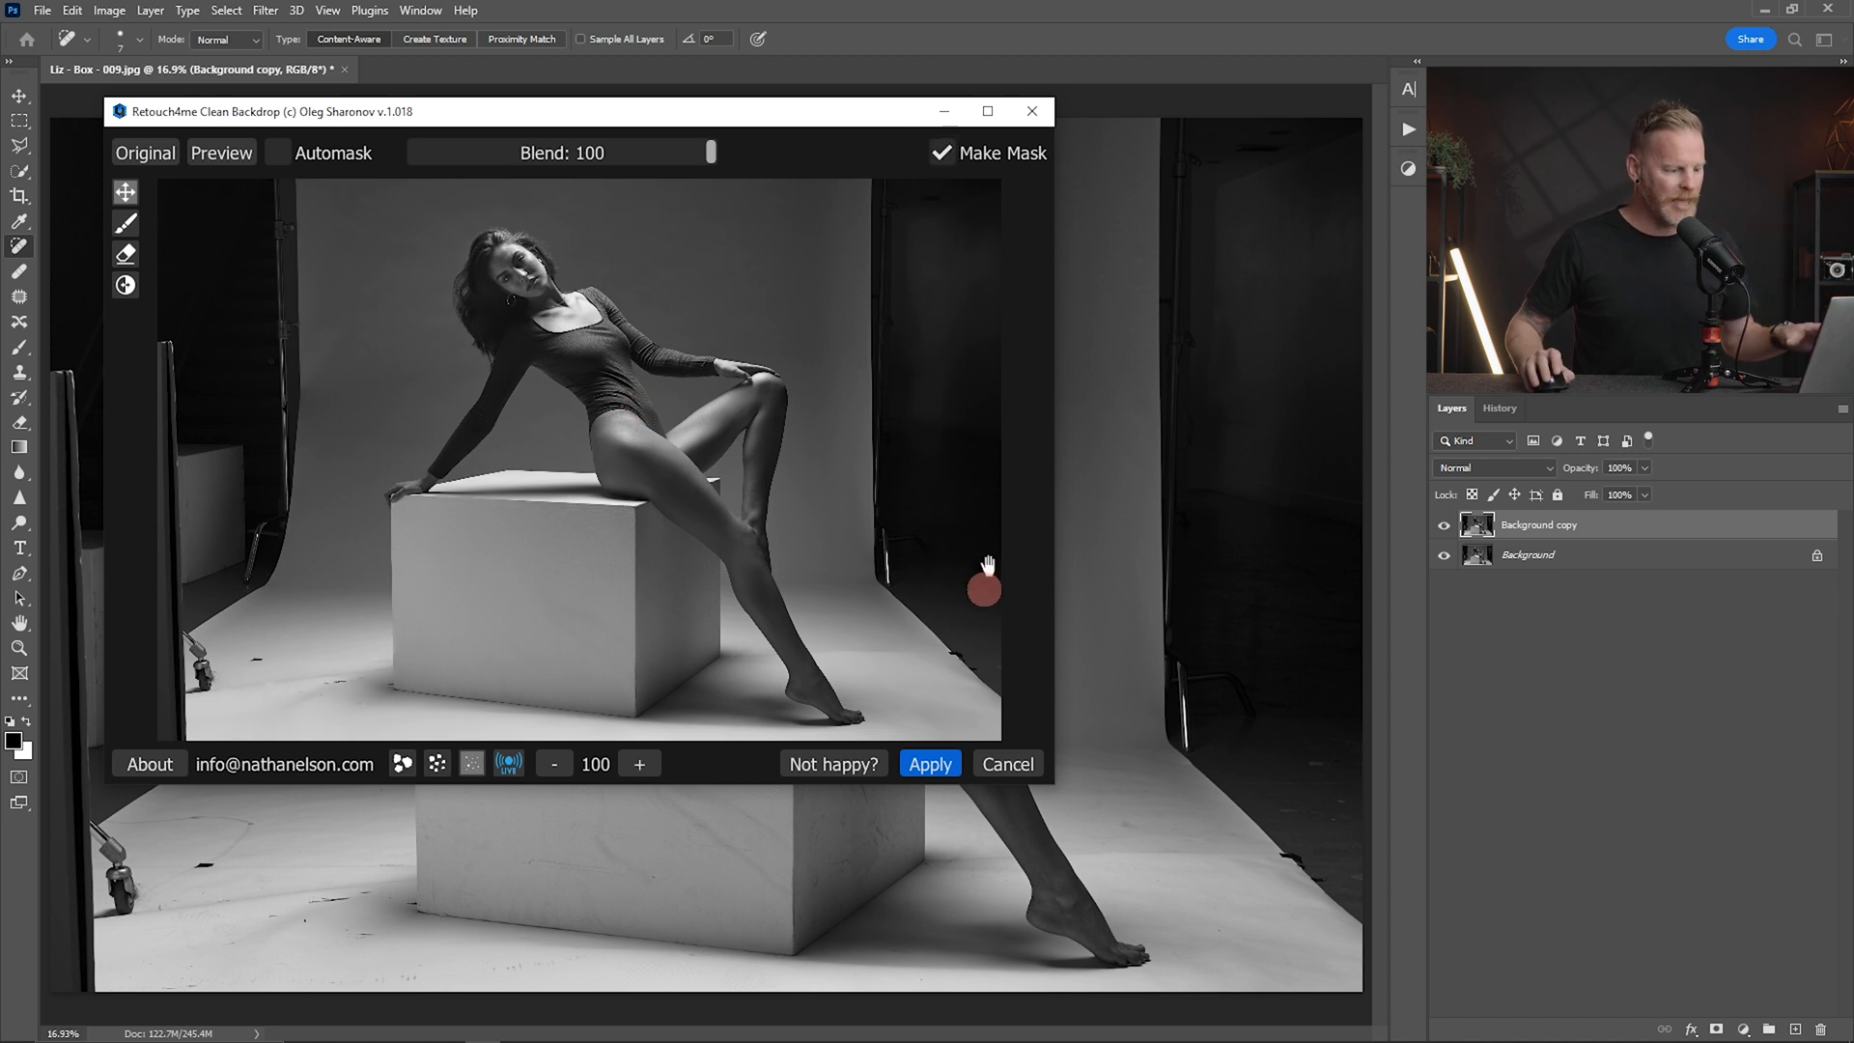
pyautogui.click(929, 763)
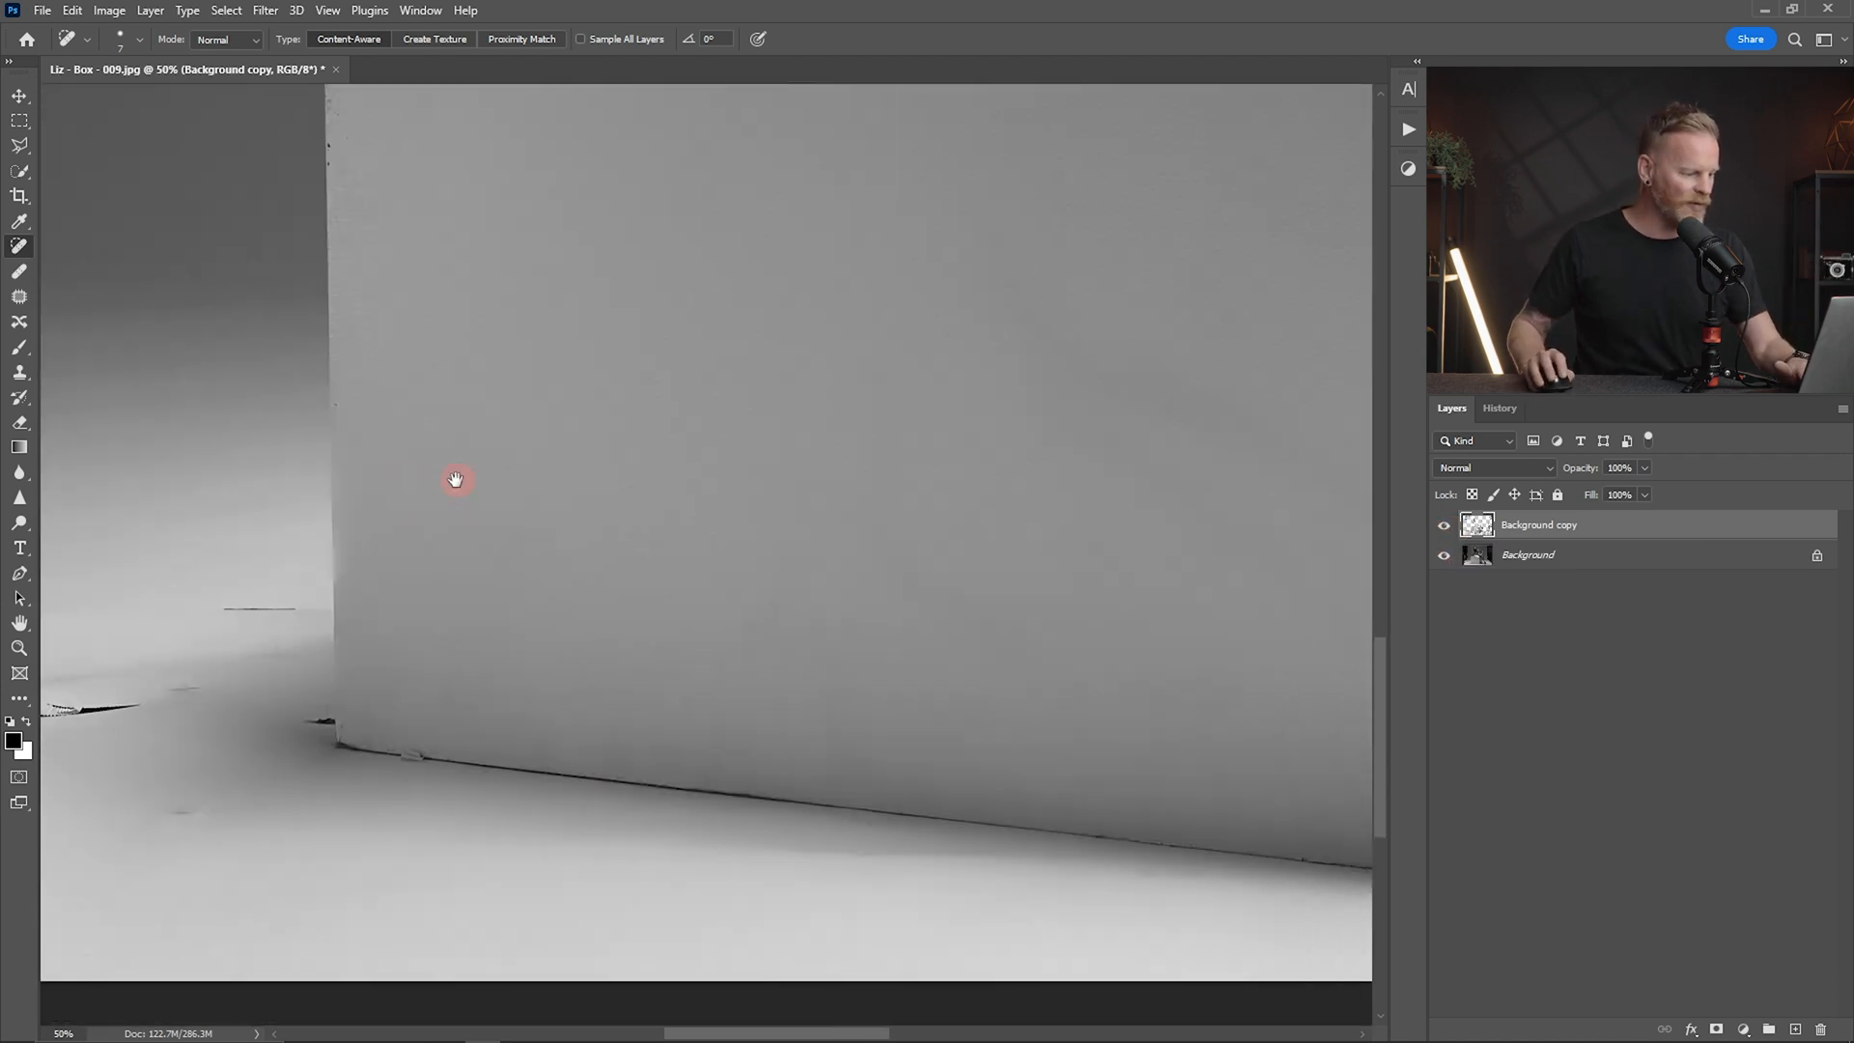
# - Pan to the cleaned floor beside the box and toggle Background copy to compare
pyautogui.moveTo(456, 479); pyautogui.dragTo(722, 446)
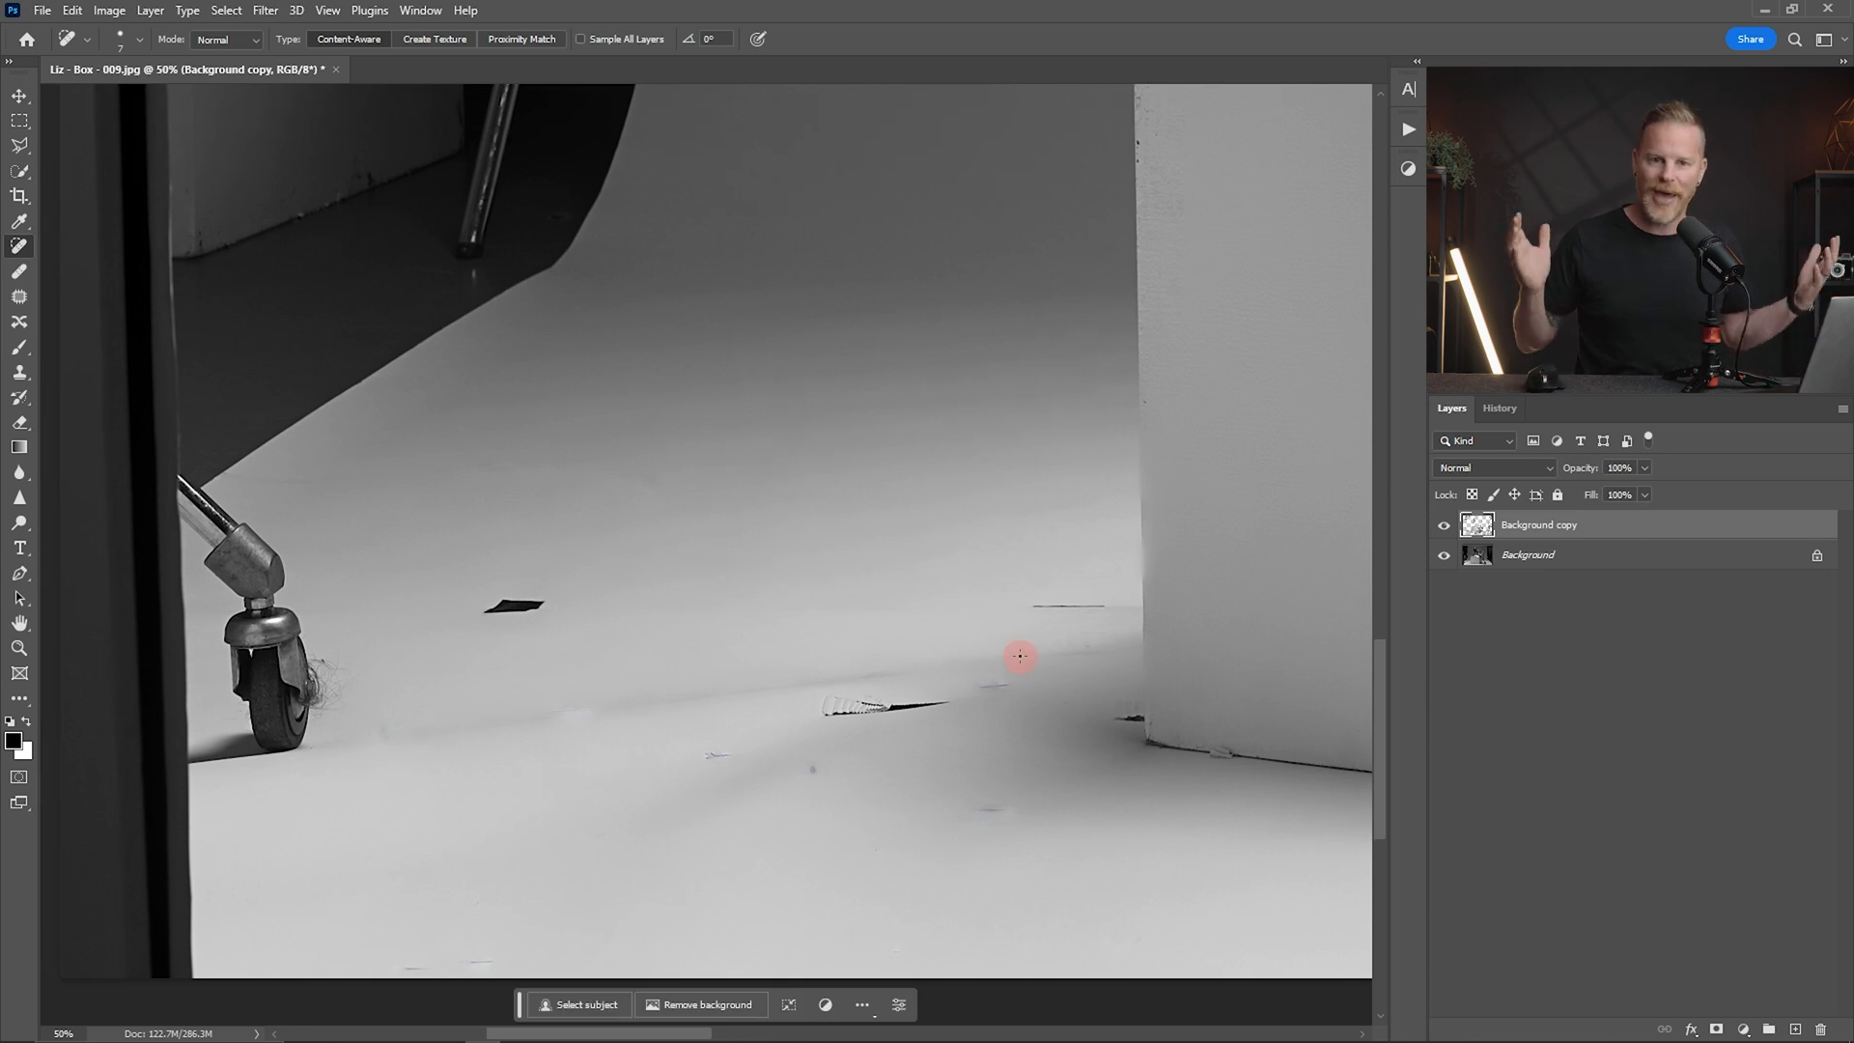
pyautogui.click(1444, 525)
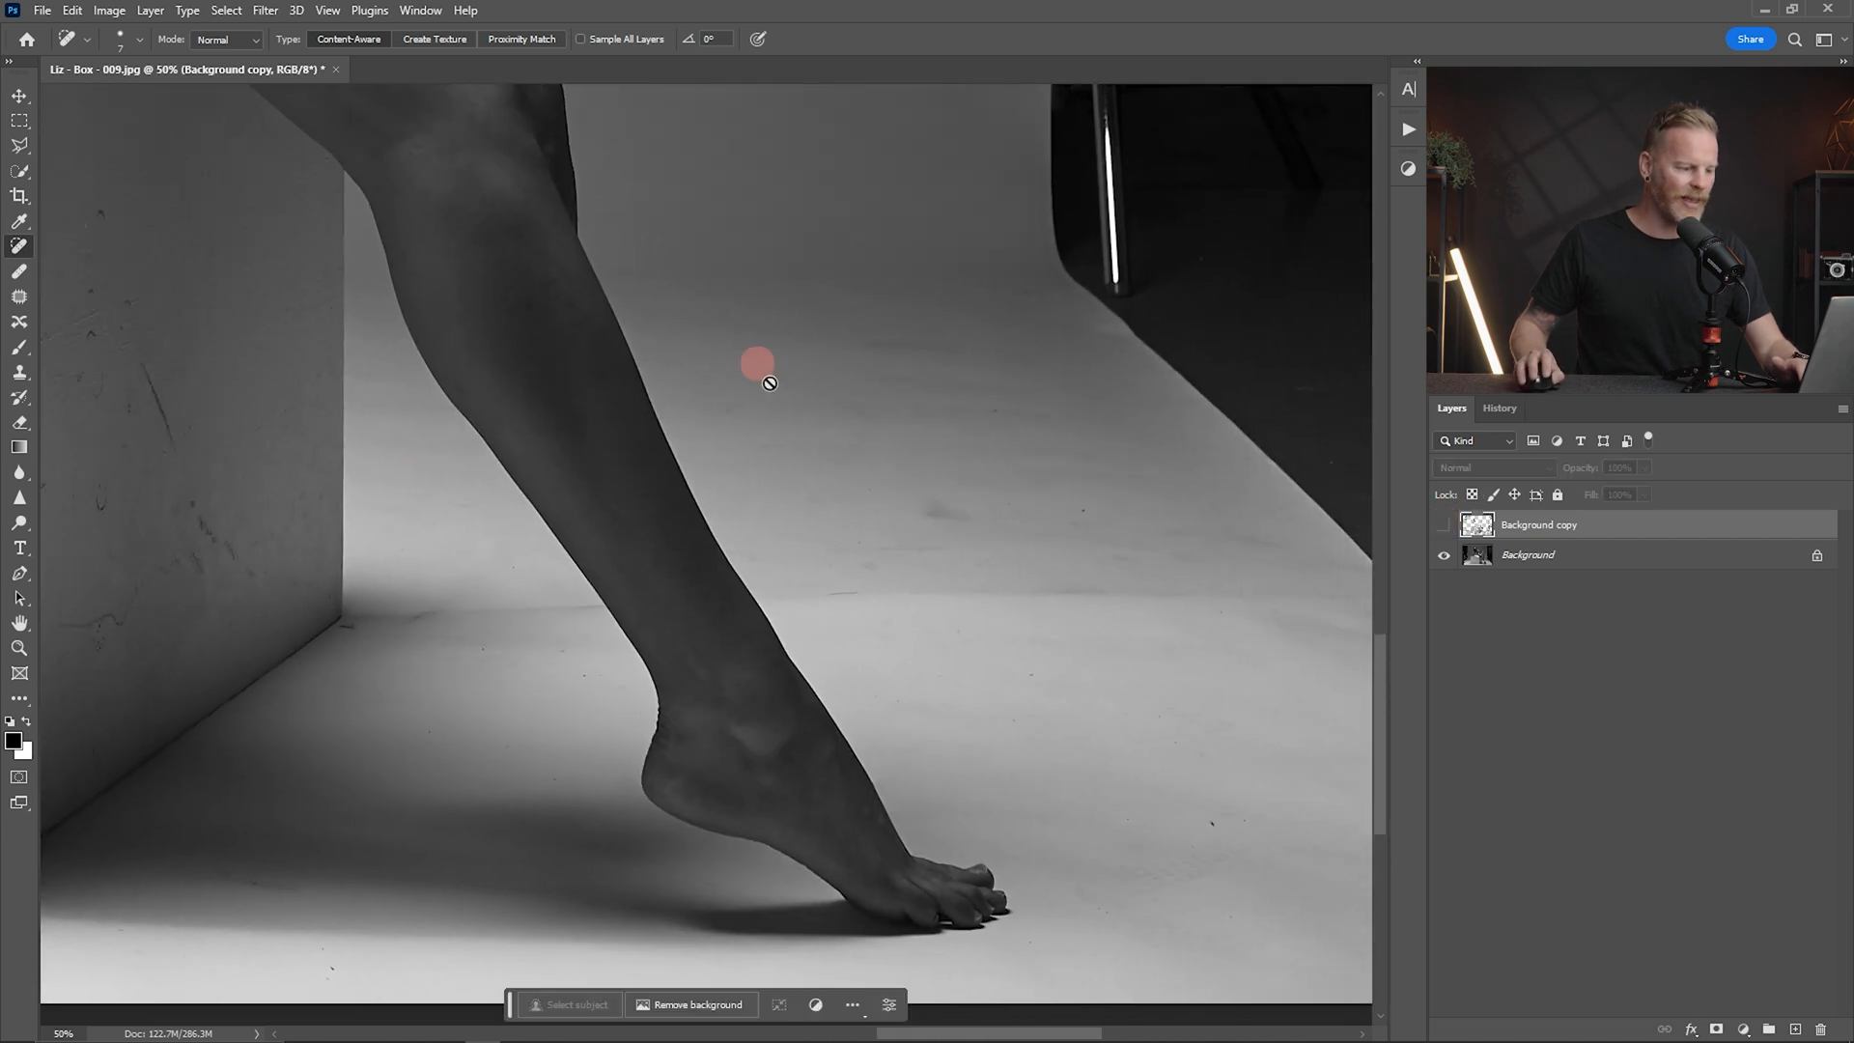
pyautogui.click(1445, 526)
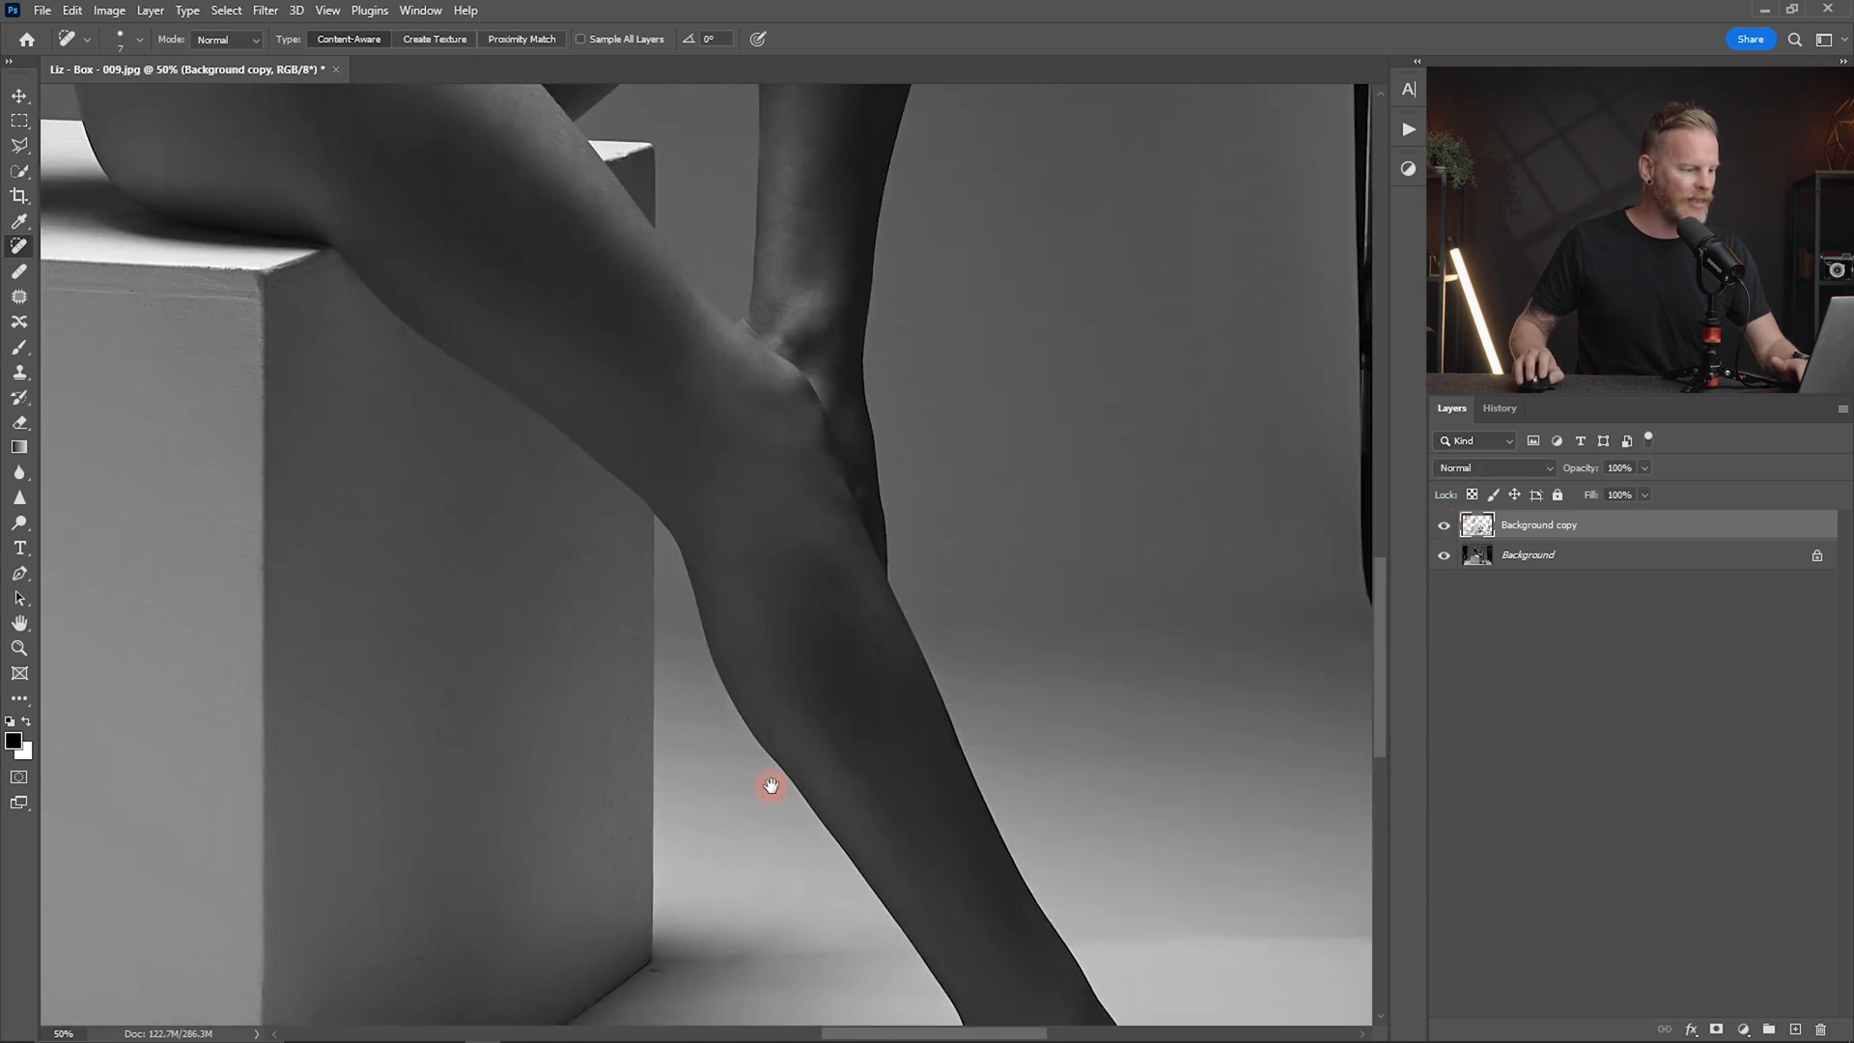
pyautogui.click(1445, 525)
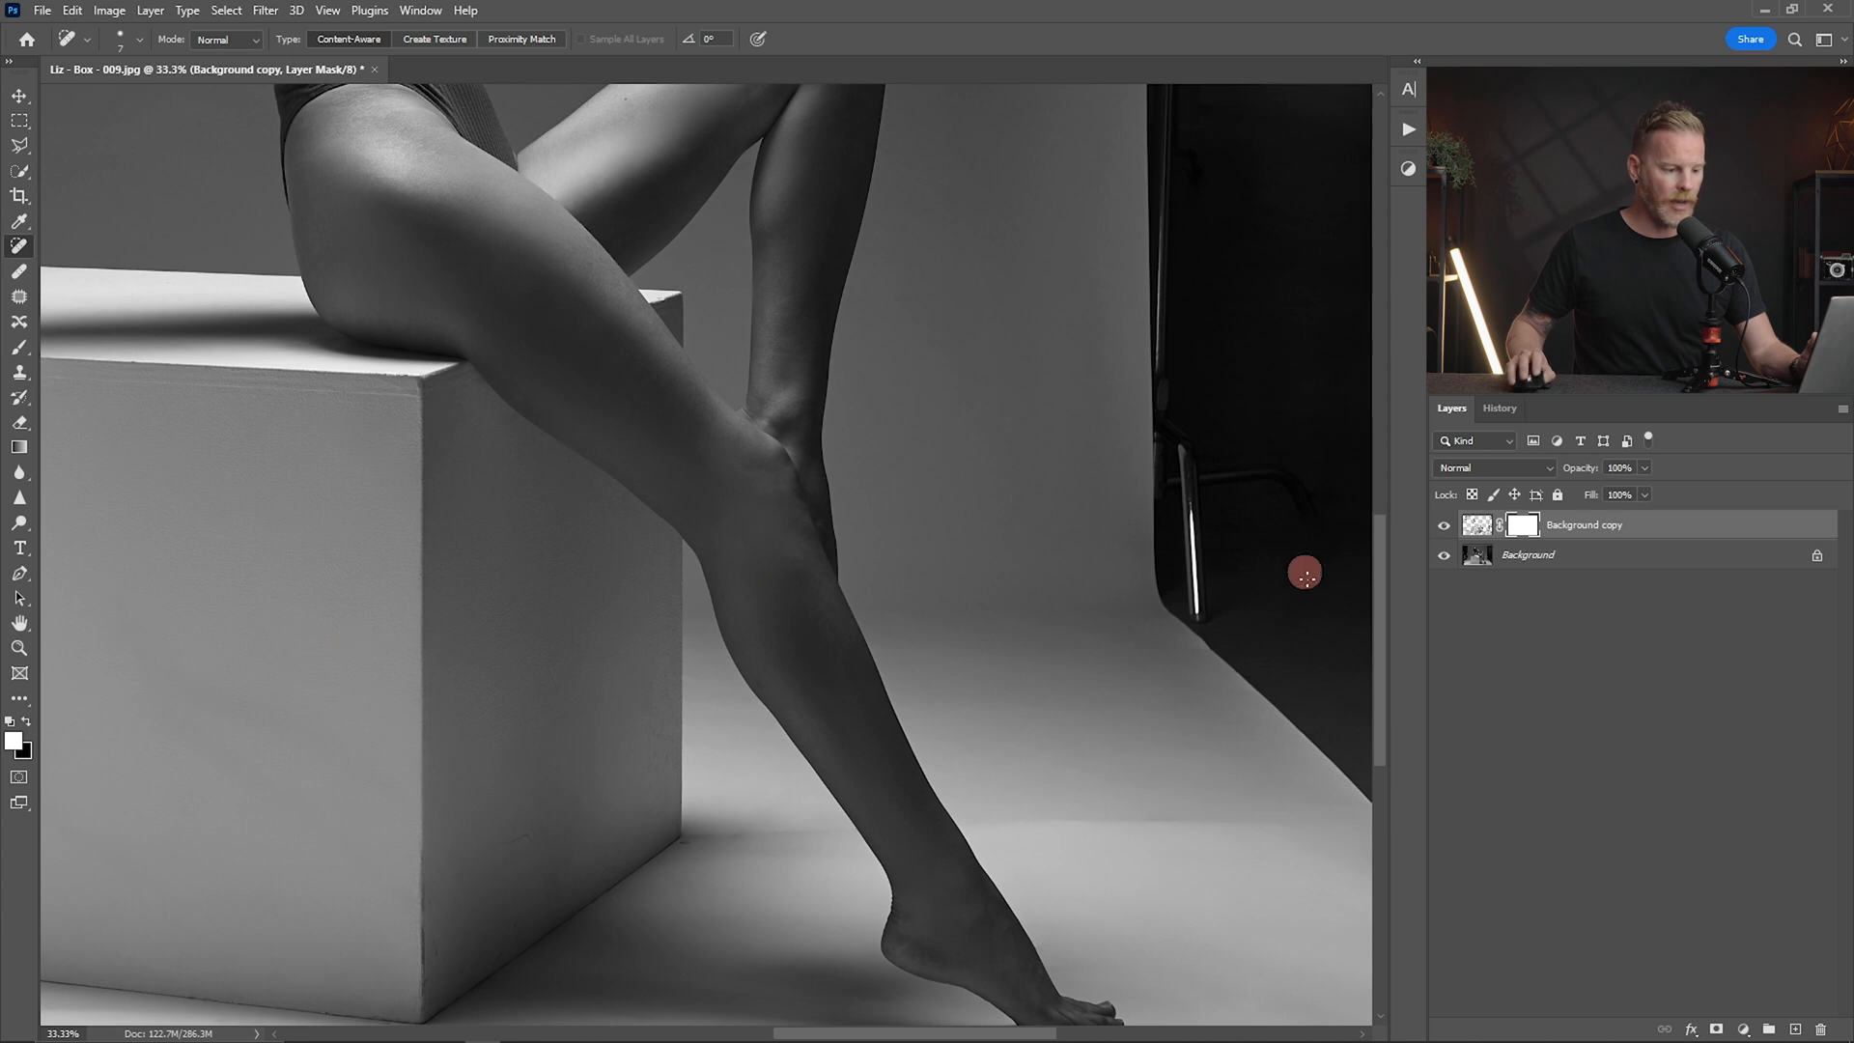
# - Prepare the Brush with black at 100% flow for painting on the Clean Backdrop layer mask
pyautogui.click(1444, 556)
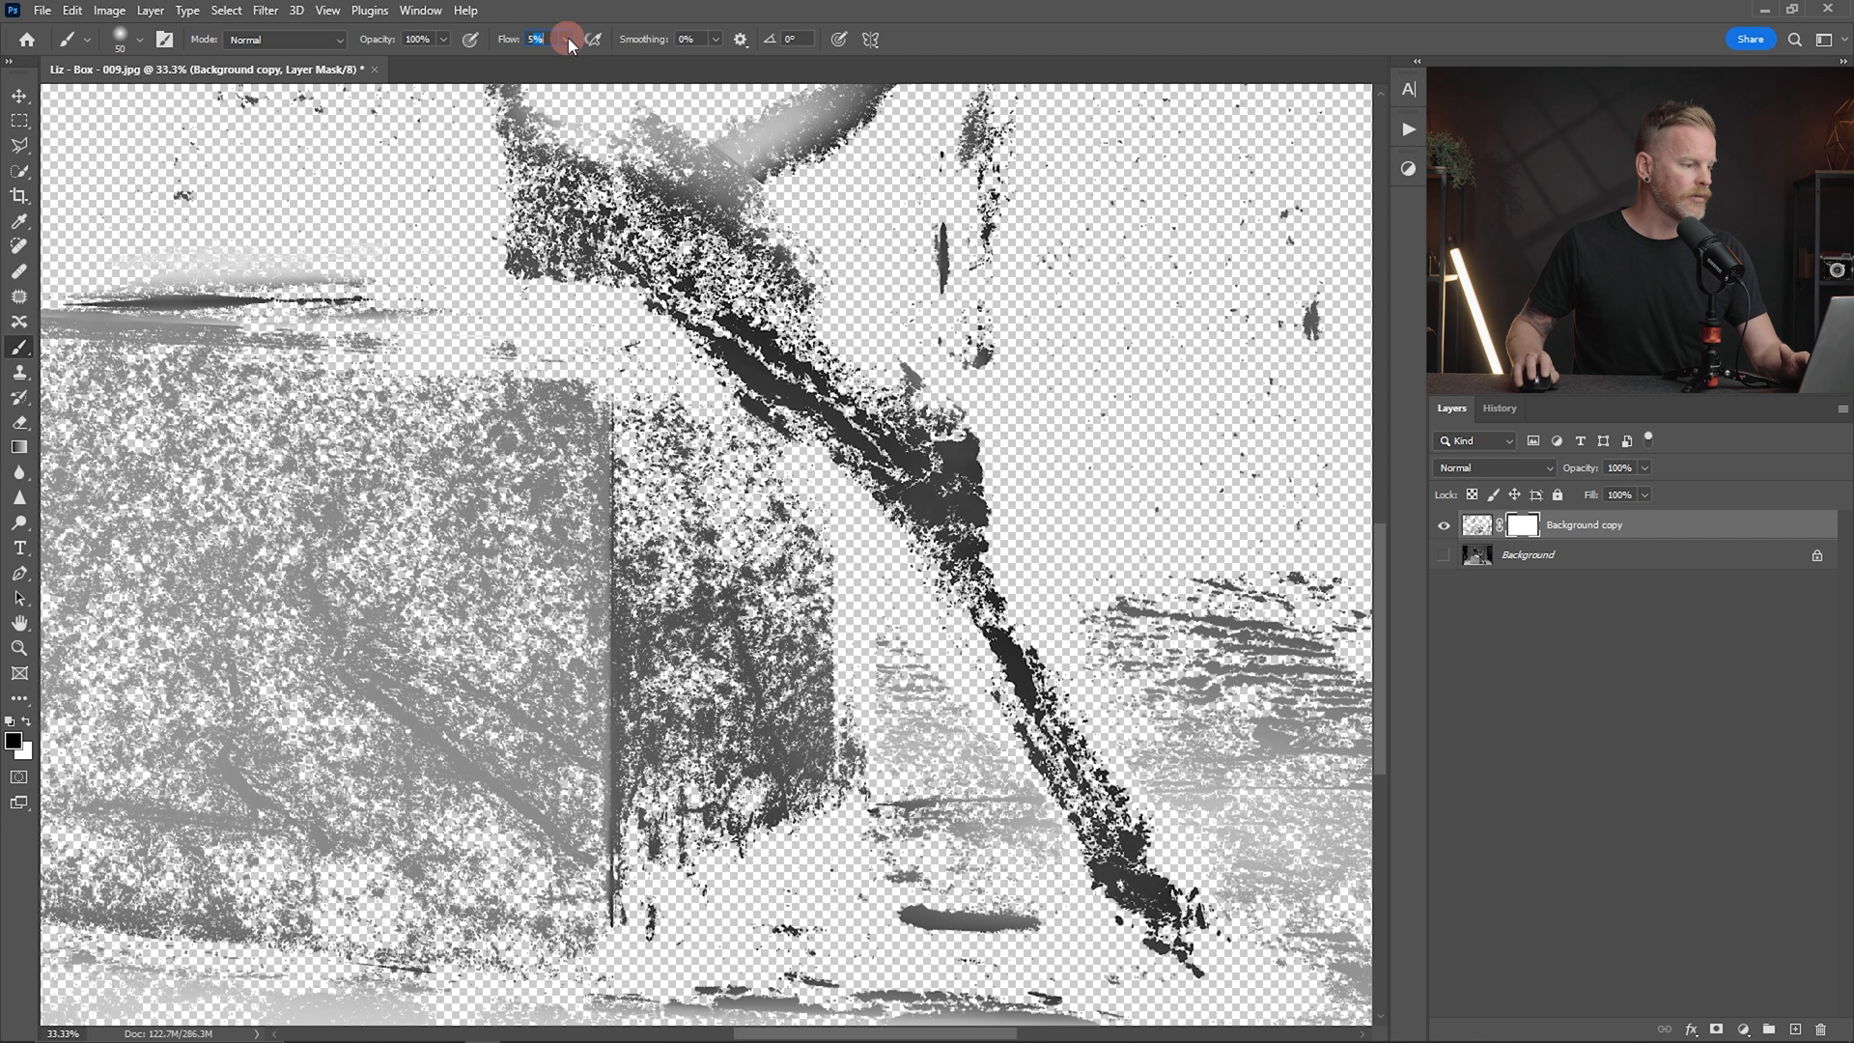
pyautogui.click(566, 38)
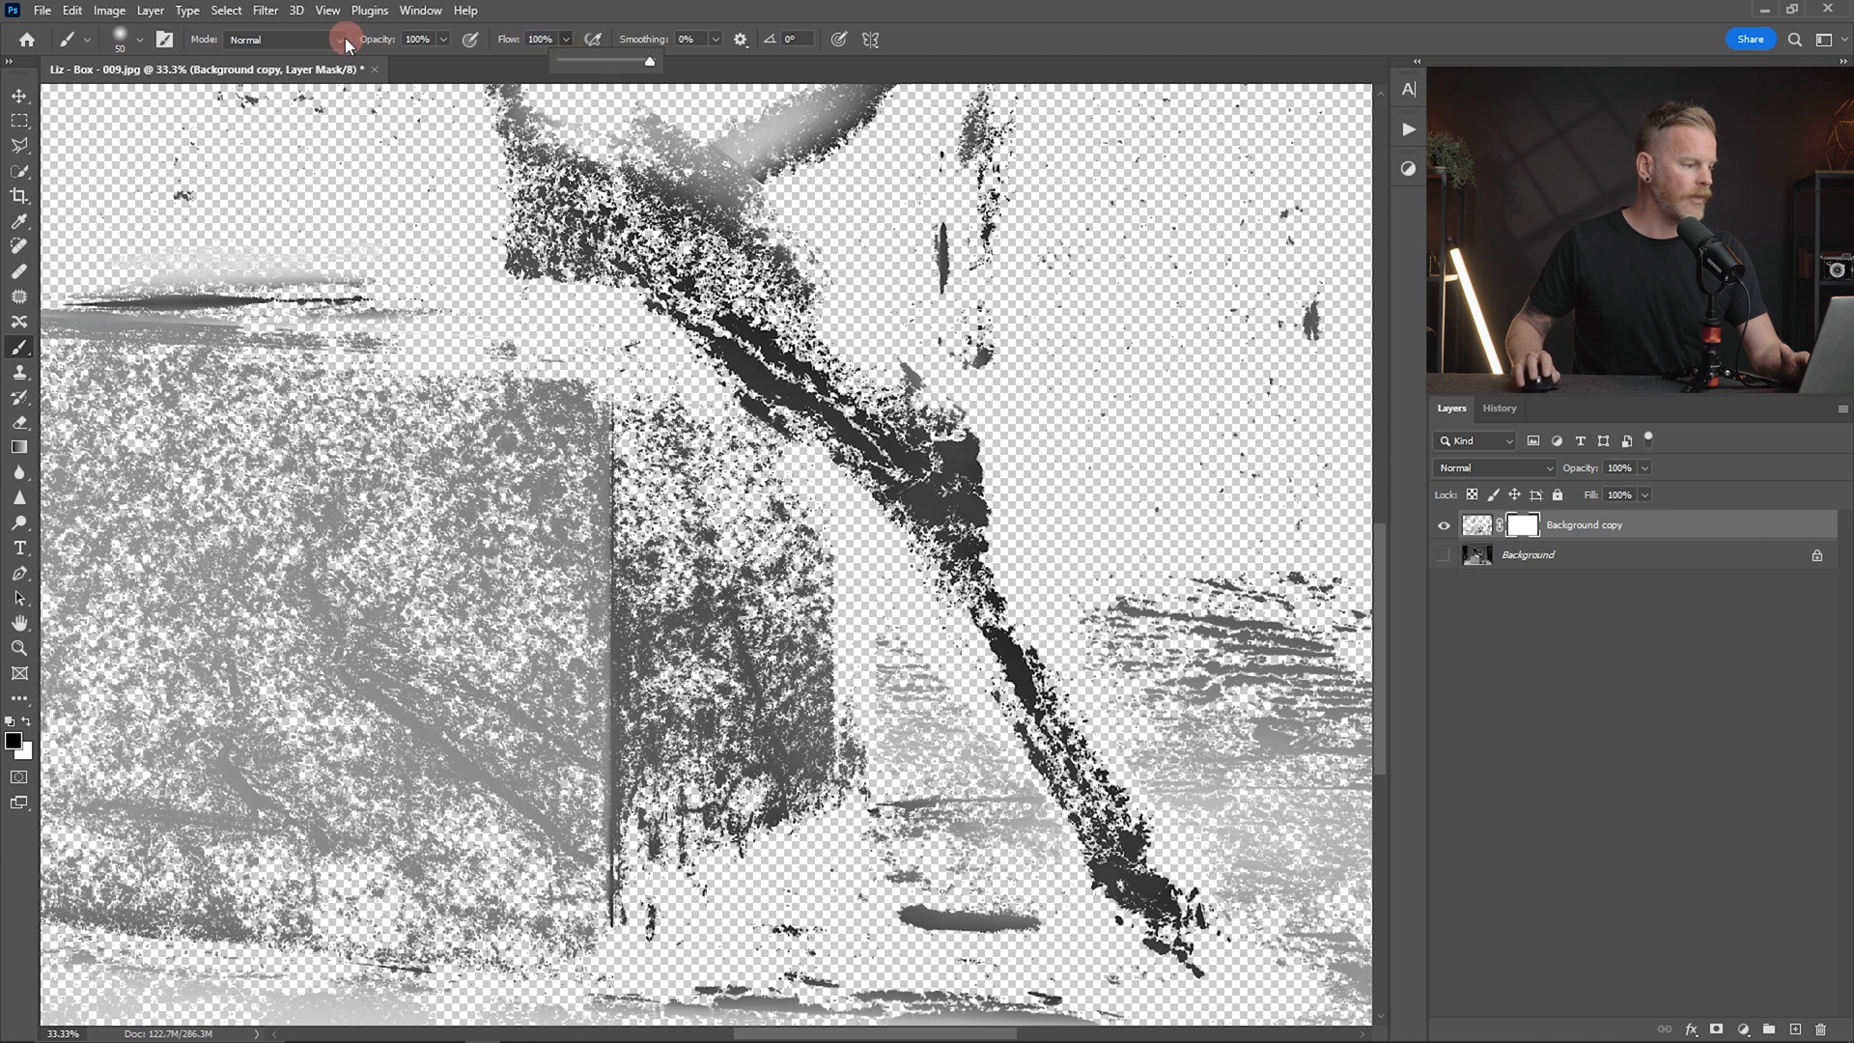
pyautogui.click(135, 40)
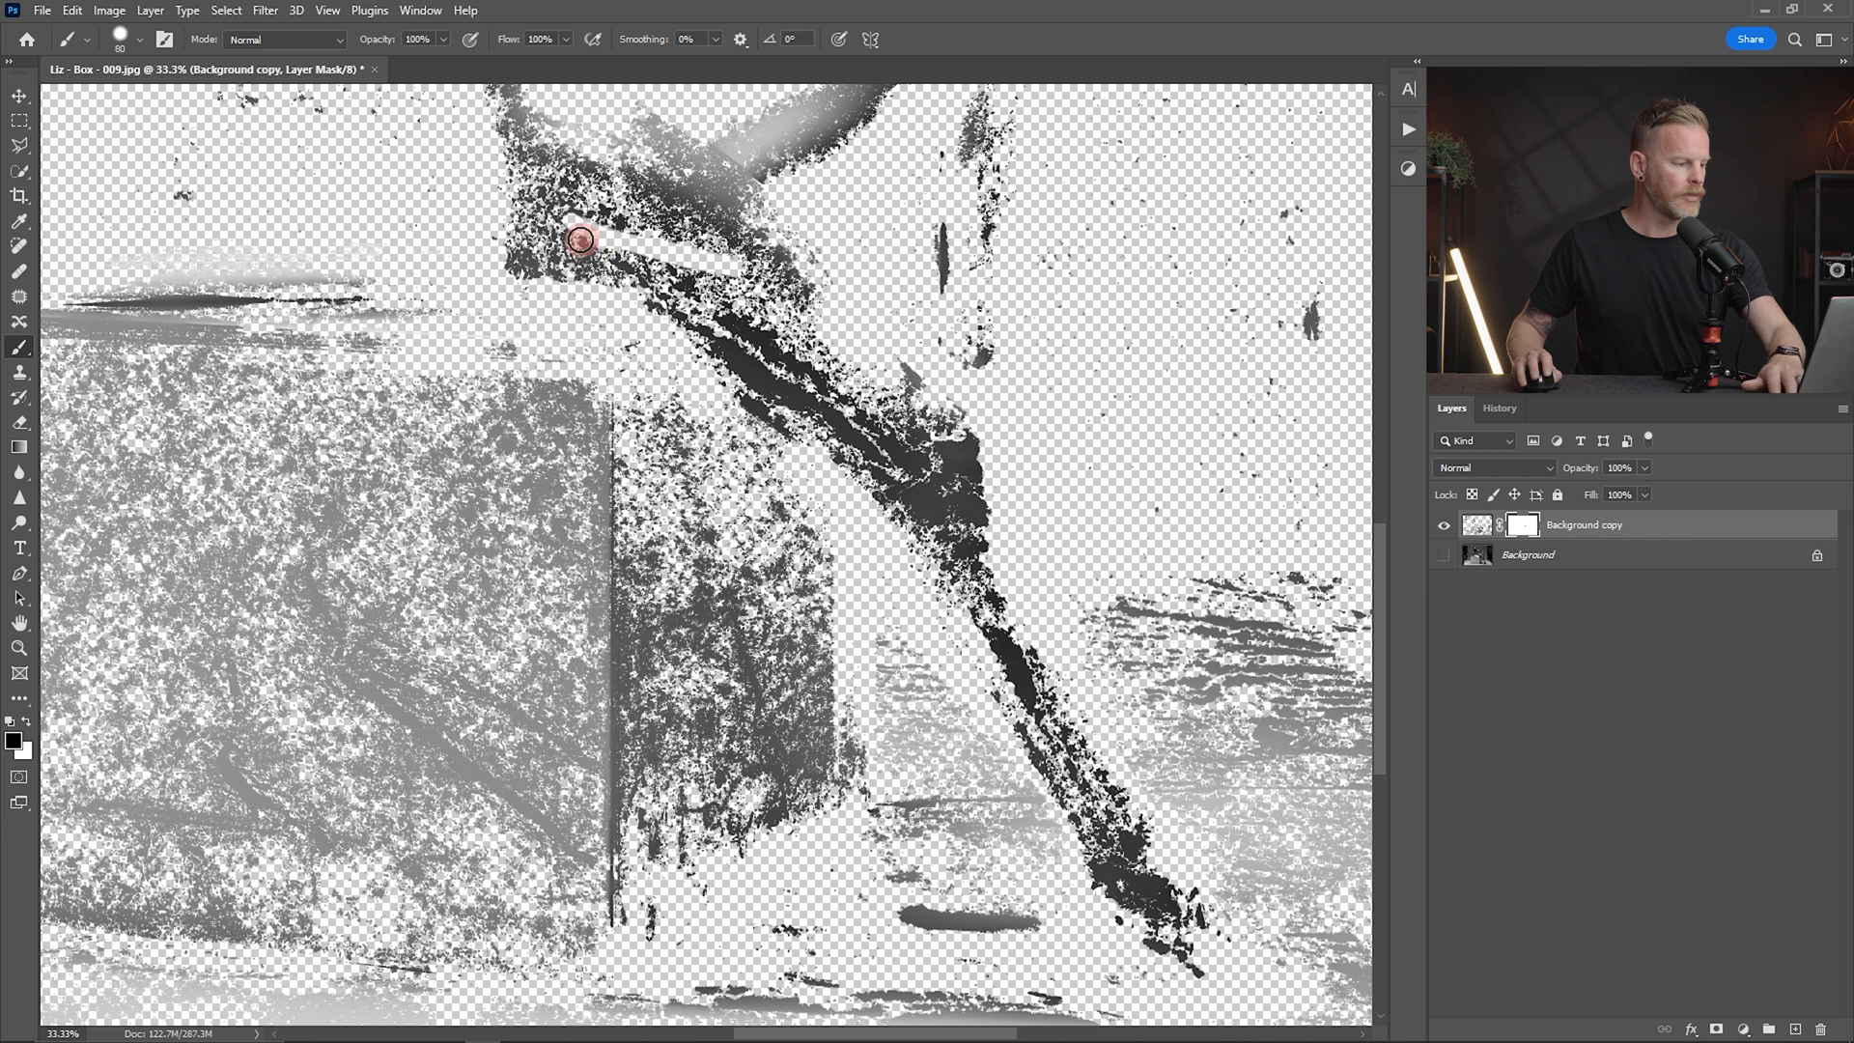
# - Paint black over the model's upper leg, thigh, lower leg, knee and near the head on the mask
pyautogui.moveTo(580, 239); pyautogui.dragTo(782, 346)
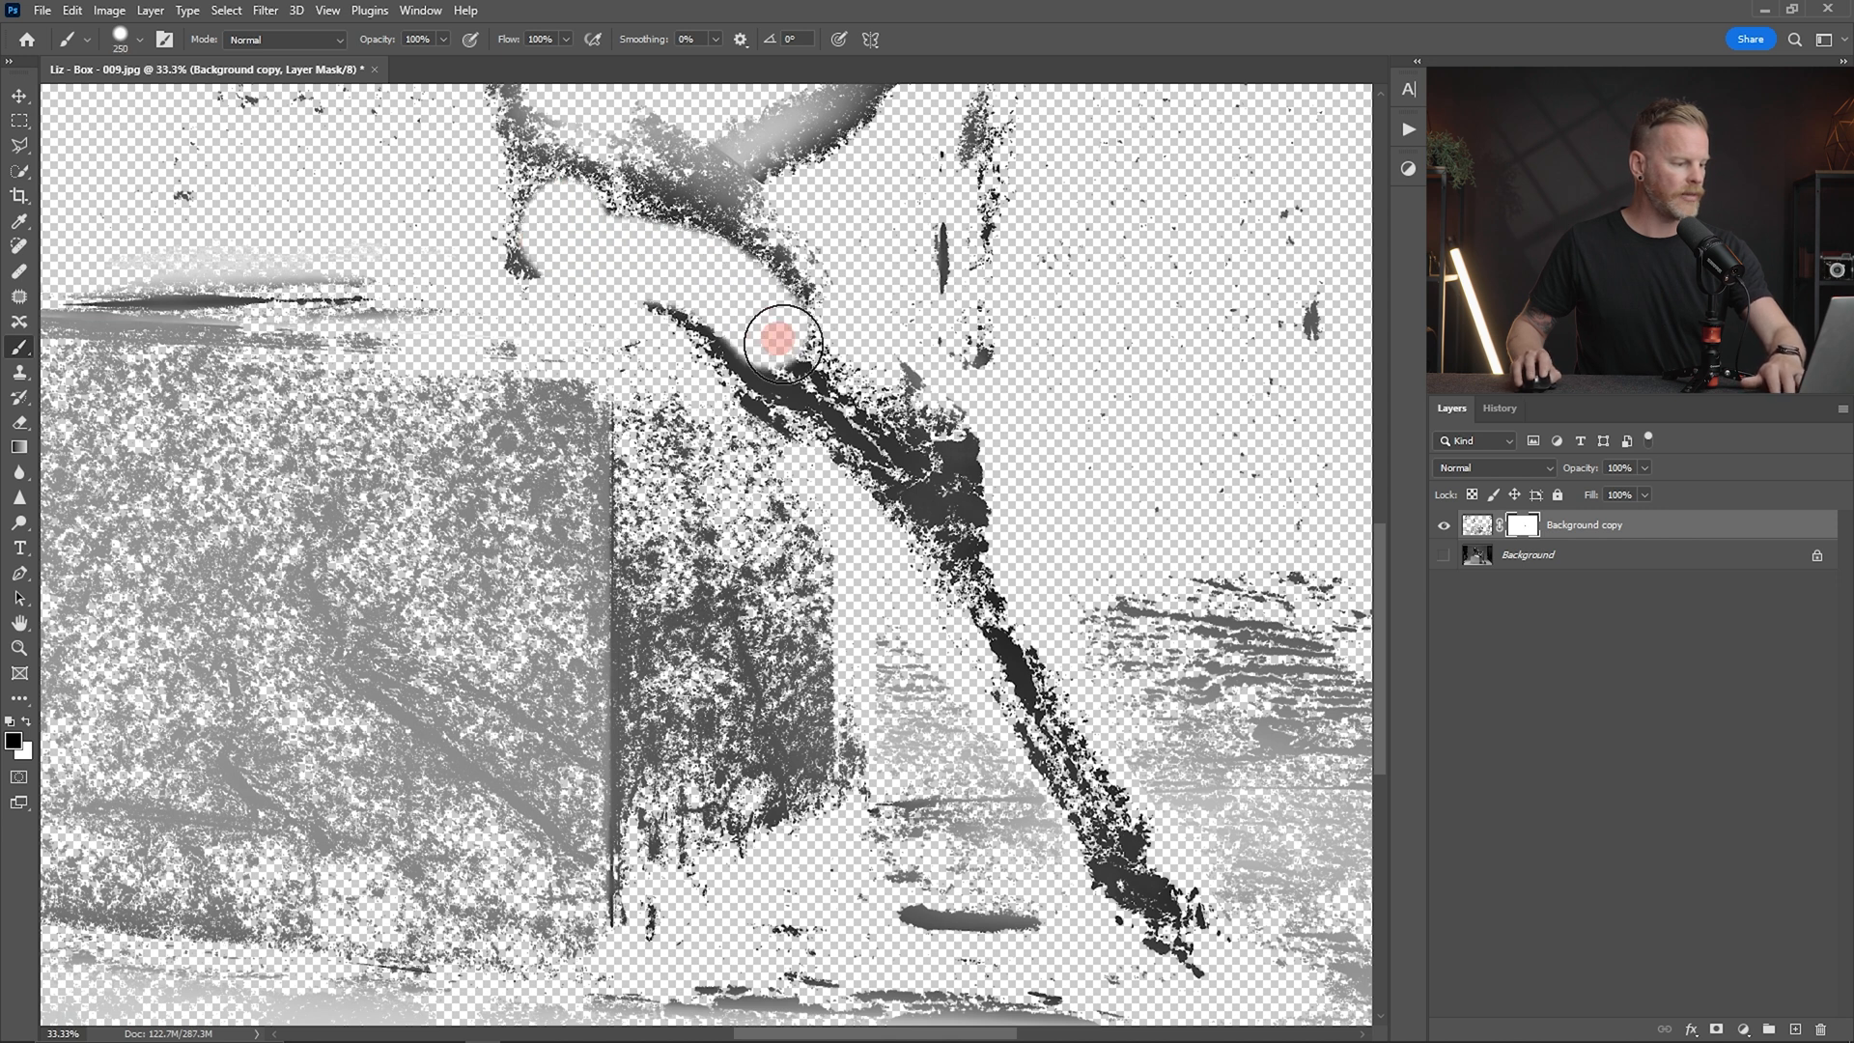
pyautogui.moveTo(786, 346); pyautogui.dragTo(1035, 715)
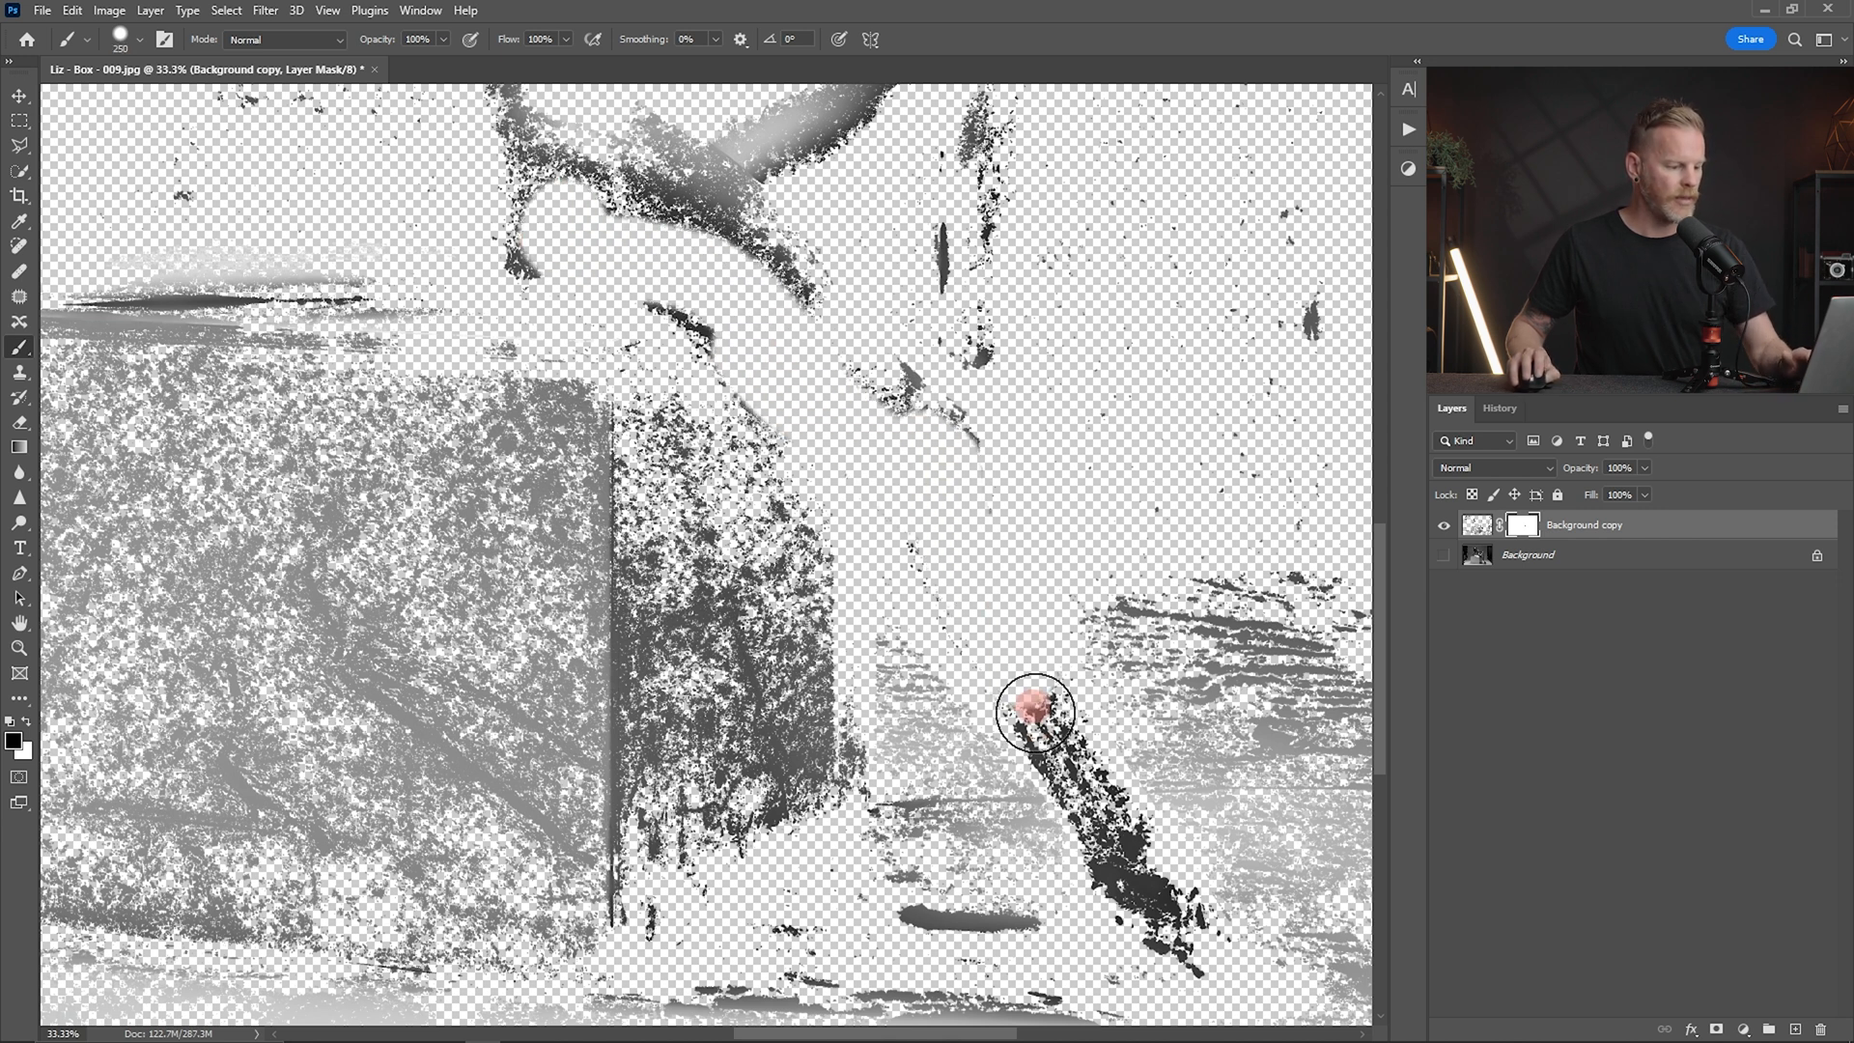
pyautogui.moveTo(1036, 715); pyautogui.dragTo(668, 235)
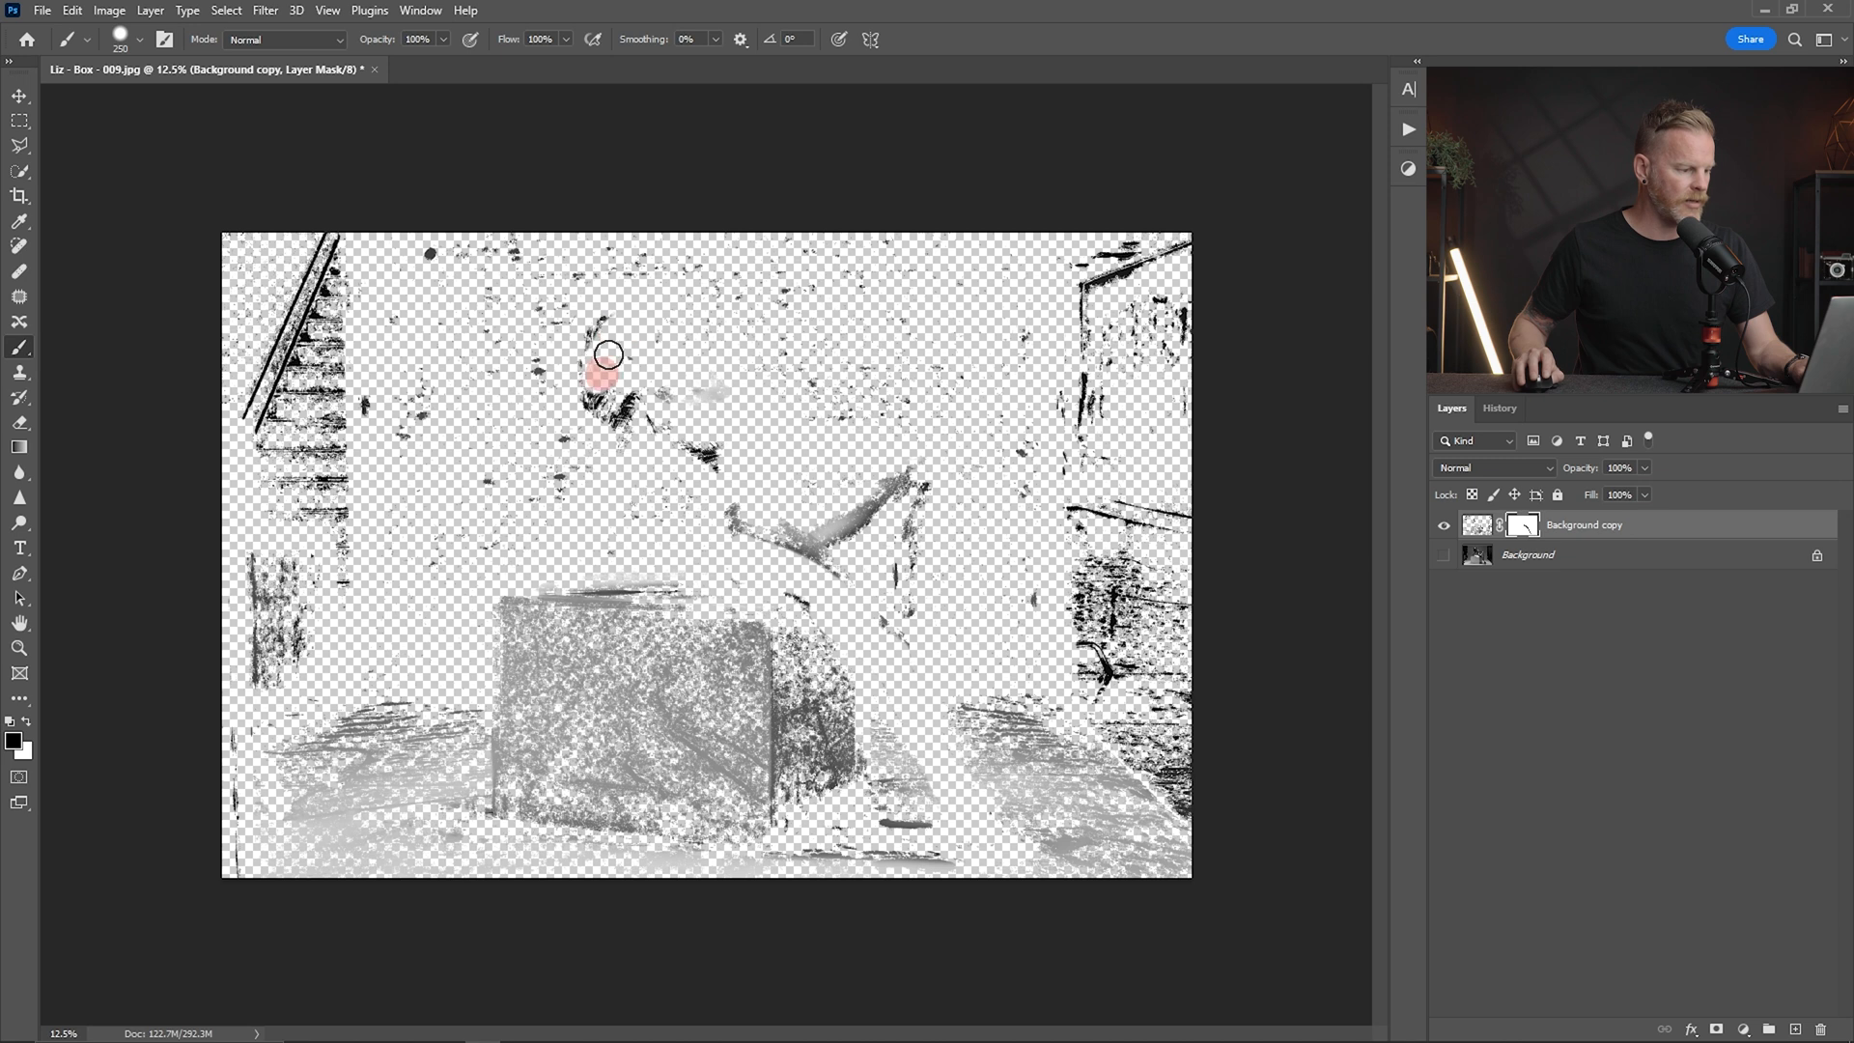
pyautogui.moveTo(607, 356); pyautogui.dragTo(852, 518)
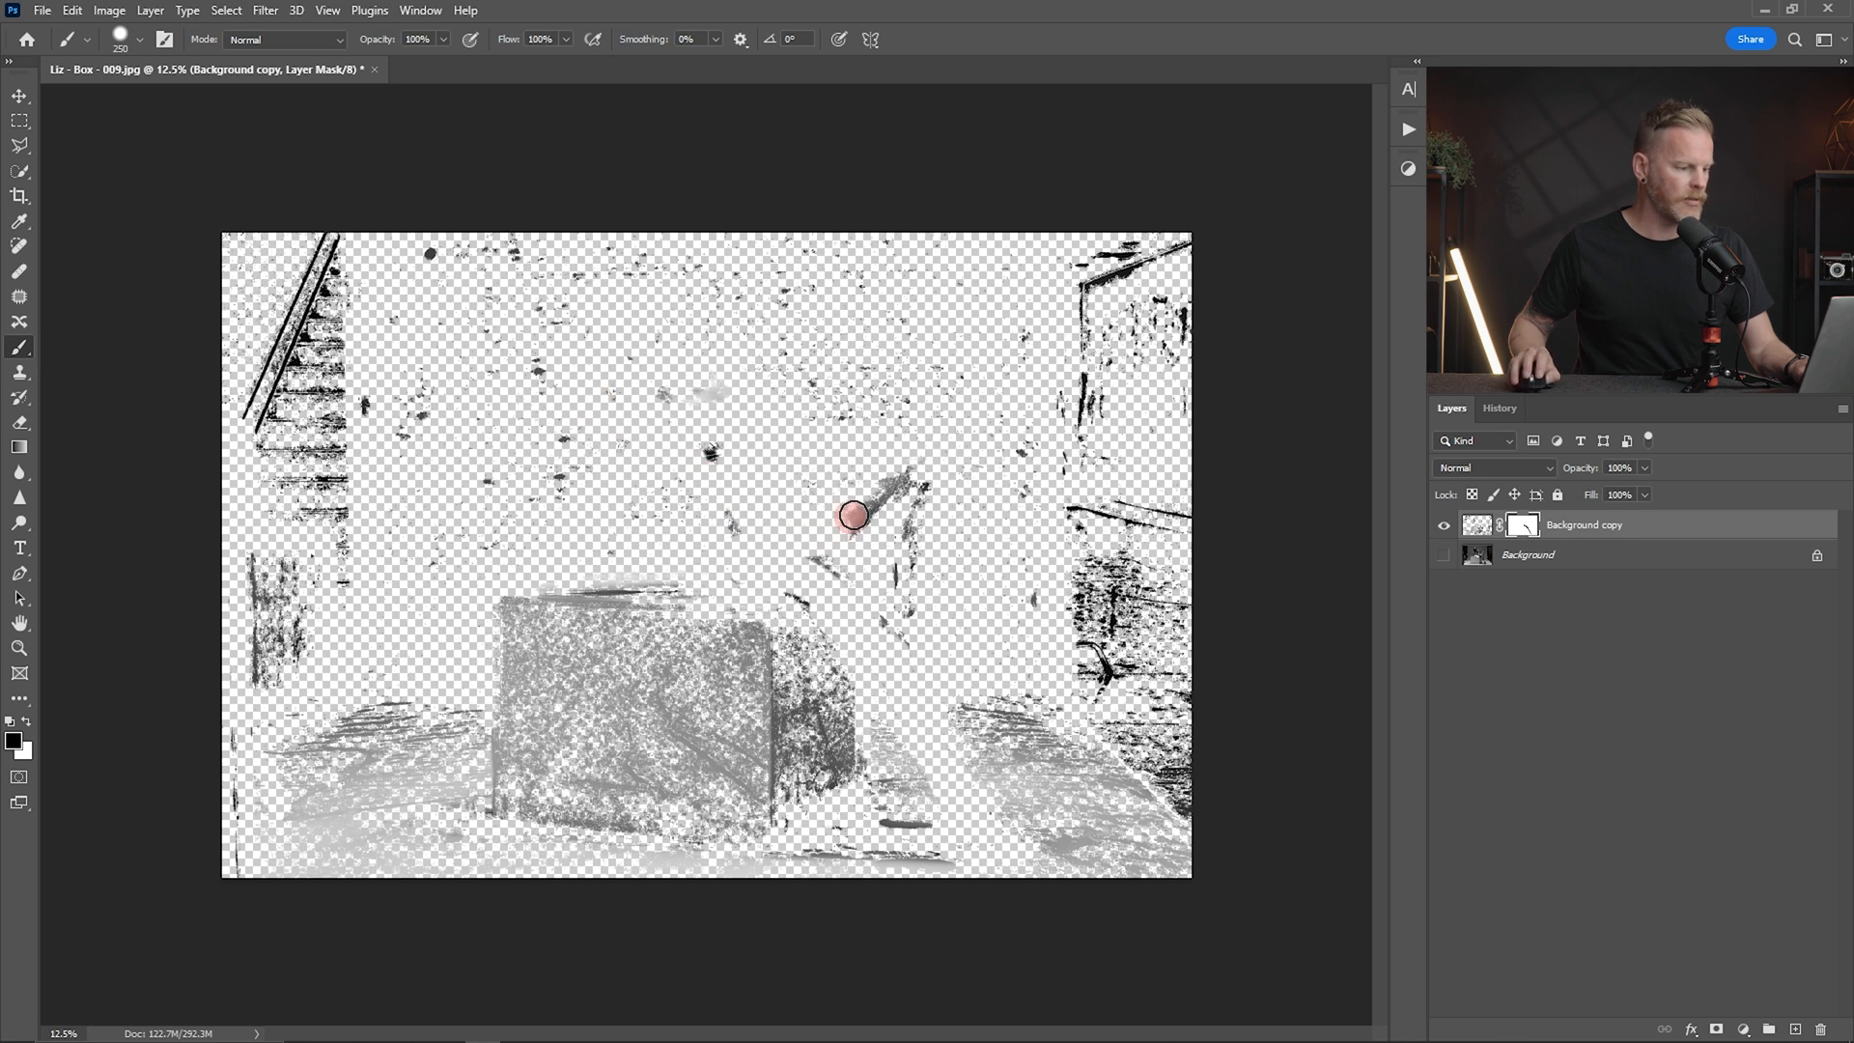
pyautogui.moveTo(850, 516); pyautogui.dragTo(815, 594)
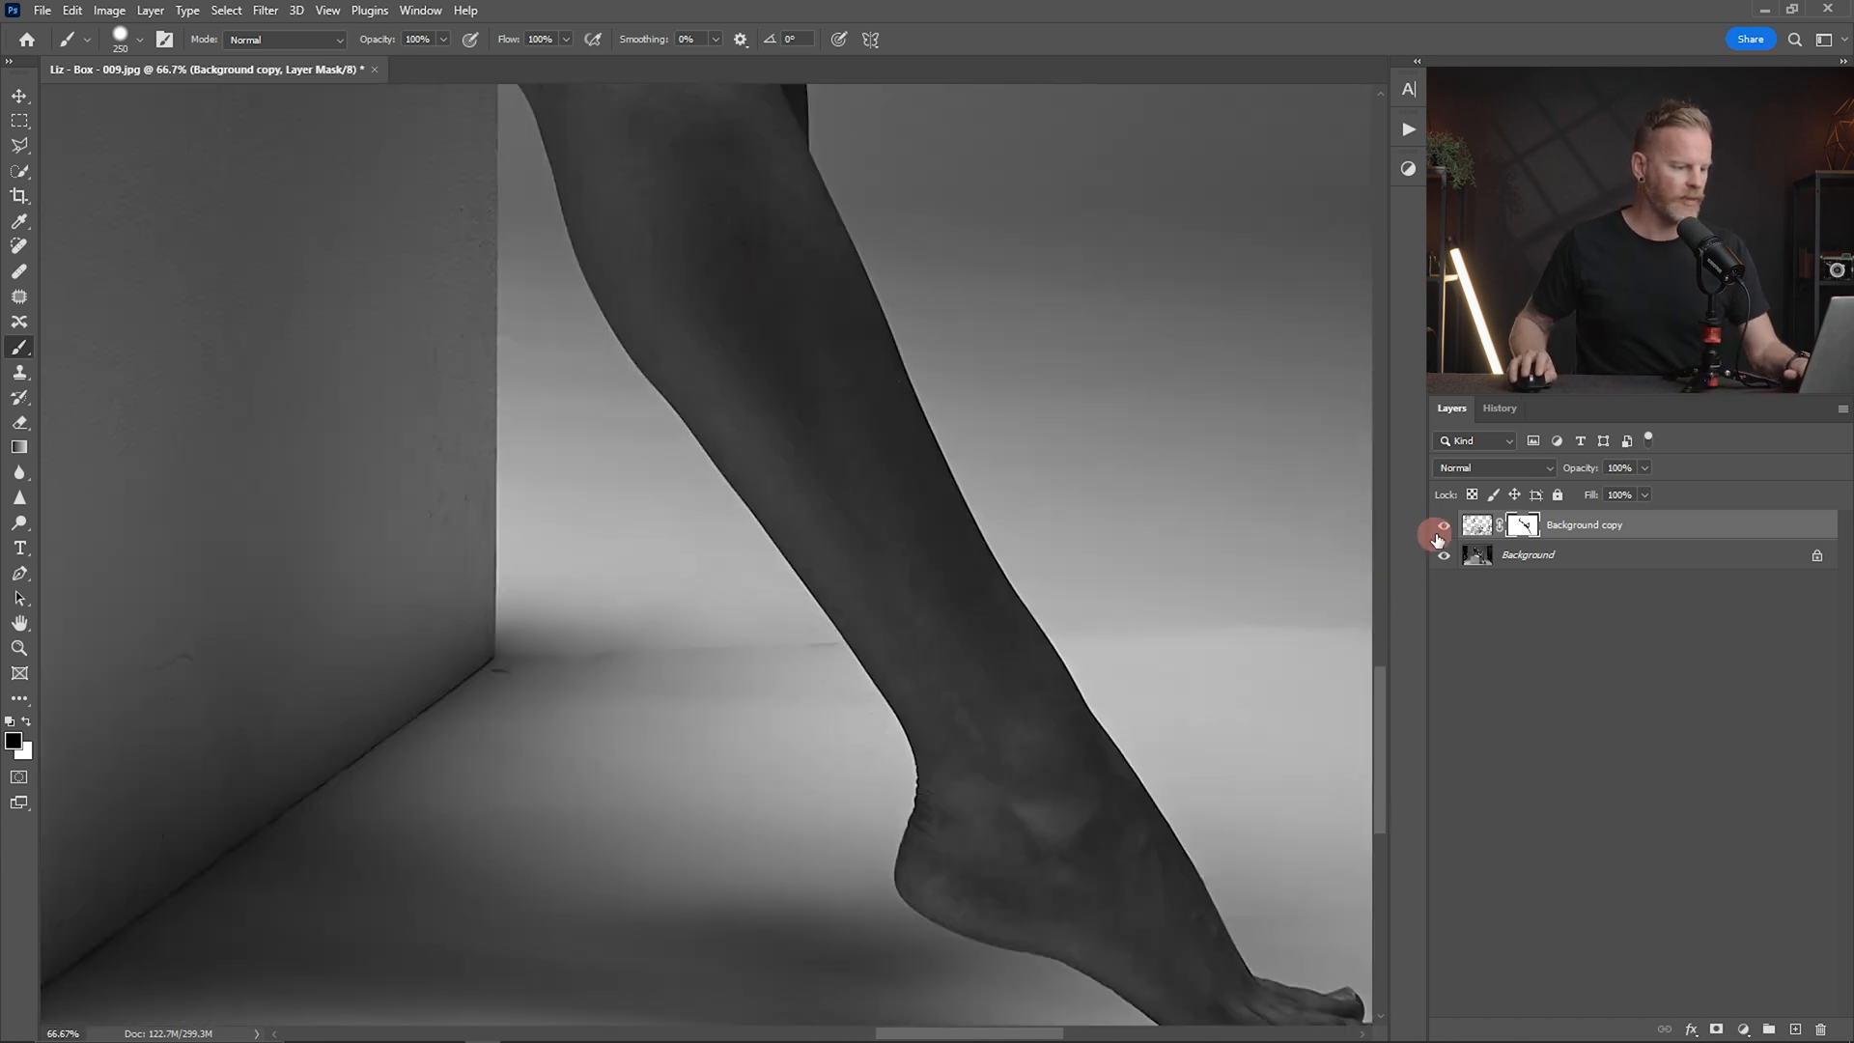
pyautogui.click(1443, 526)
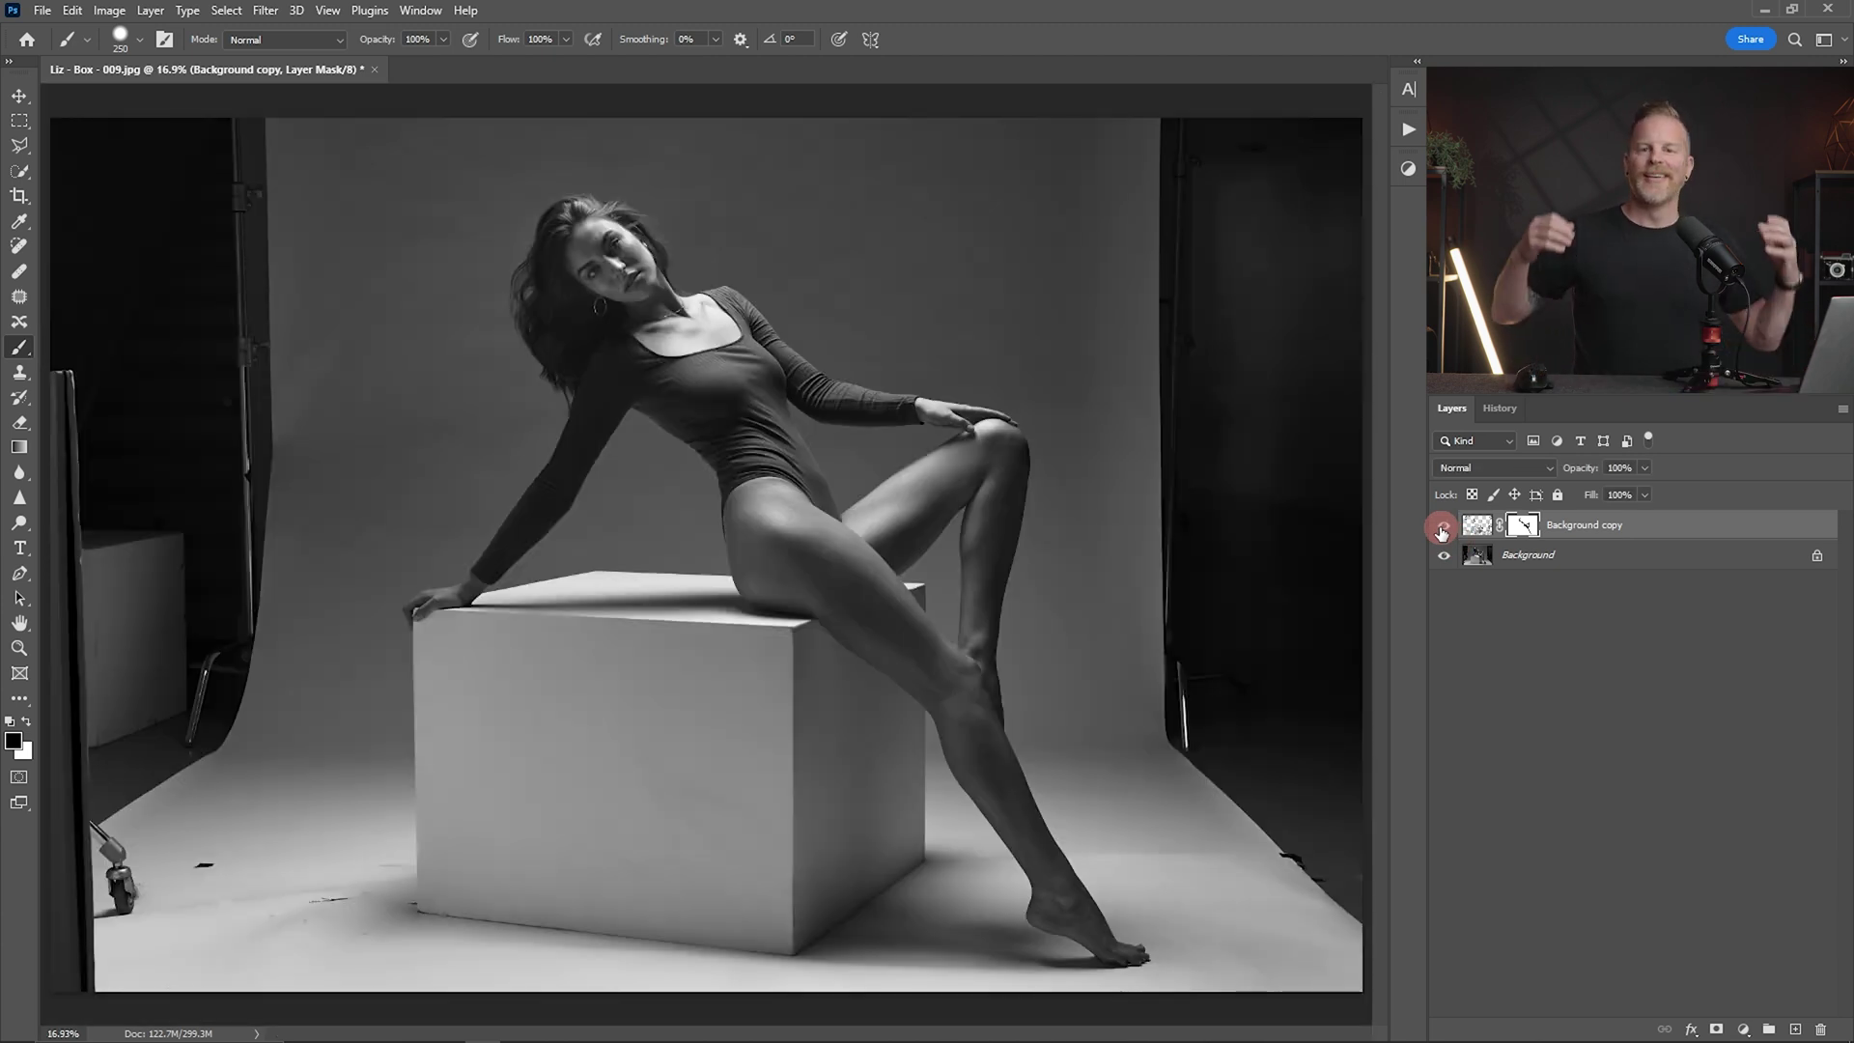
pyautogui.moveTo(1445, 533)
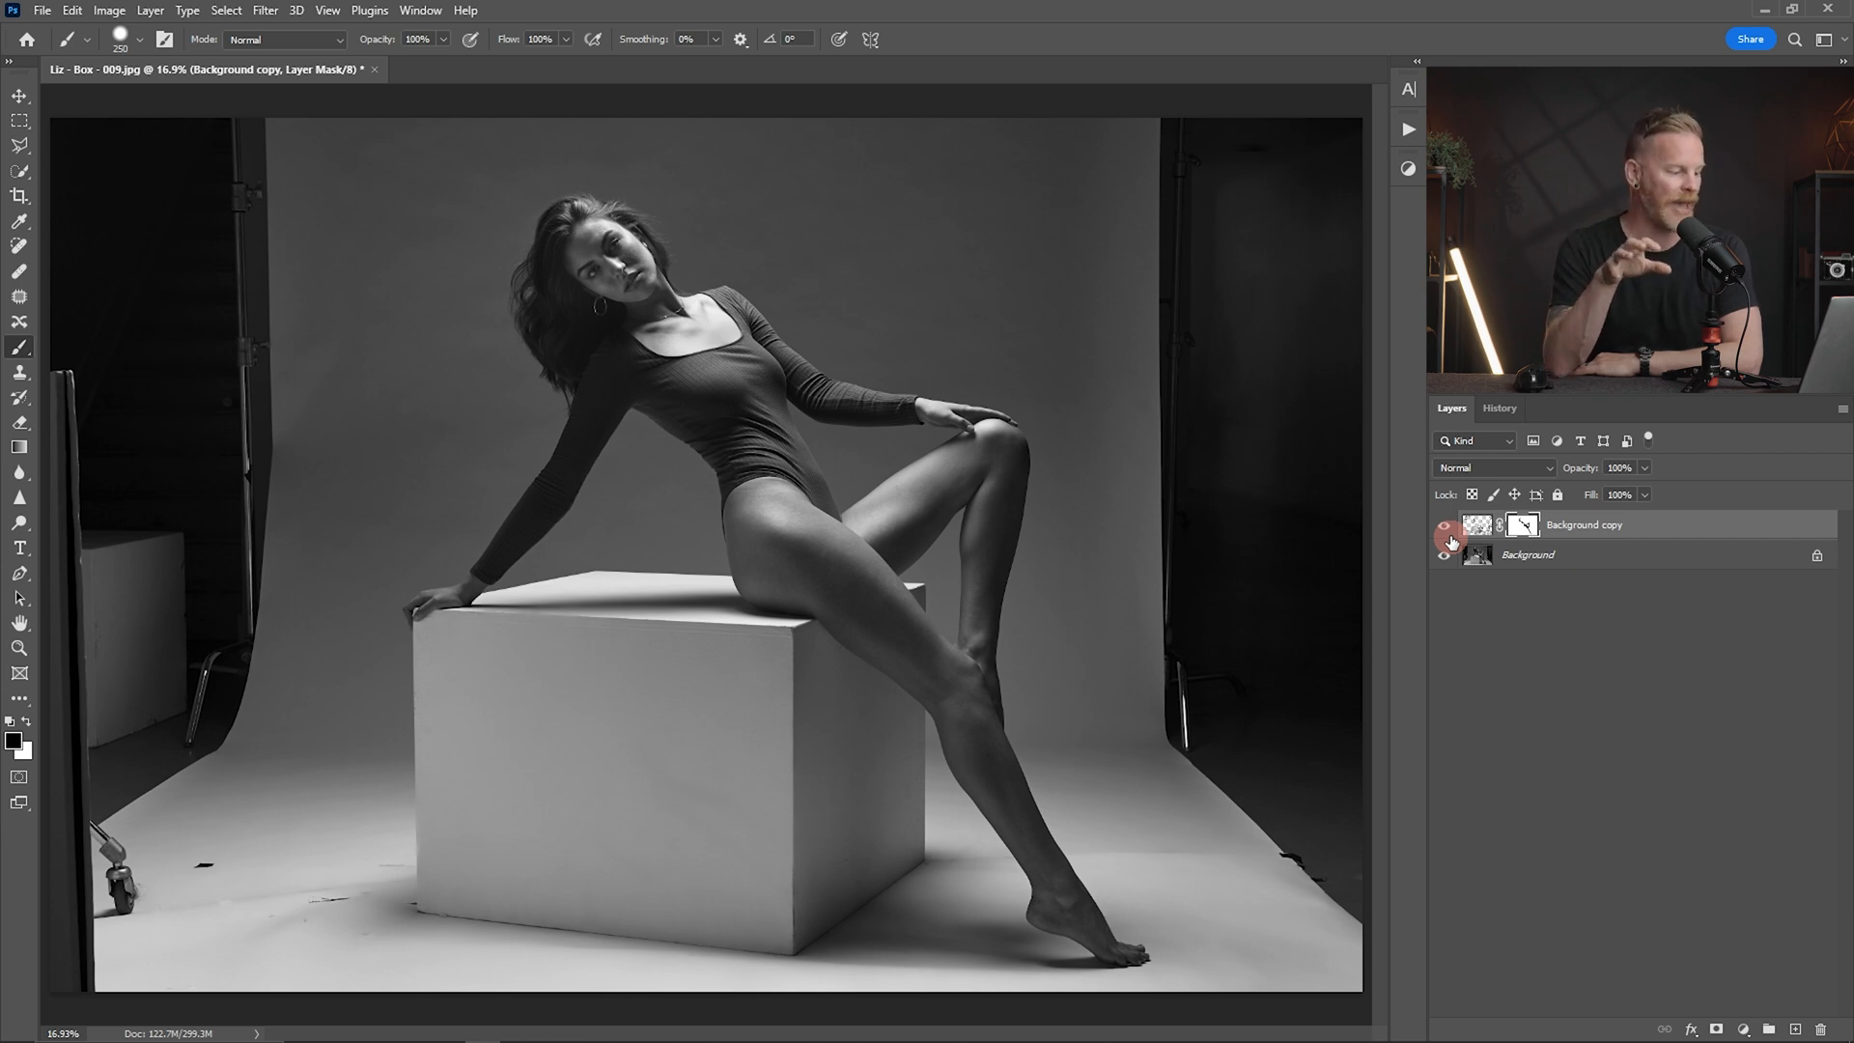
pyautogui.moveTo(912, 962)
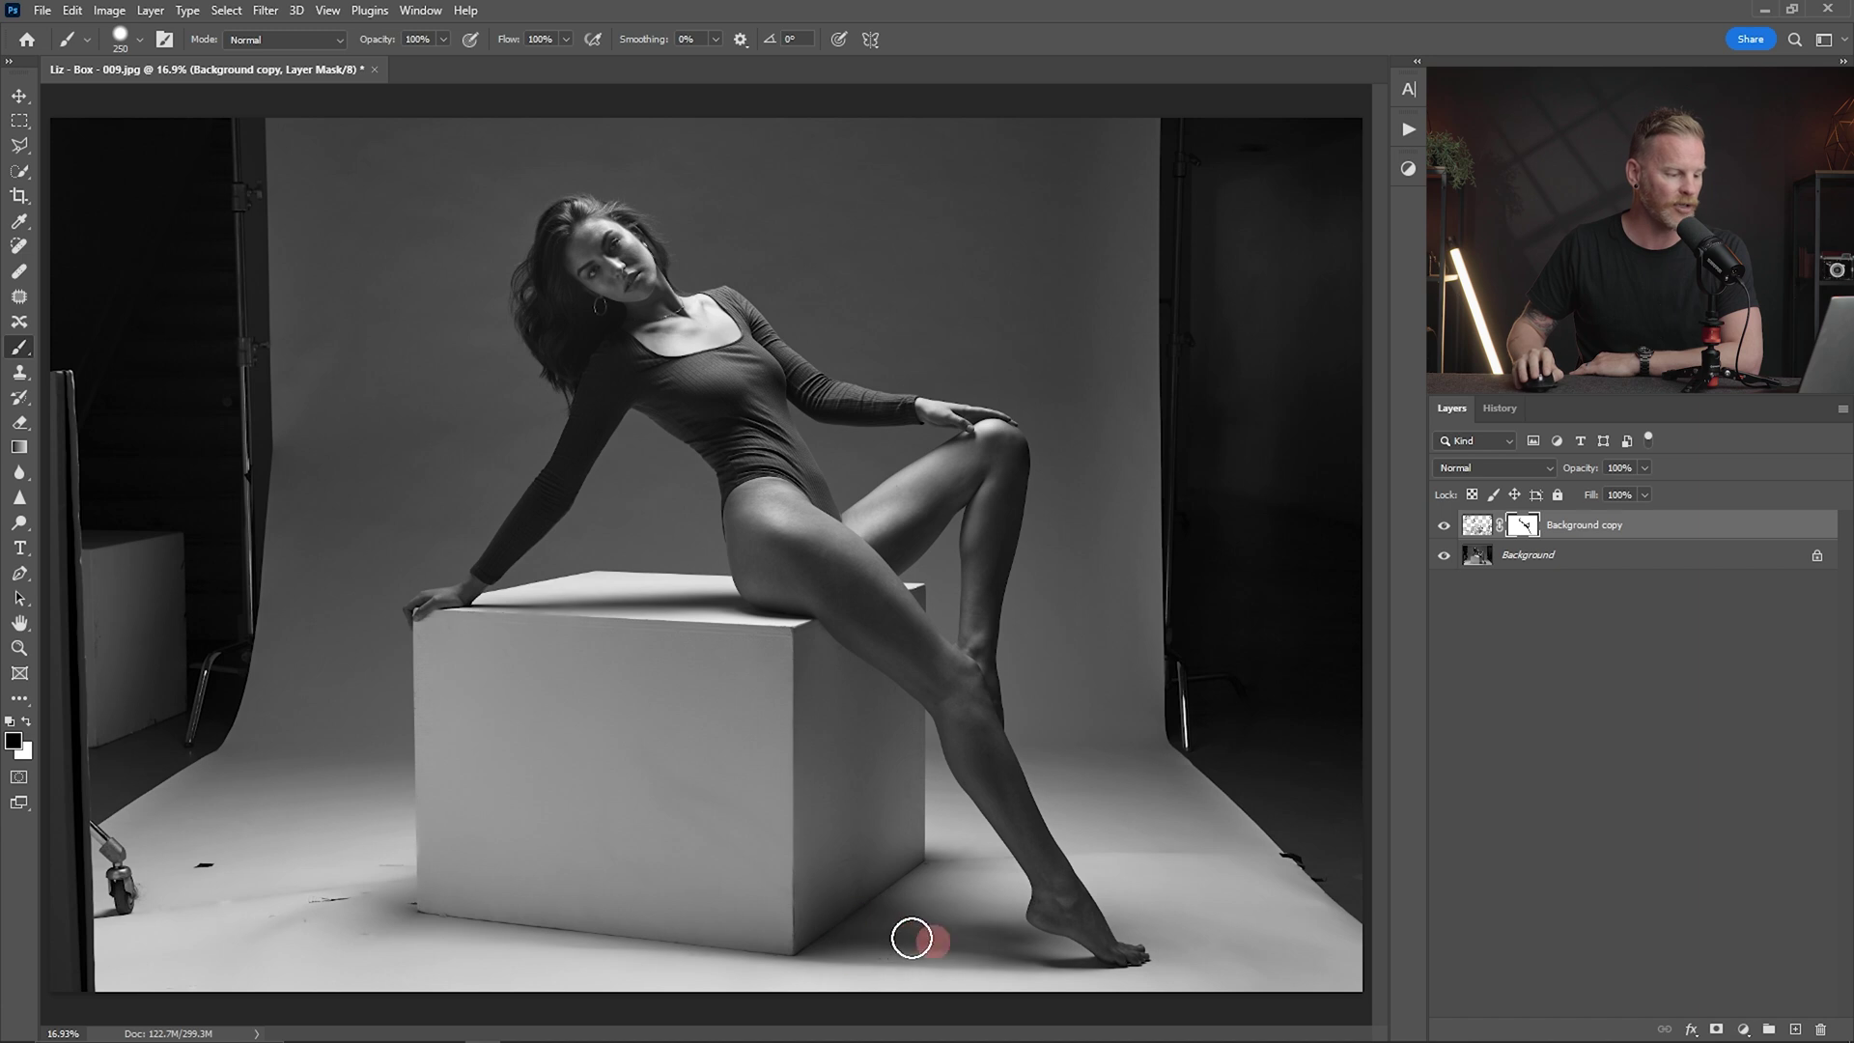
pyautogui.moveTo(1344, 564)
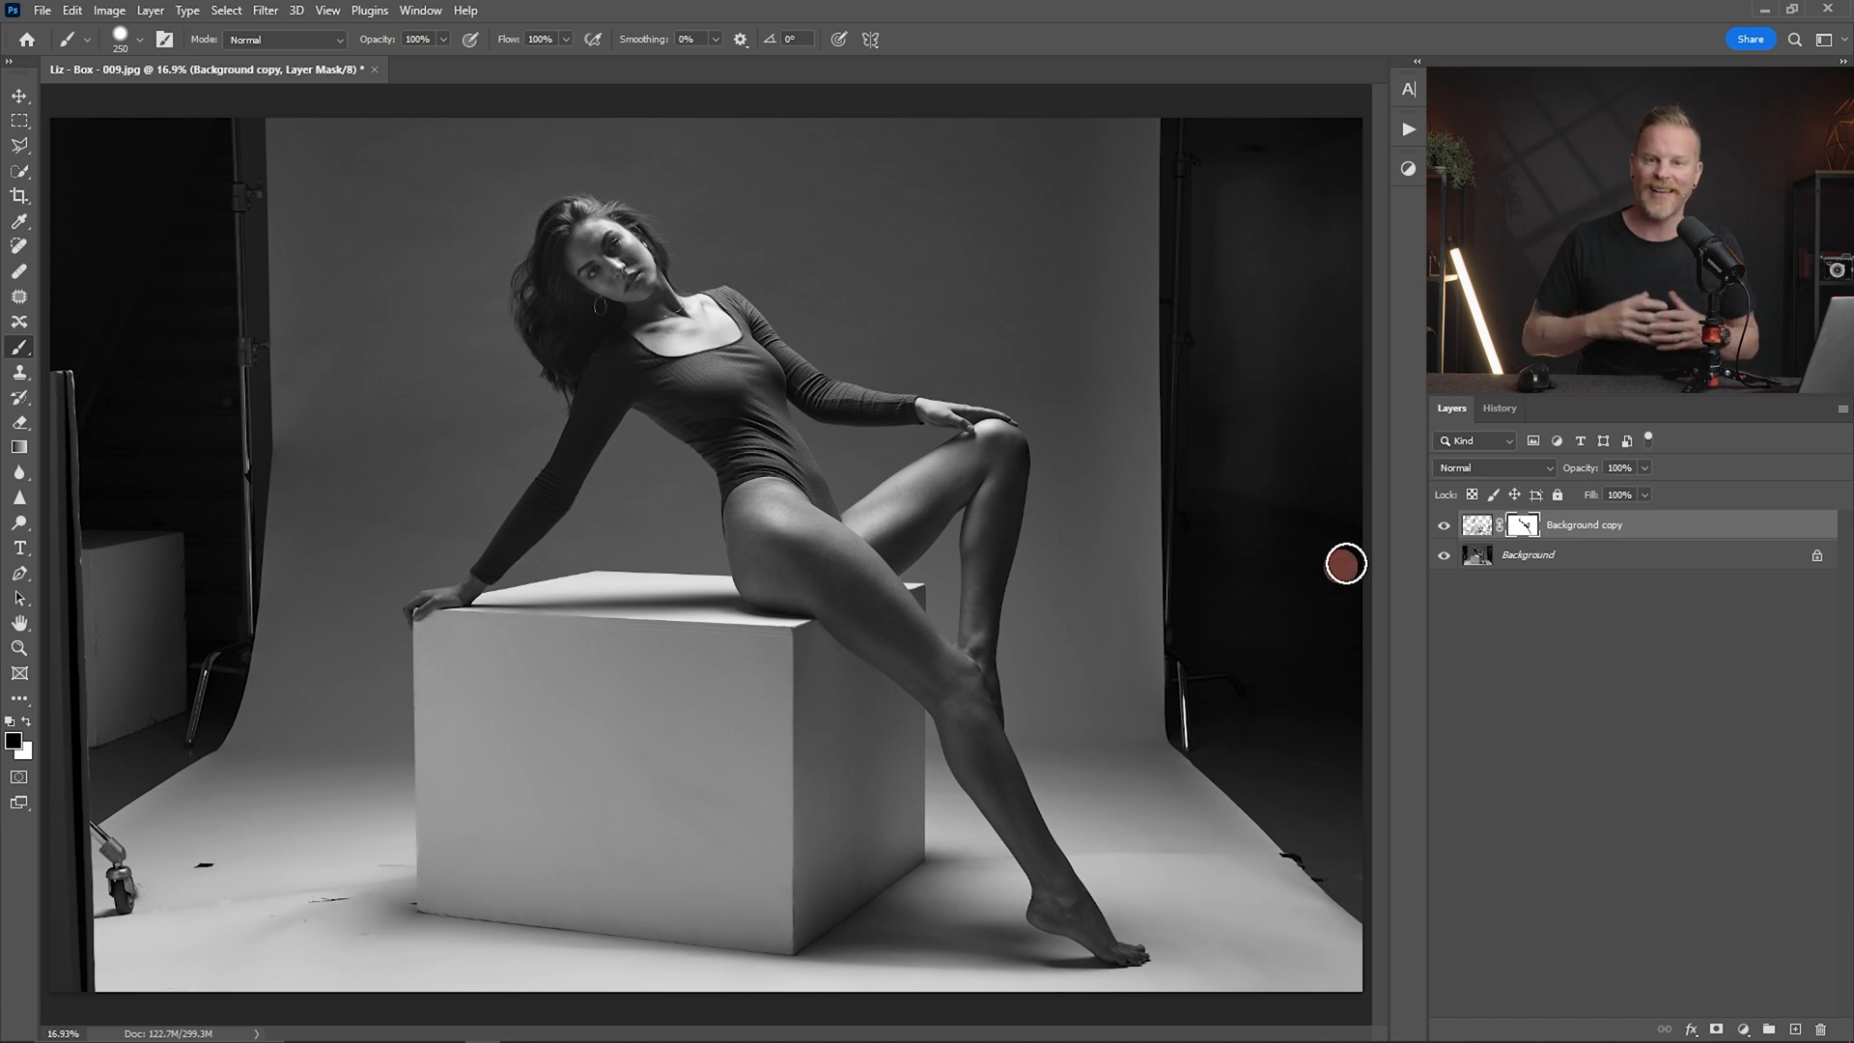